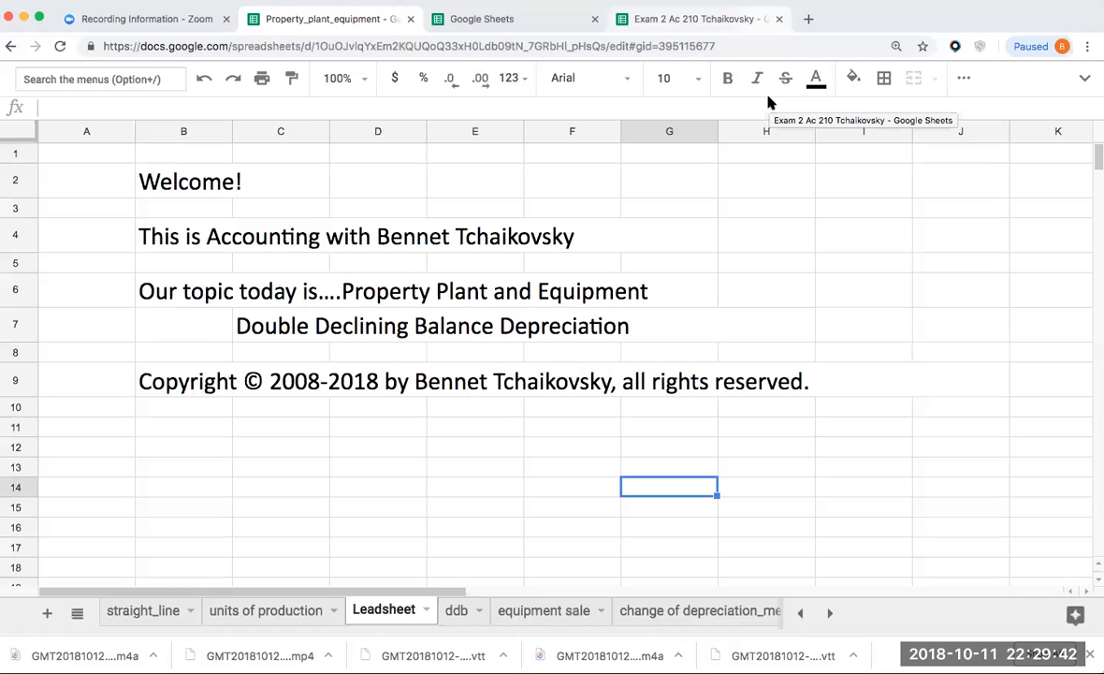
pyautogui.moveTo(692, 239)
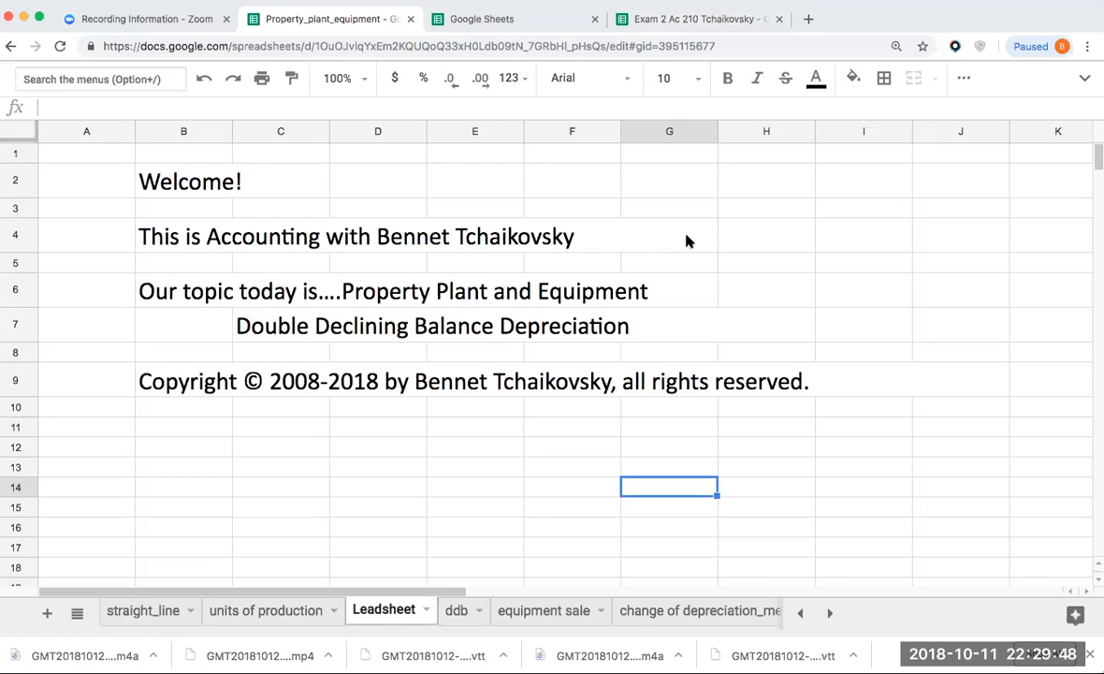
pyautogui.moveTo(595, 311)
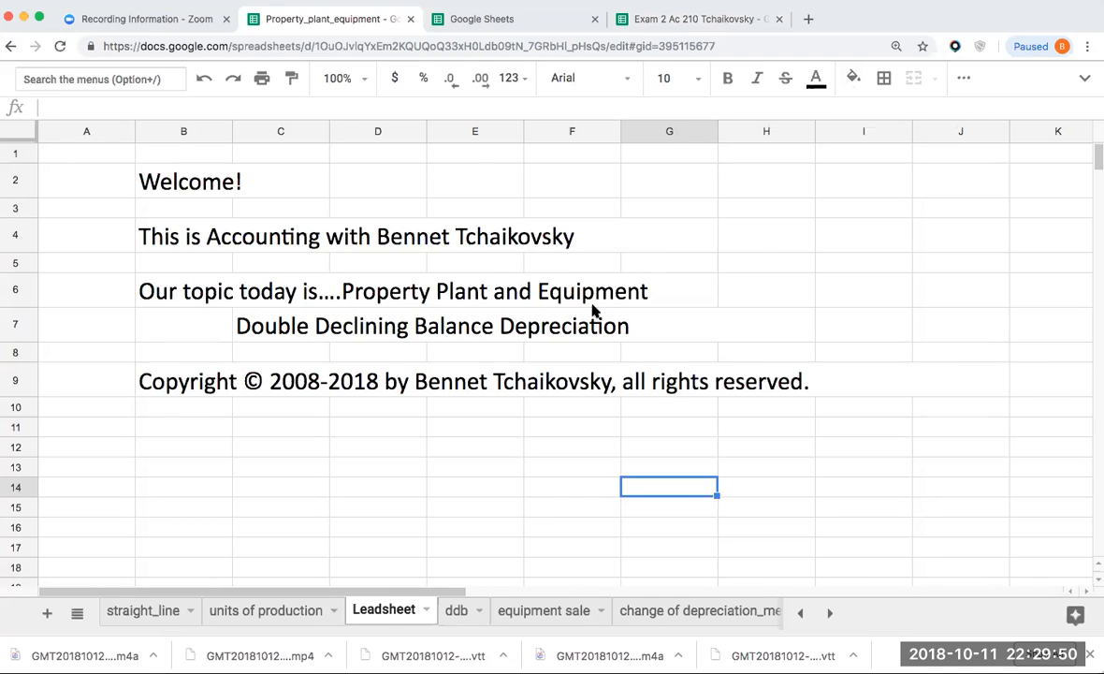
pyautogui.moveTo(598, 333)
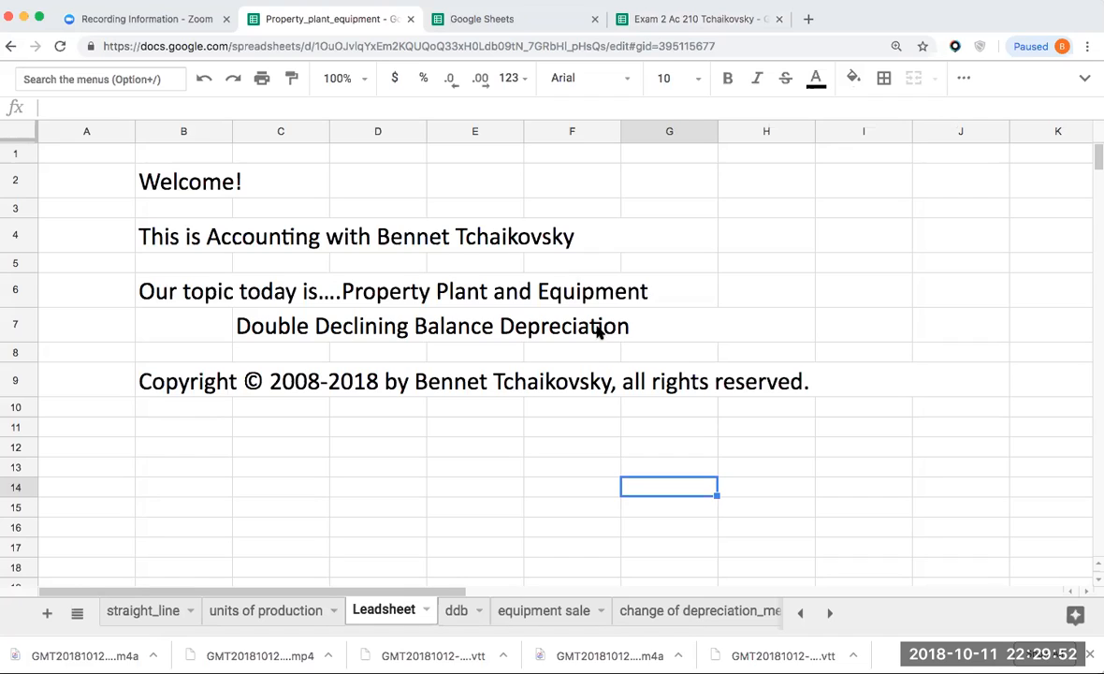
pyautogui.moveTo(289, 442)
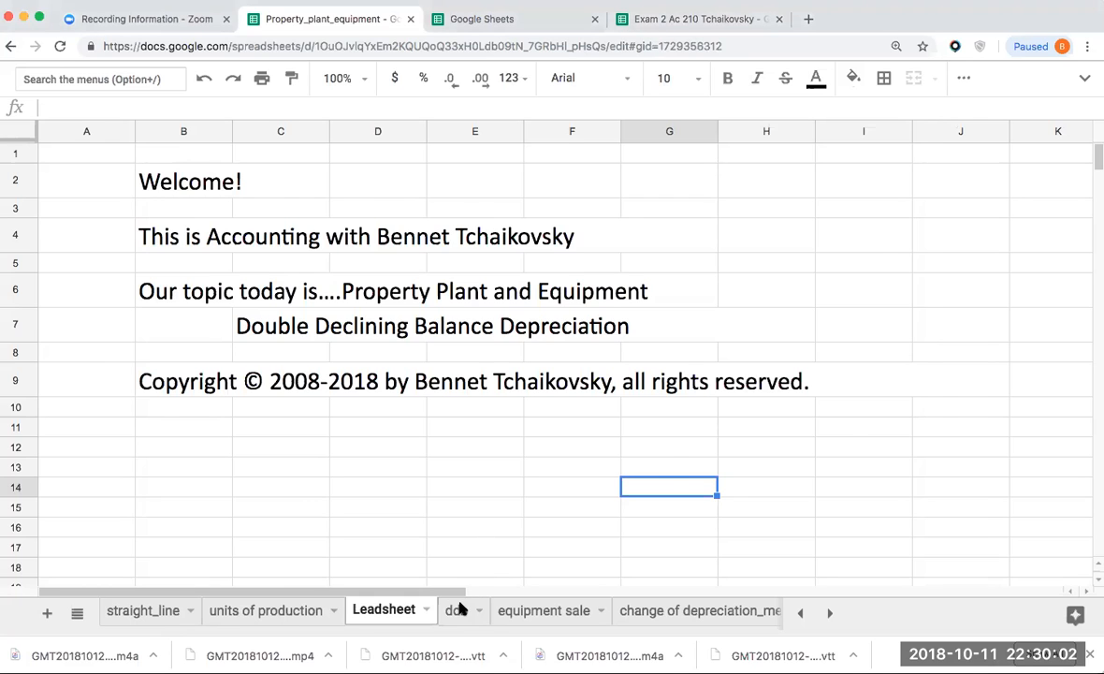
# Switch to the ddb worksheet with the equipment problem and blank 2018–2020 table
pyautogui.click(457, 610)
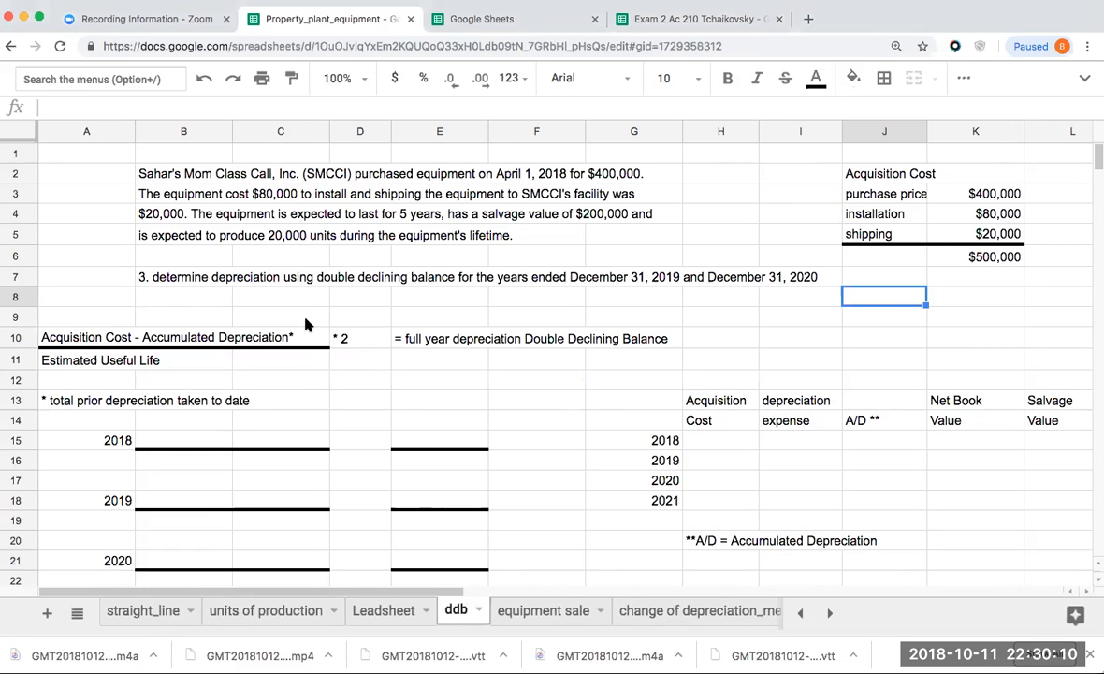
pyautogui.moveTo(322, 382)
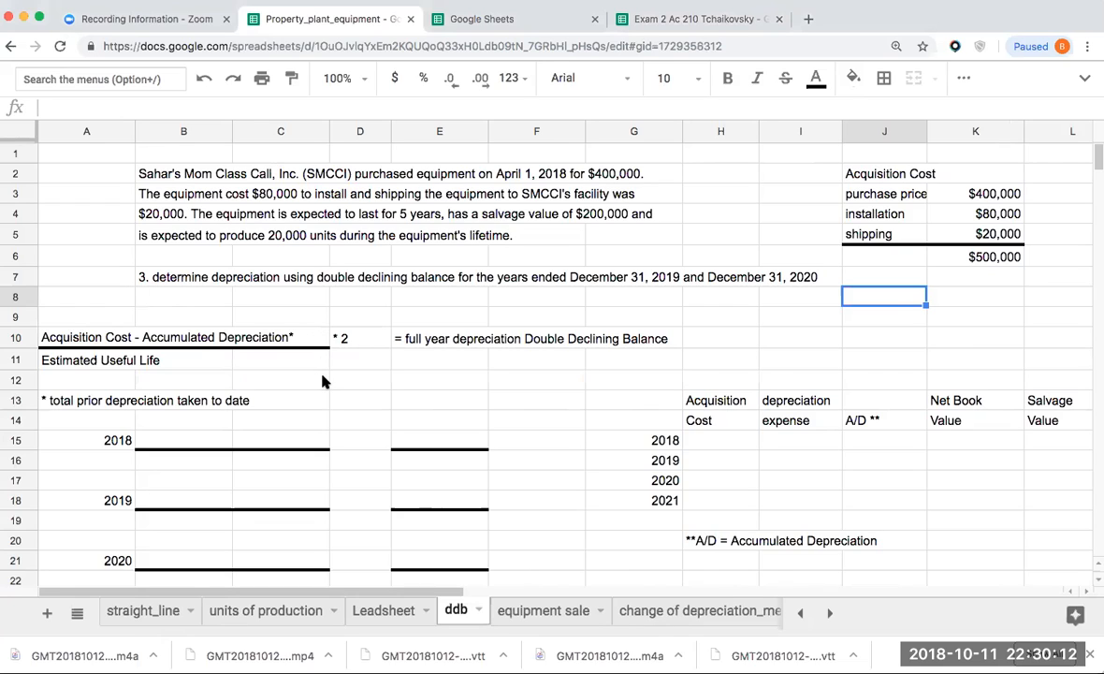
pyautogui.moveTo(352, 419)
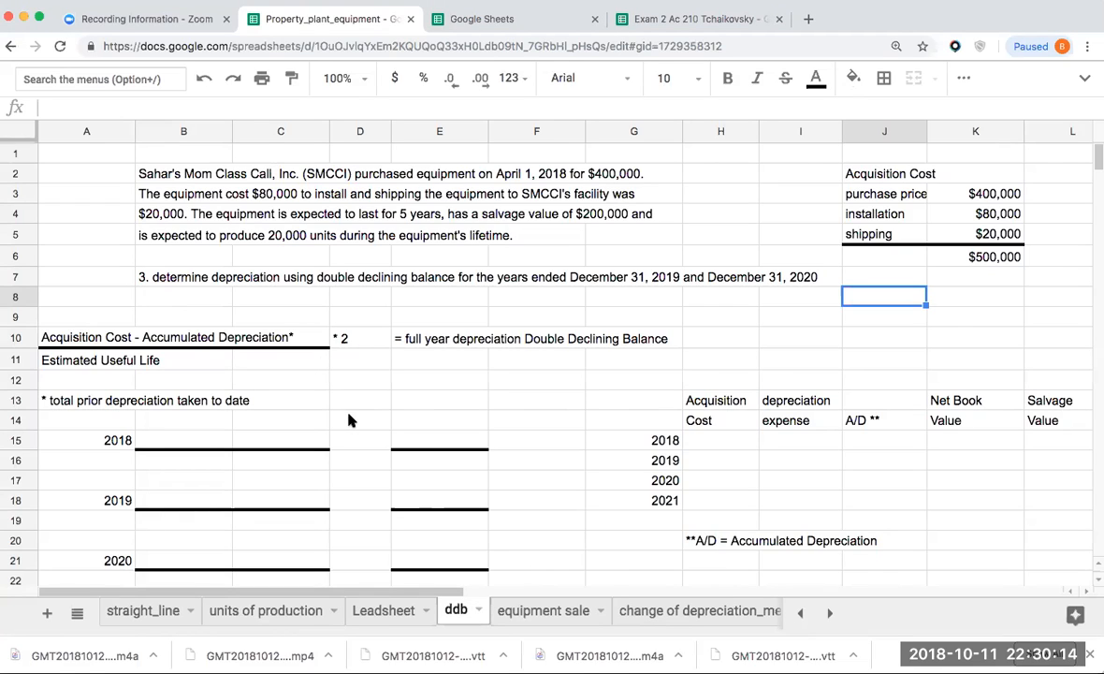
pyautogui.moveTo(355, 415)
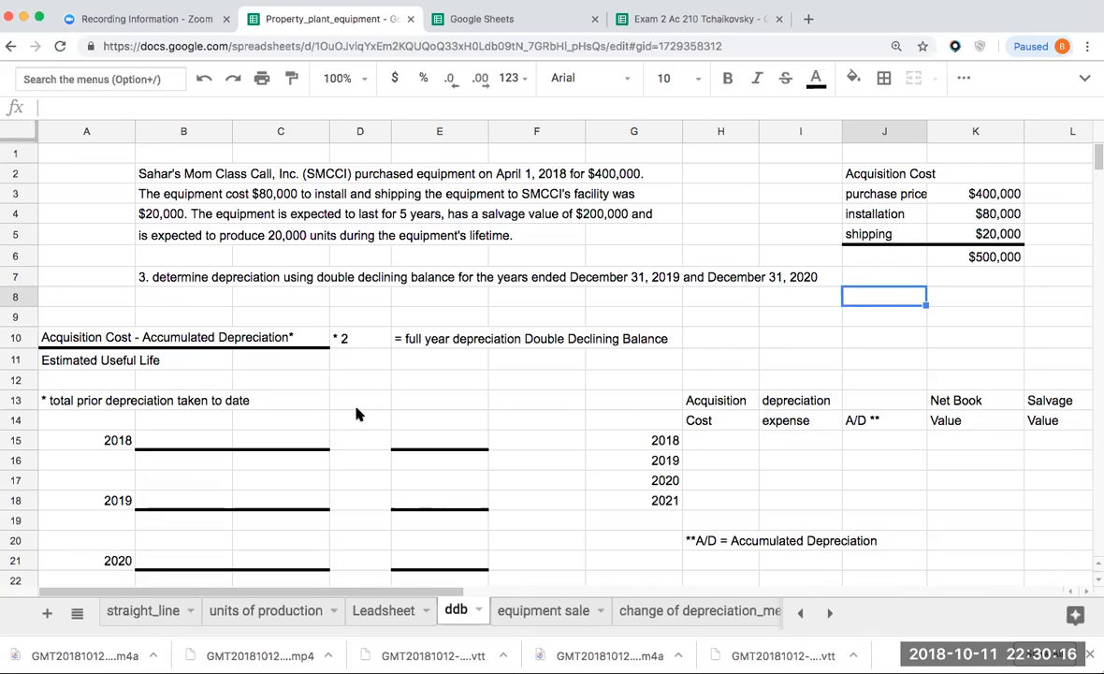
pyautogui.moveTo(183, 284)
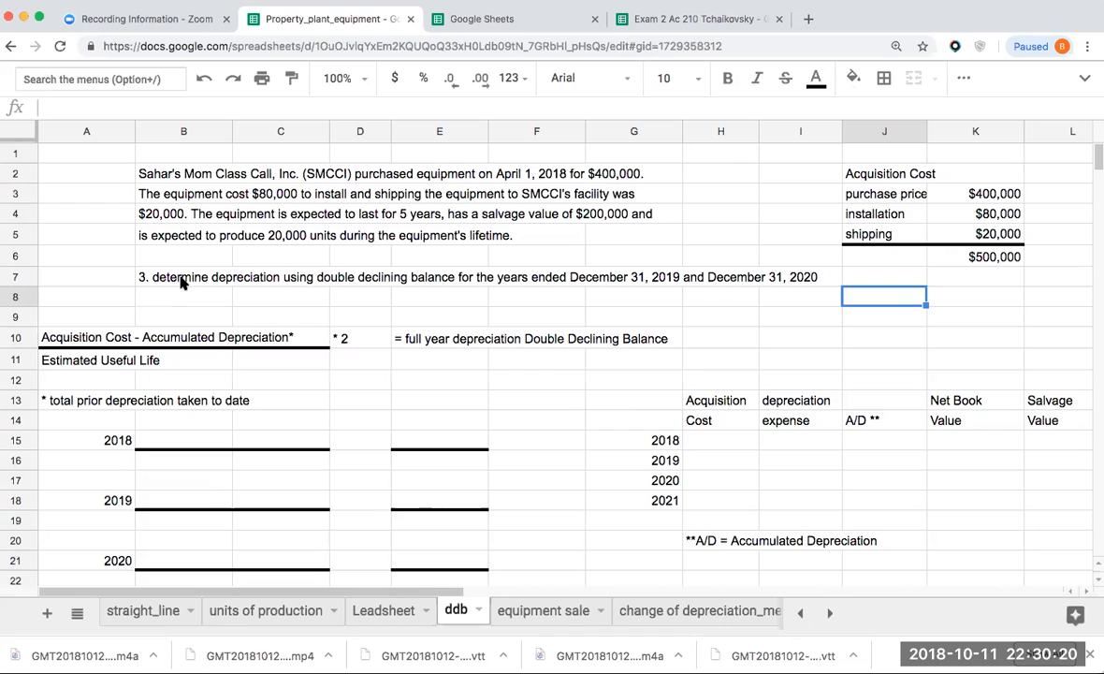
pyautogui.moveTo(127, 346)
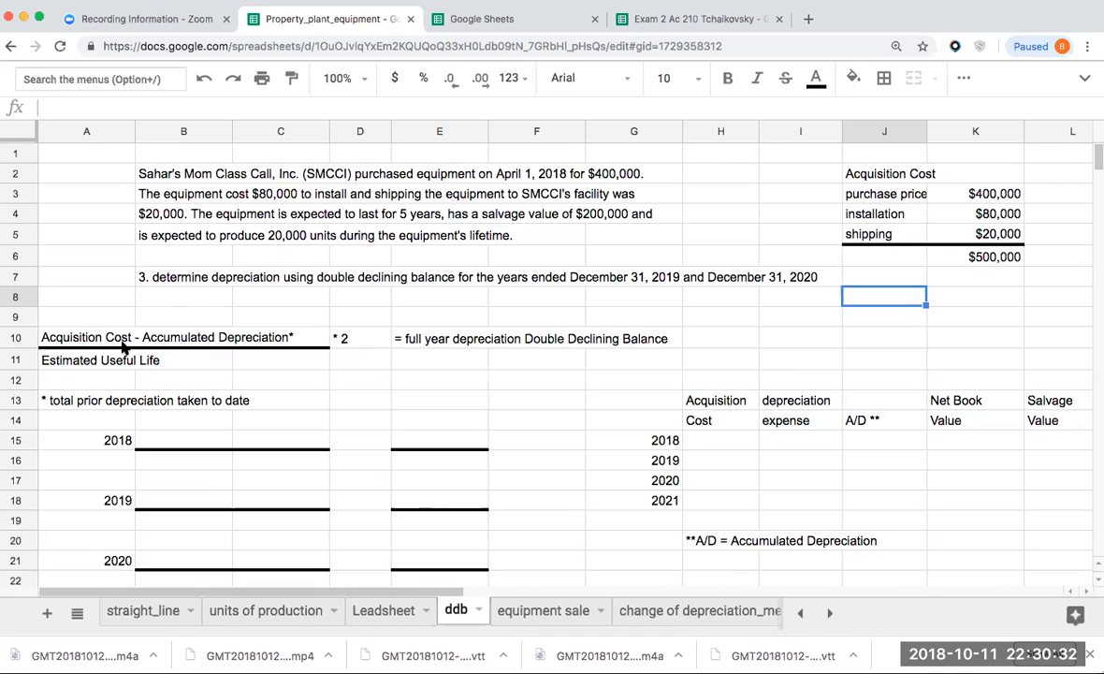
pyautogui.moveTo(124, 333)
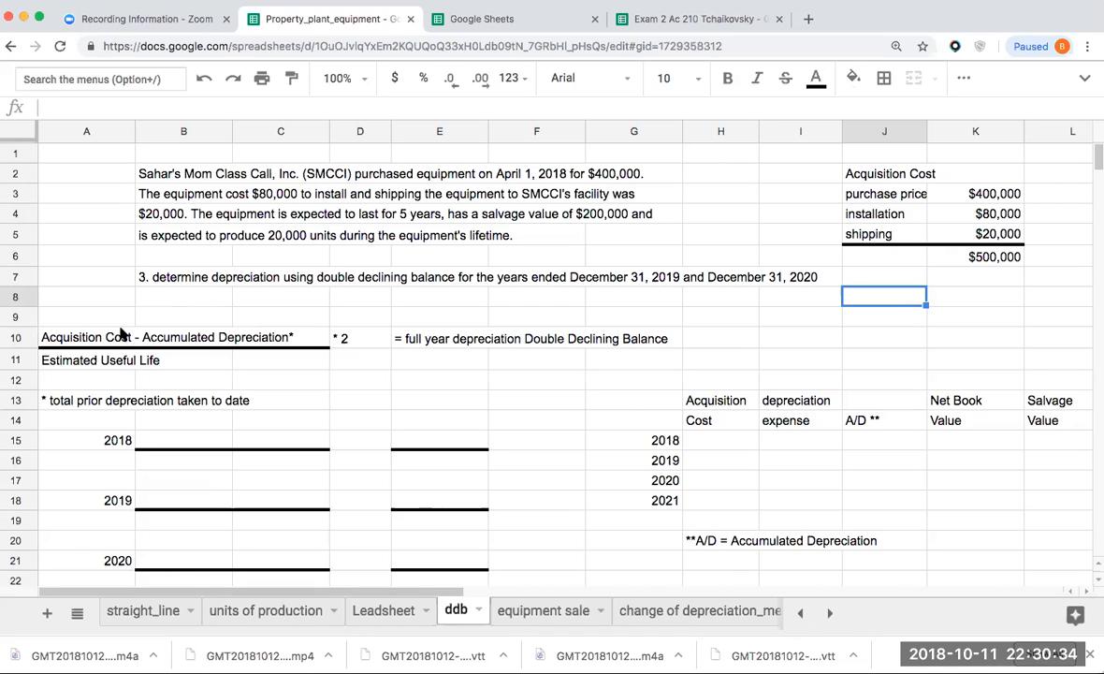
pyautogui.click(86, 337)
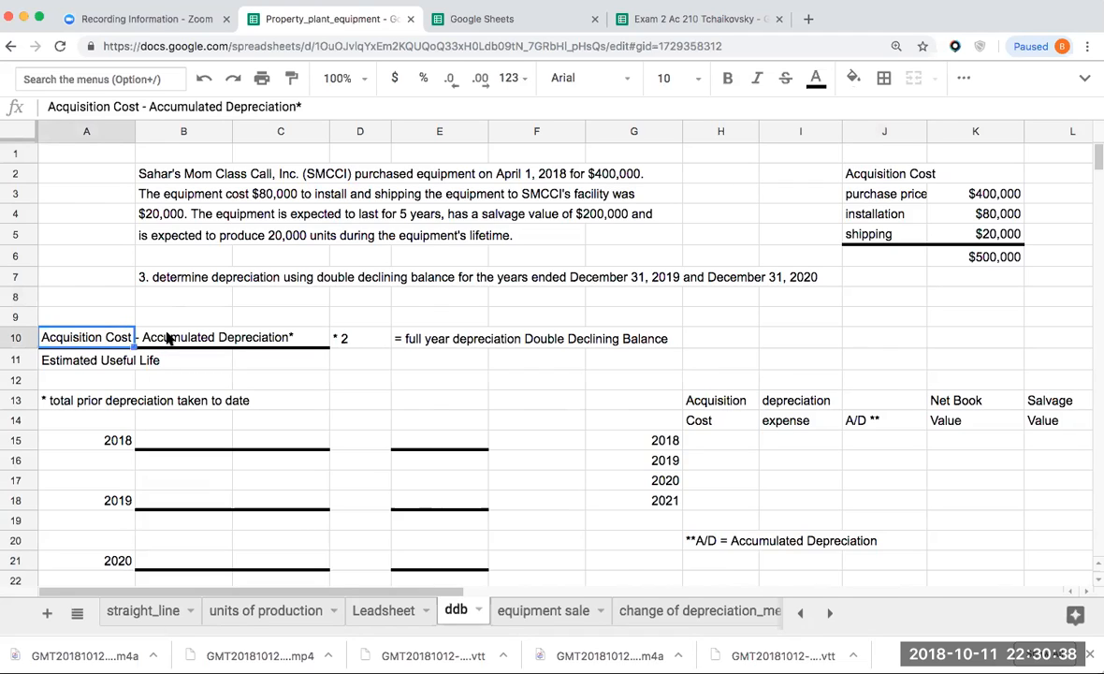
pyautogui.click(86, 401)
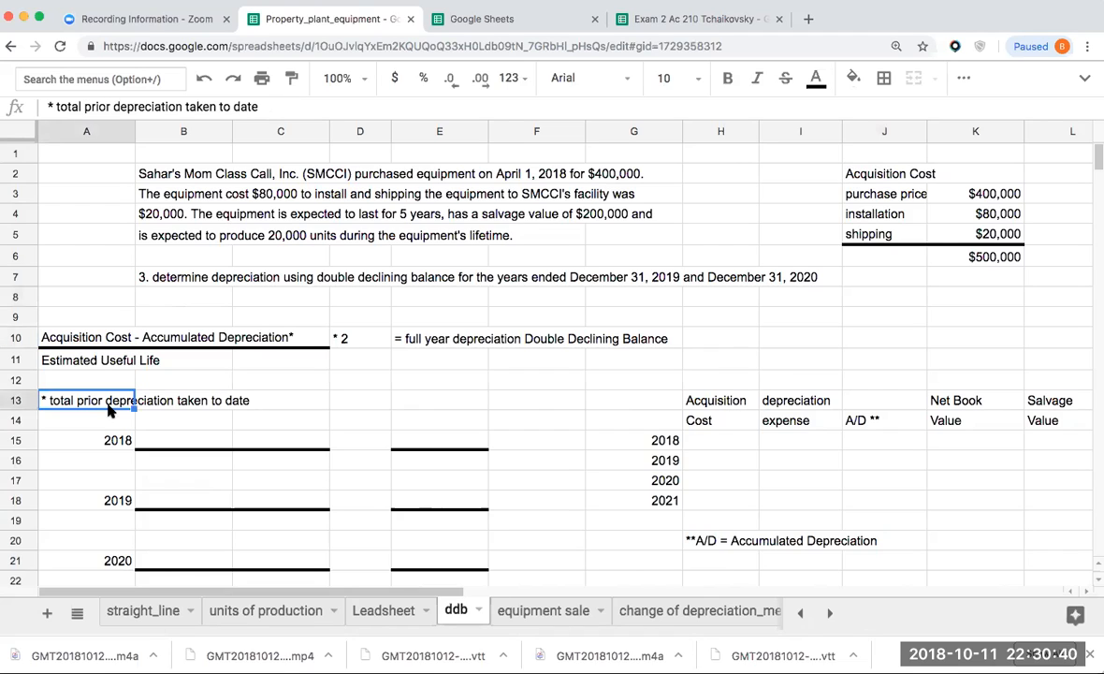
pyautogui.click(86, 359)
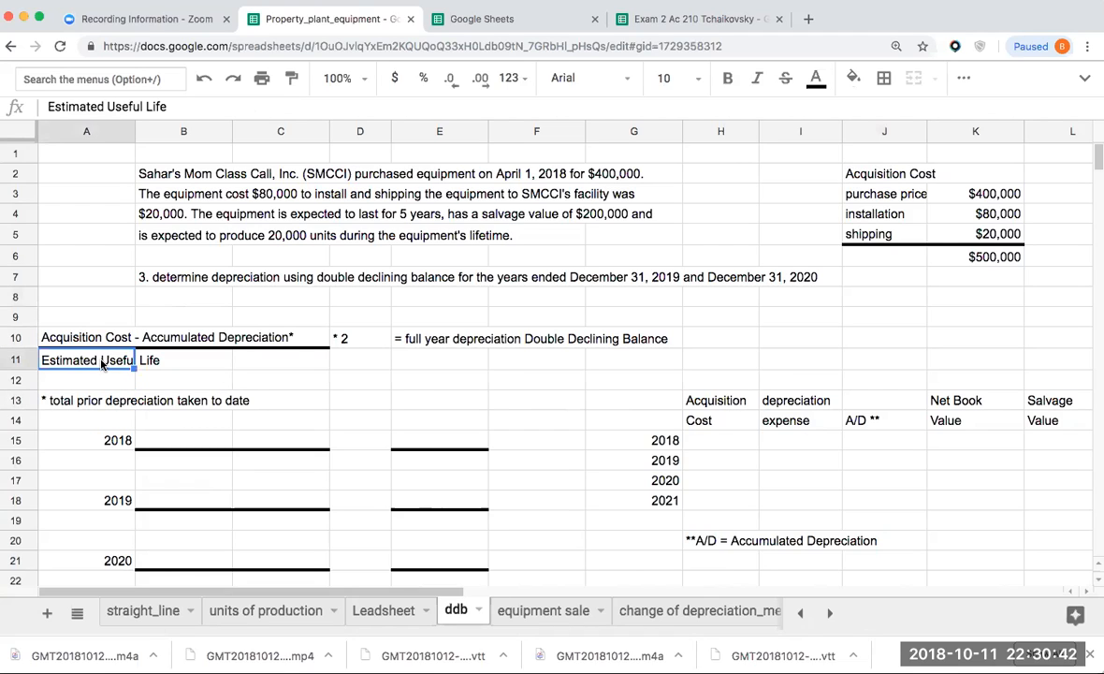
pyautogui.click(359, 337)
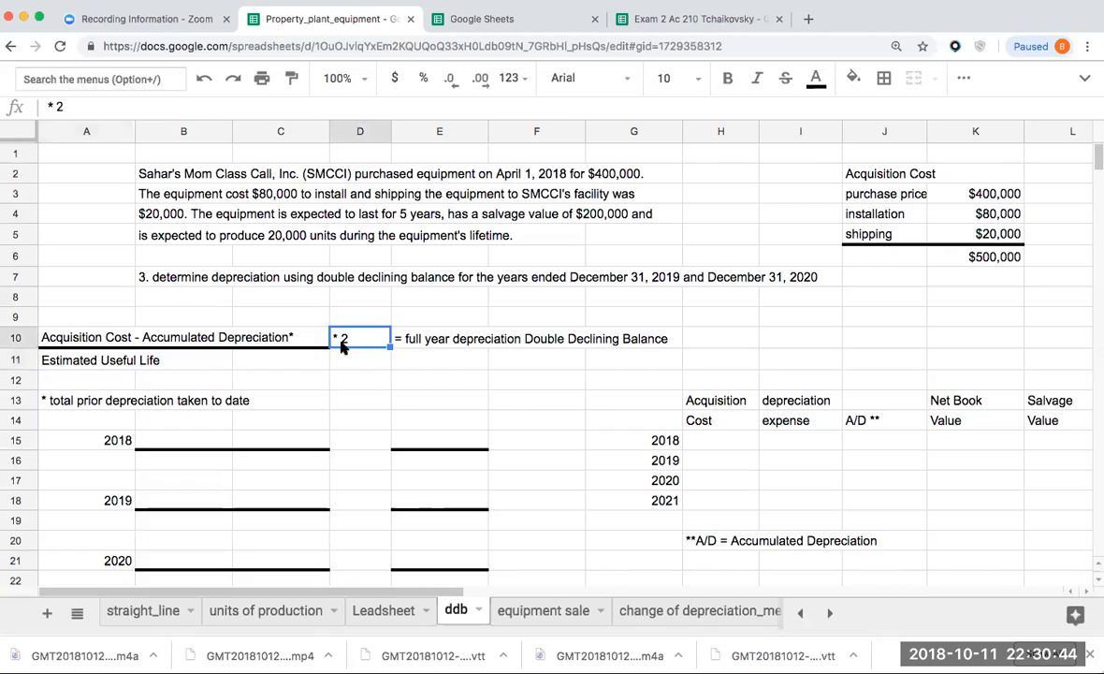
pyautogui.moveTo(416, 348)
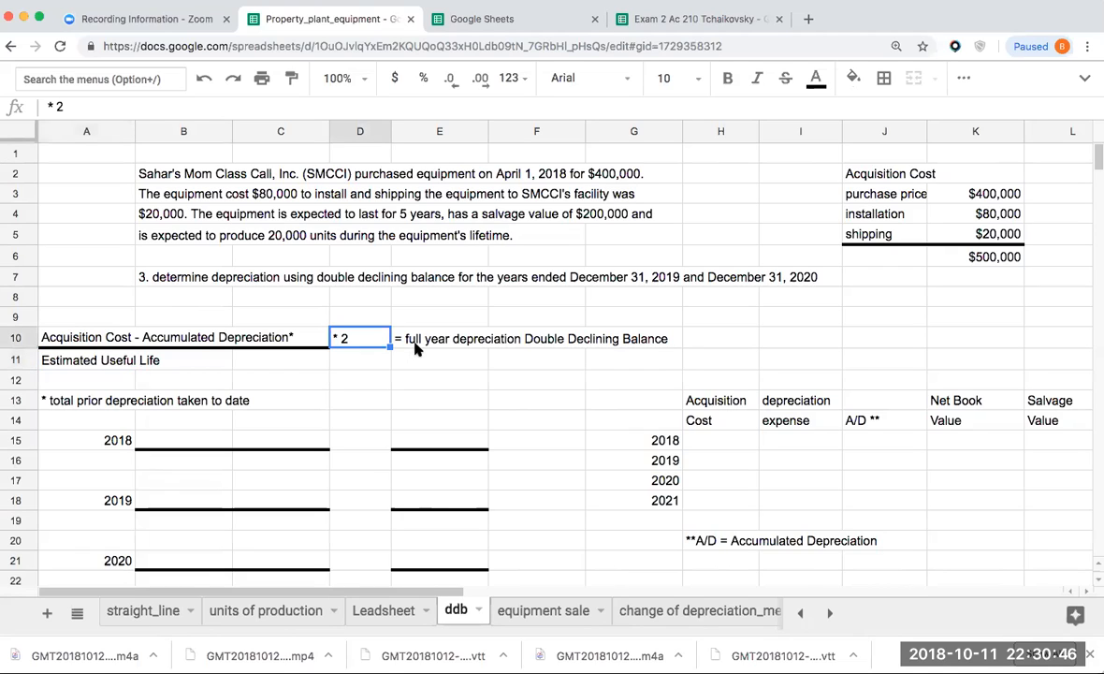
pyautogui.click(438, 337)
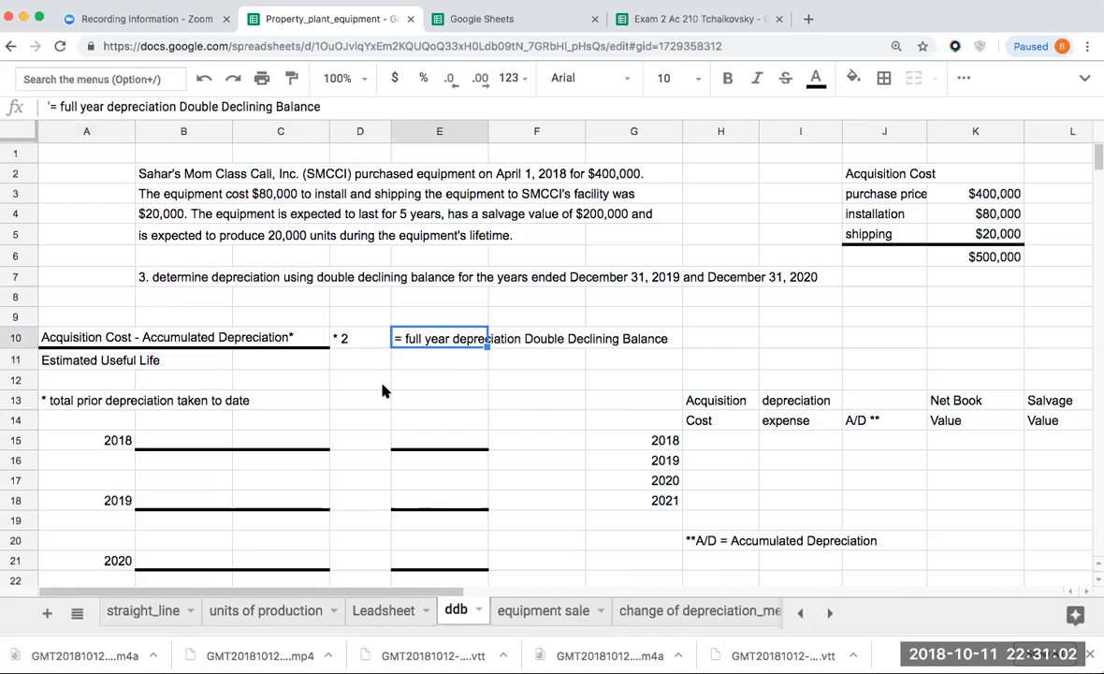
pyautogui.moveTo(393, 413)
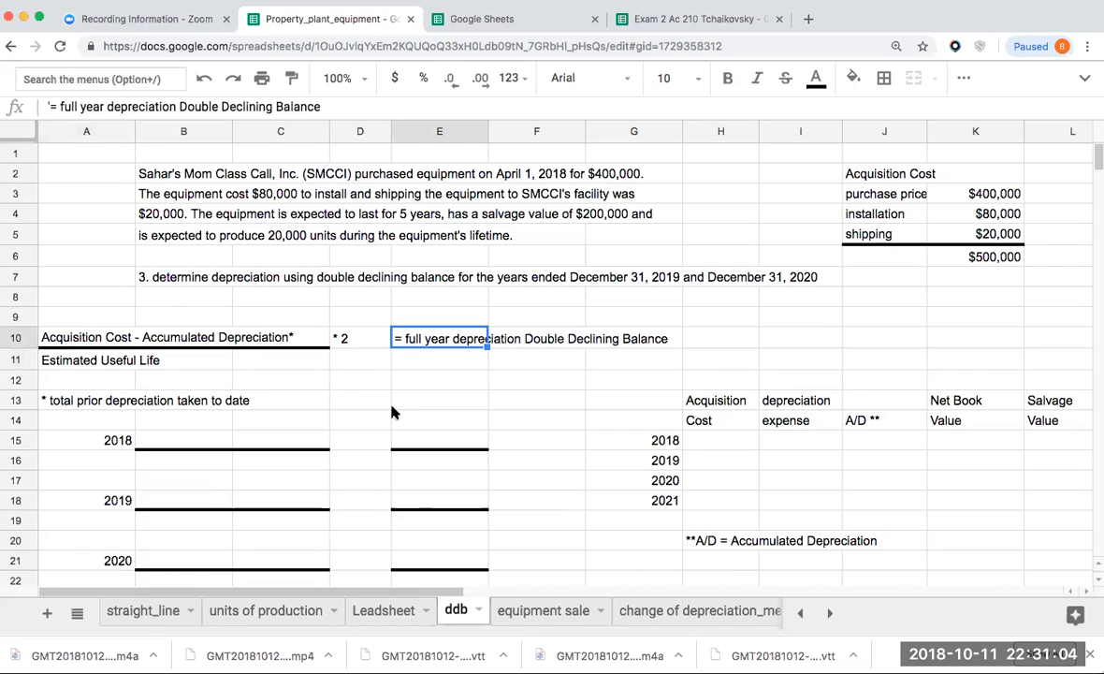
pyautogui.moveTo(447, 434)
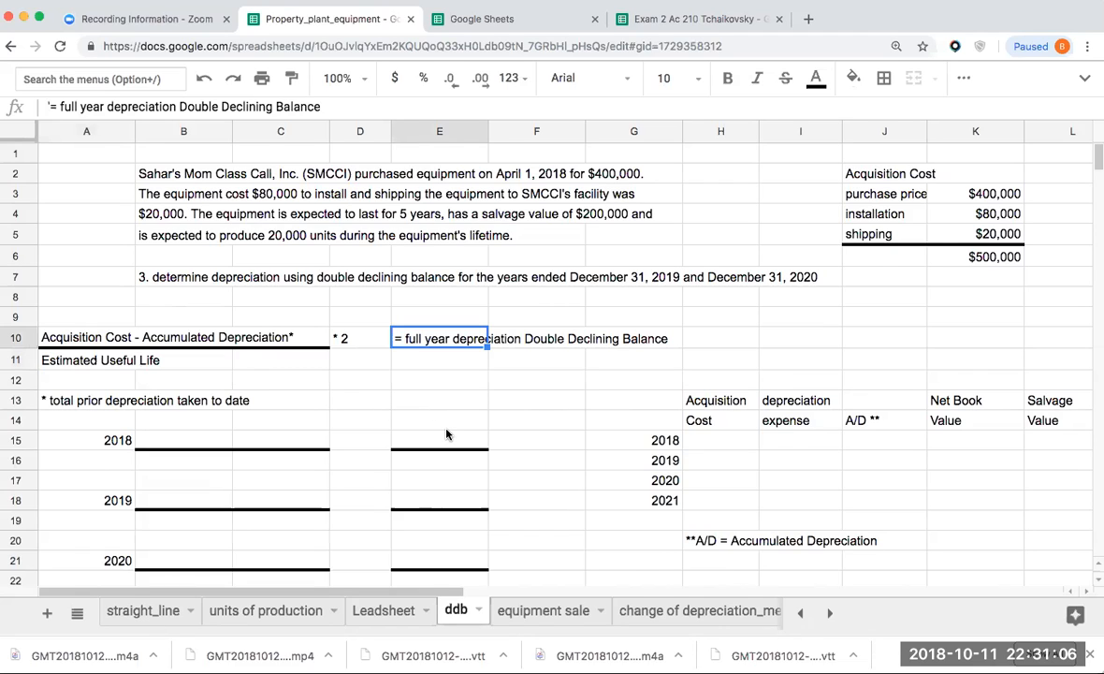
pyautogui.moveTo(446, 435)
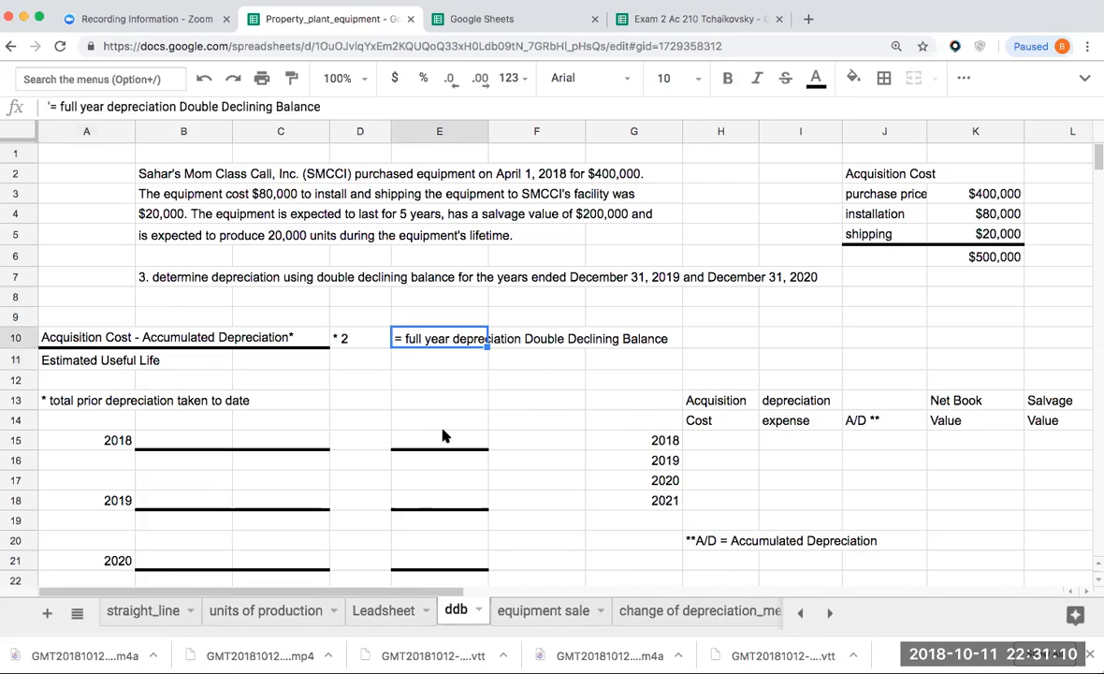
pyautogui.moveTo(322, 403)
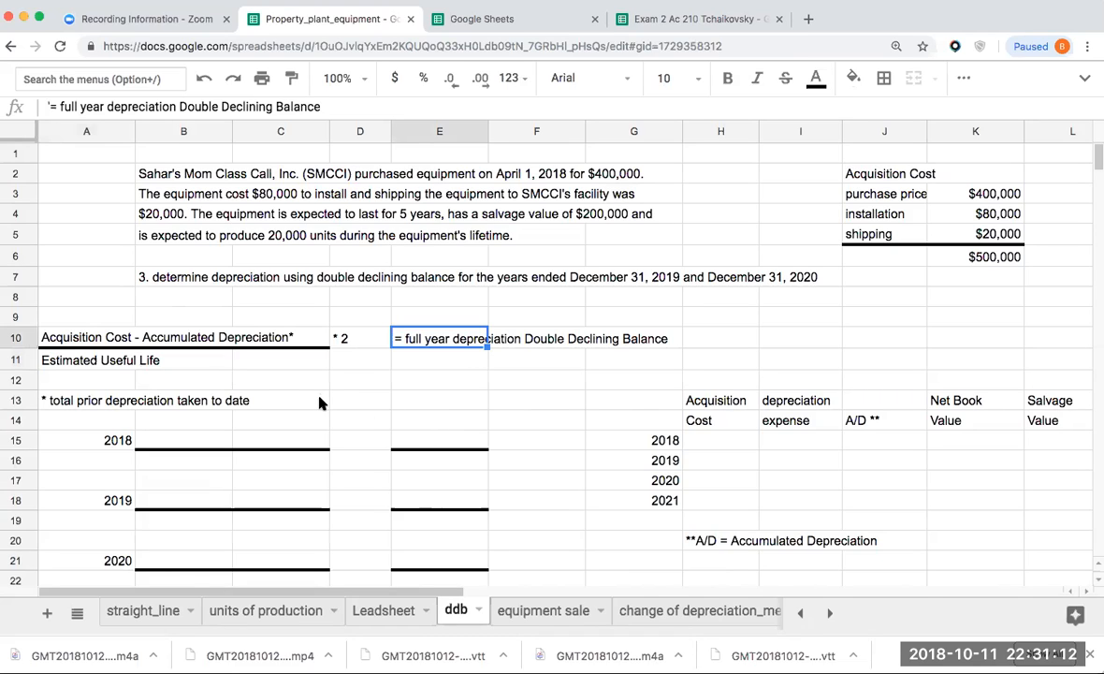
pyautogui.moveTo(485, 356)
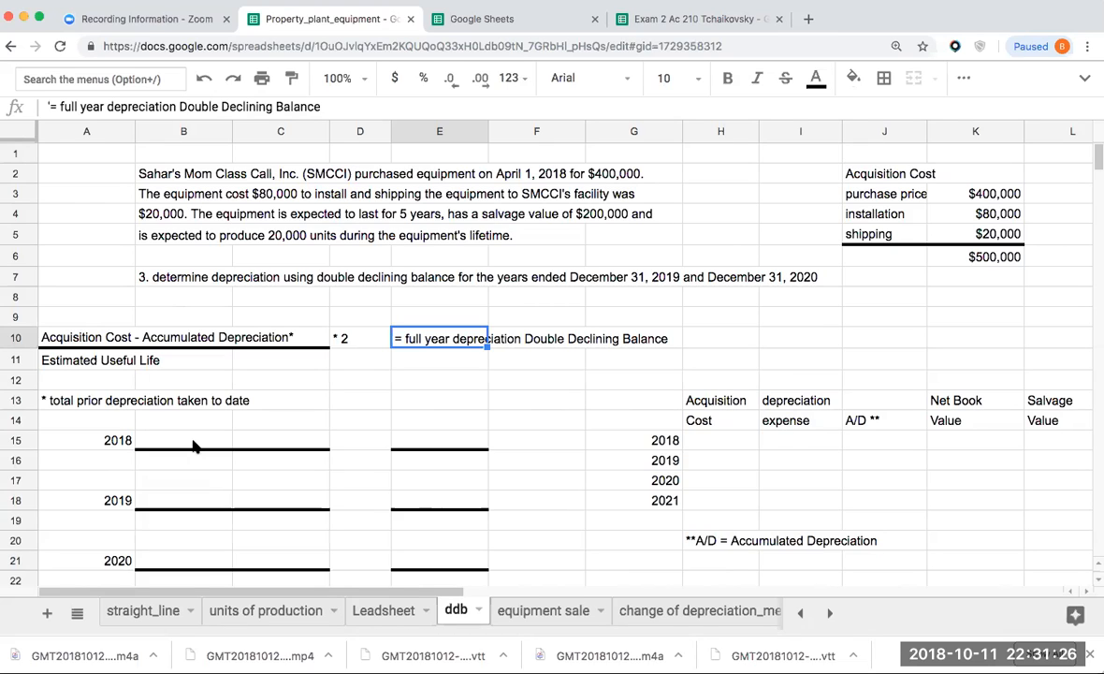
pyautogui.moveTo(178, 406)
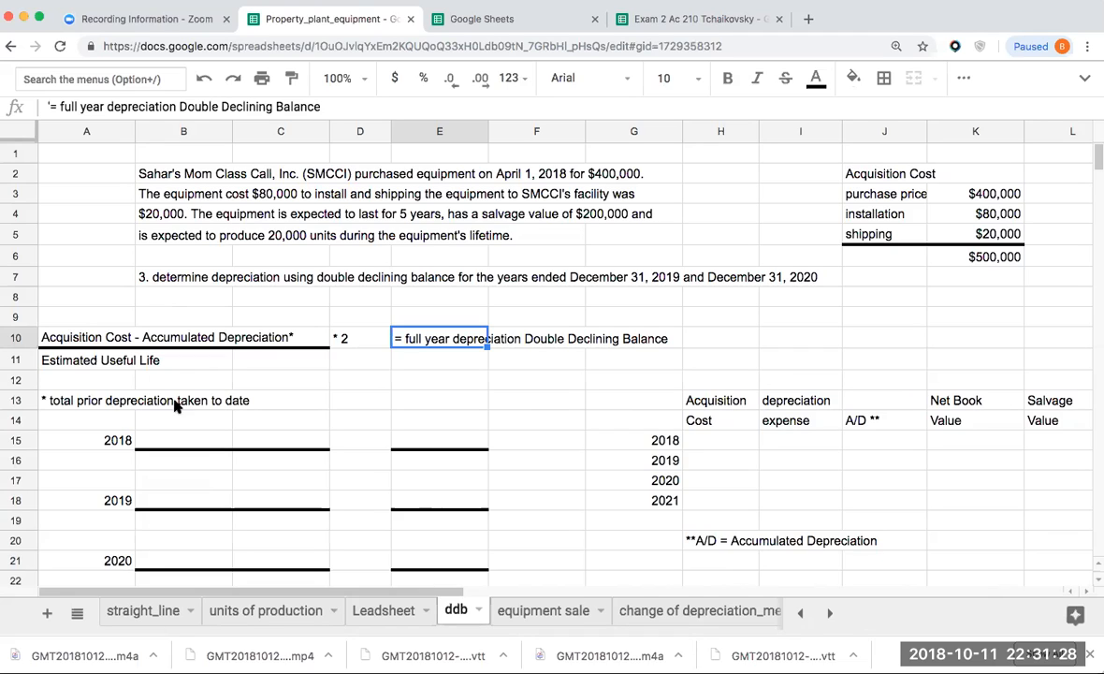
pyautogui.click(86, 337)
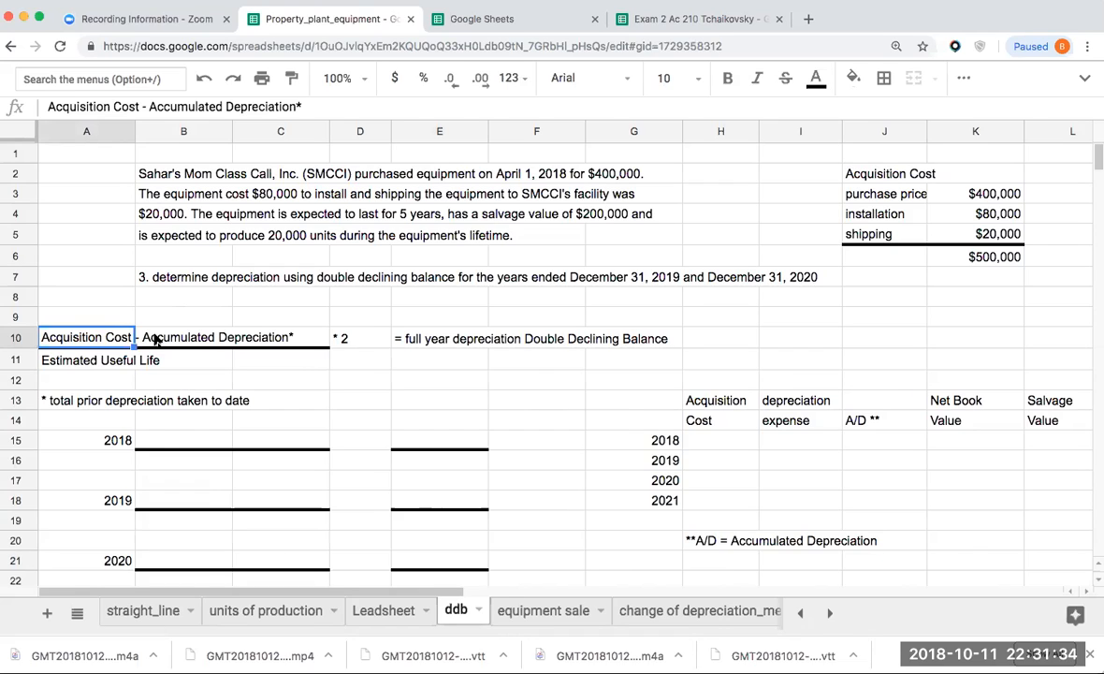
pyautogui.click(183, 439)
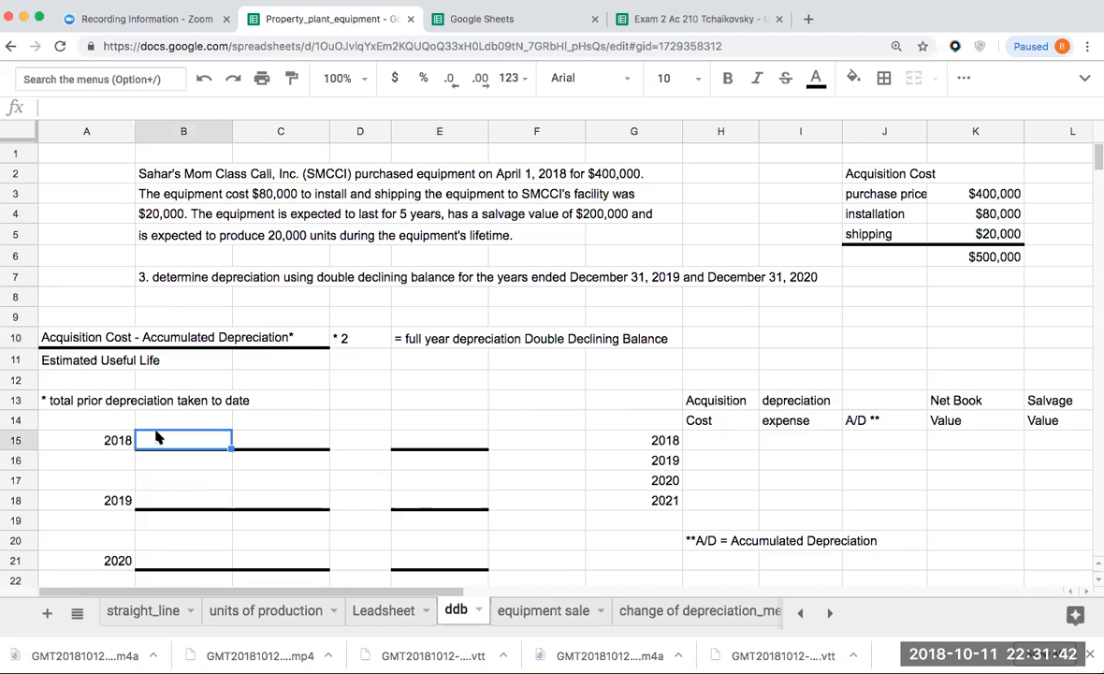
# Note '500,000 (AC) - 0 (first year no A/D)' and '5 (estimated useful life' under 2018
pyautogui.write('500,000')
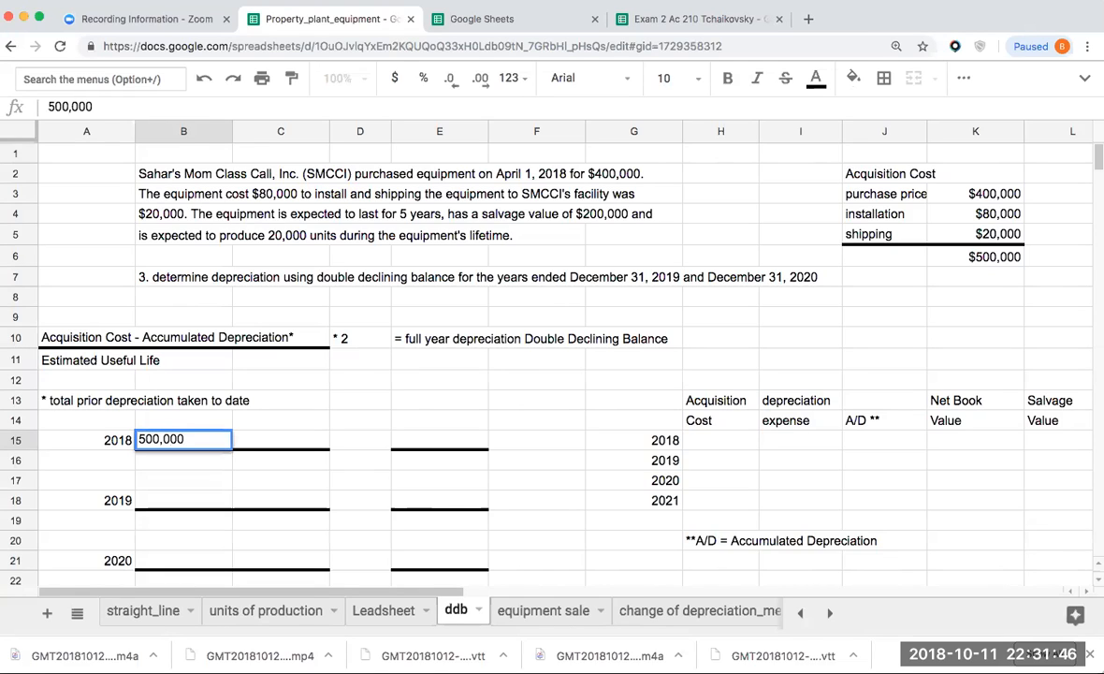
pyautogui.write('(')
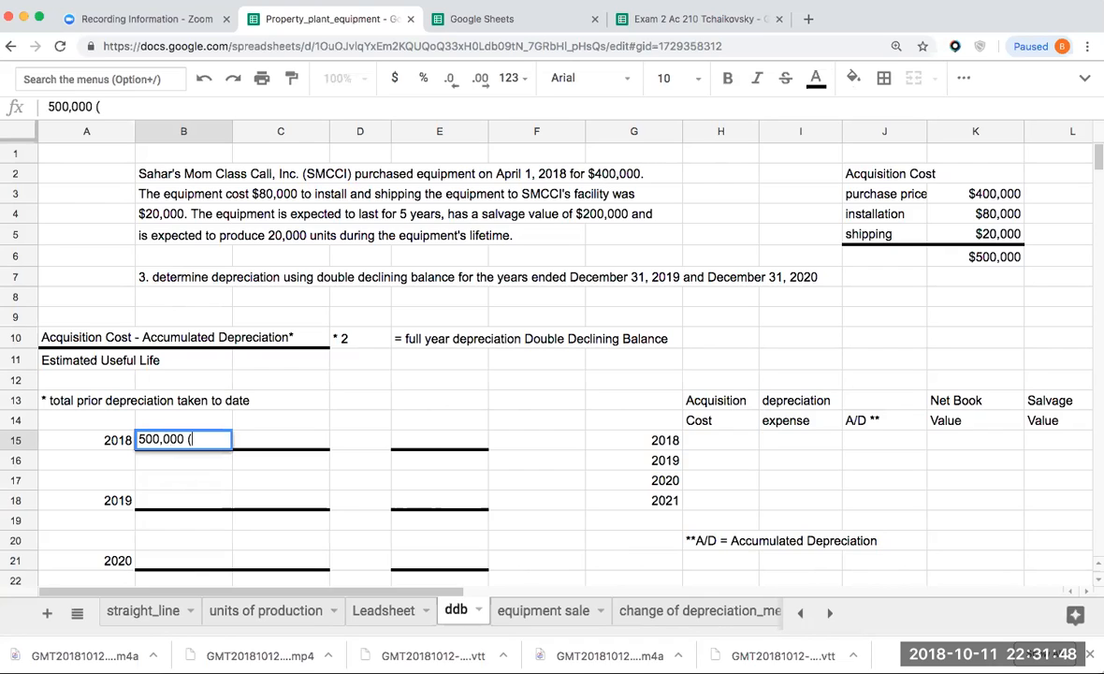
pyautogui.write('(AC) -')
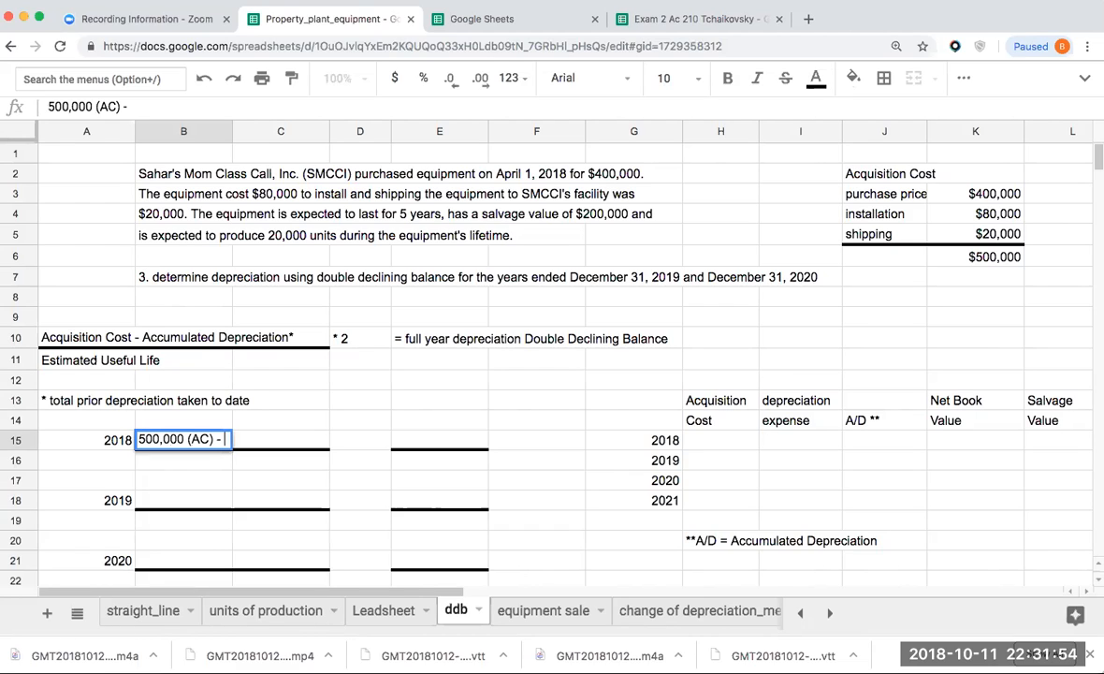
pyautogui.write('0')
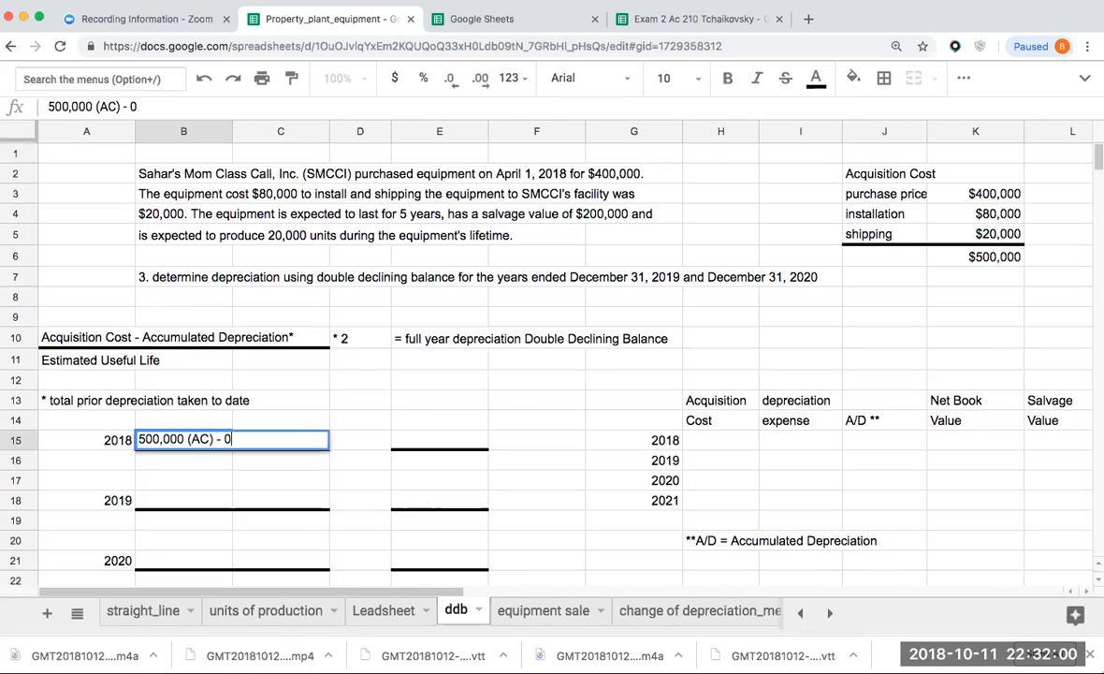
pyautogui.write('(first year no')
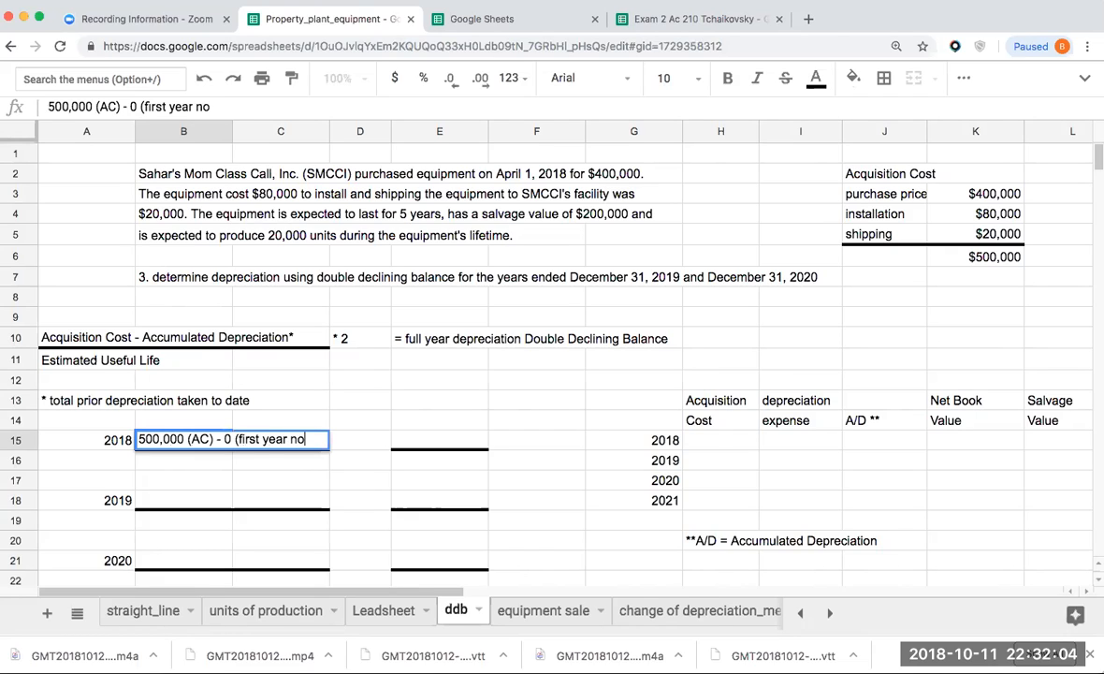
pyautogui.write('A/D)')
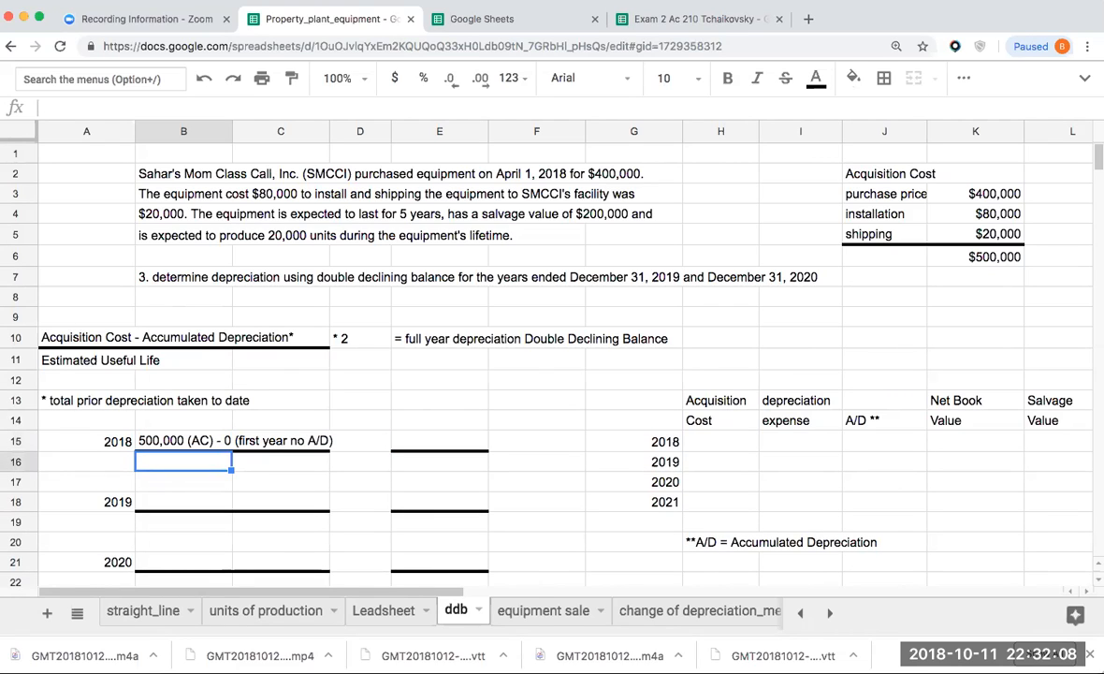
pyautogui.write('5')
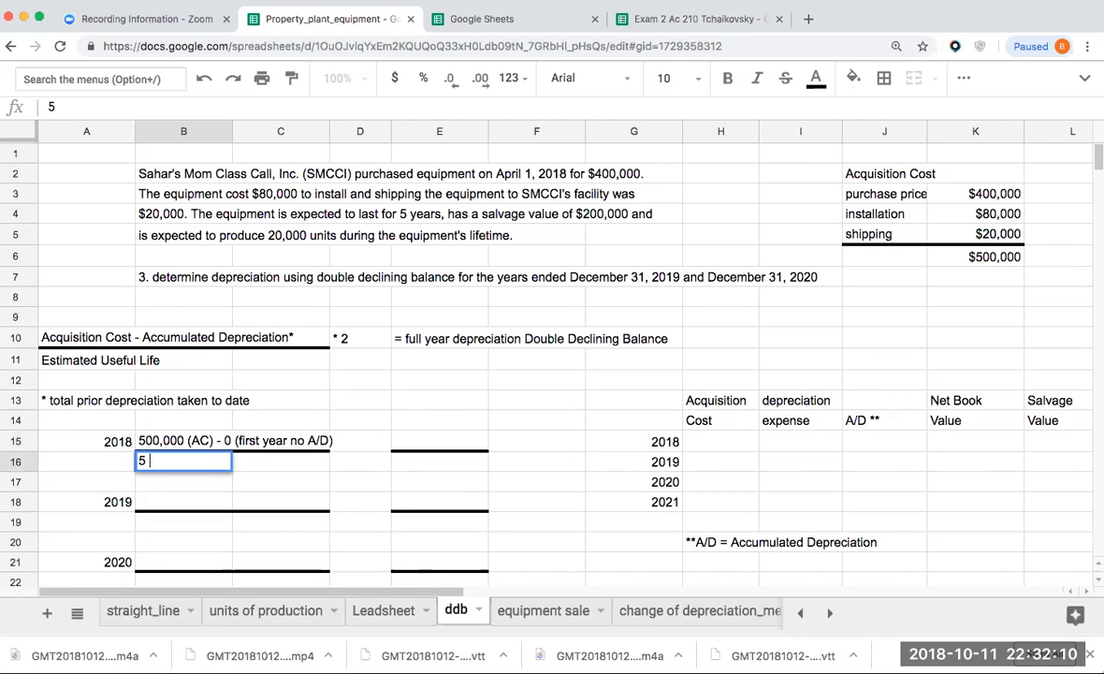
pyautogui.write('(estimated useful life')
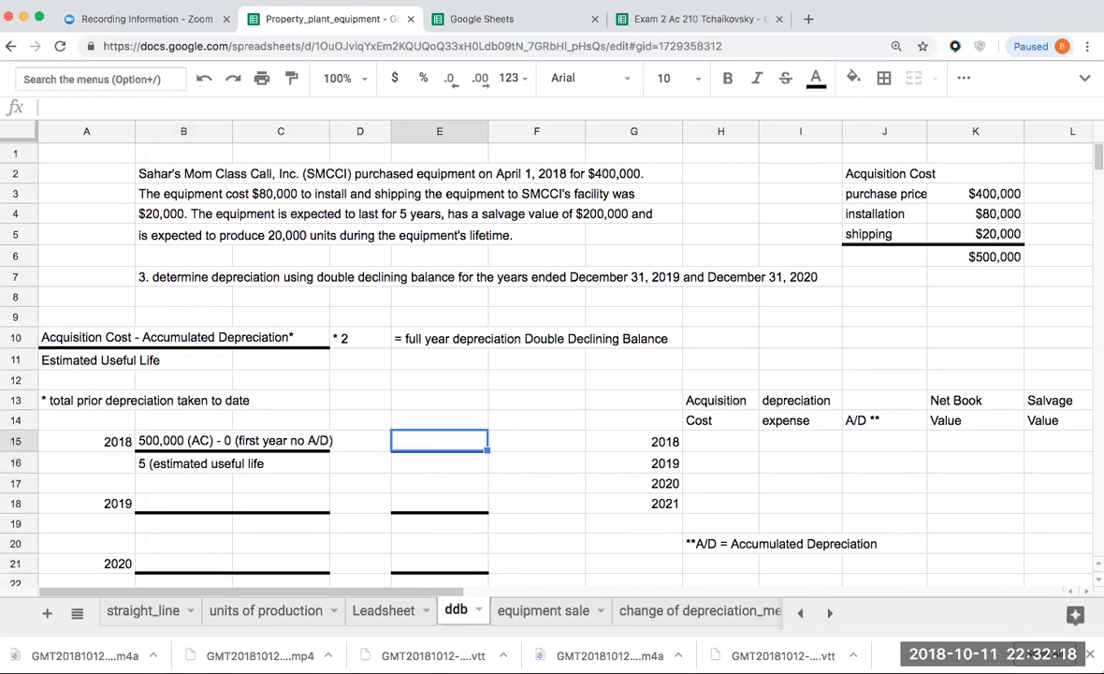
# Enter $500,000 and 5 beside the 2018 notes, showing the cost as whole-dollar currency
pyautogui.write('5')
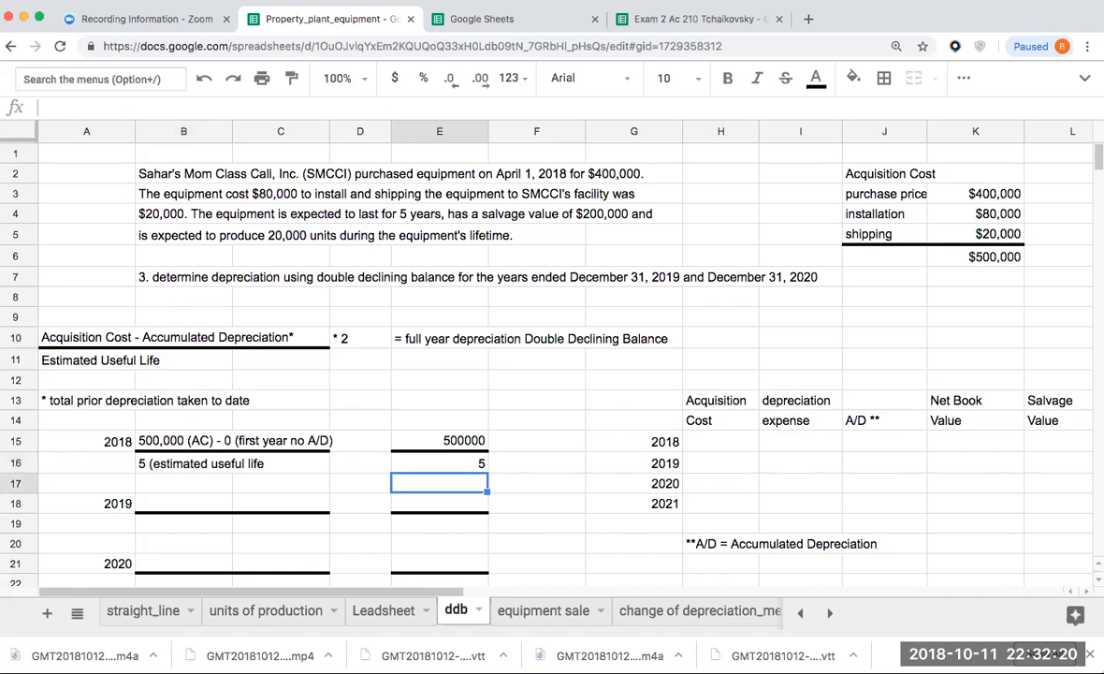
pyautogui.click(440, 440)
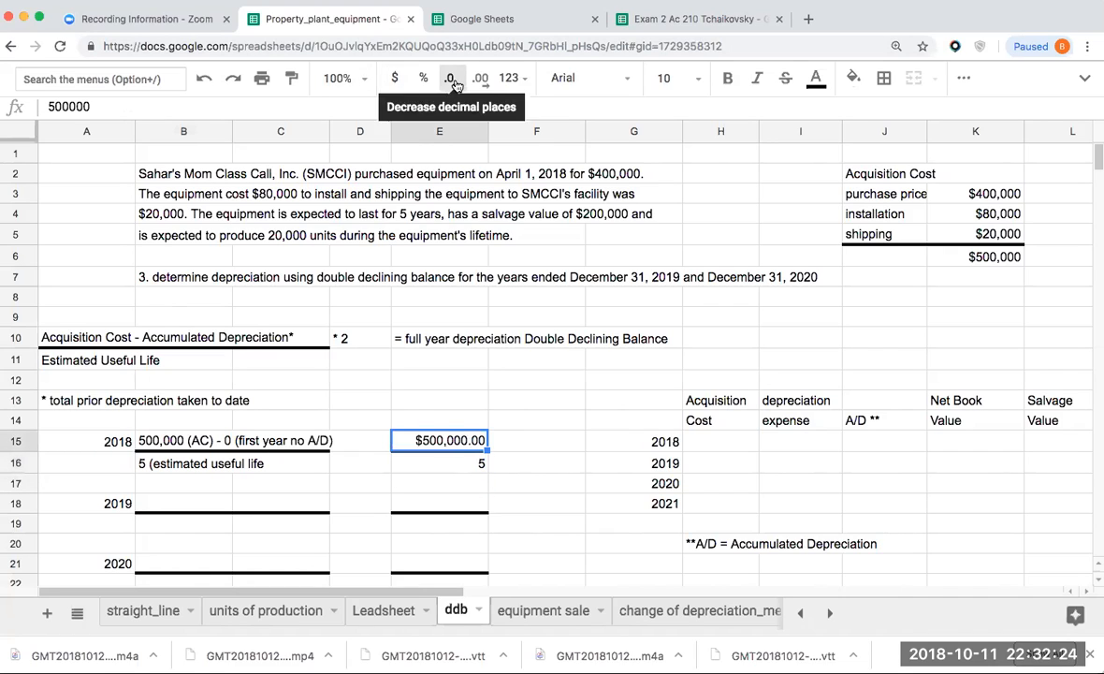
pyautogui.rightClick(535, 130)
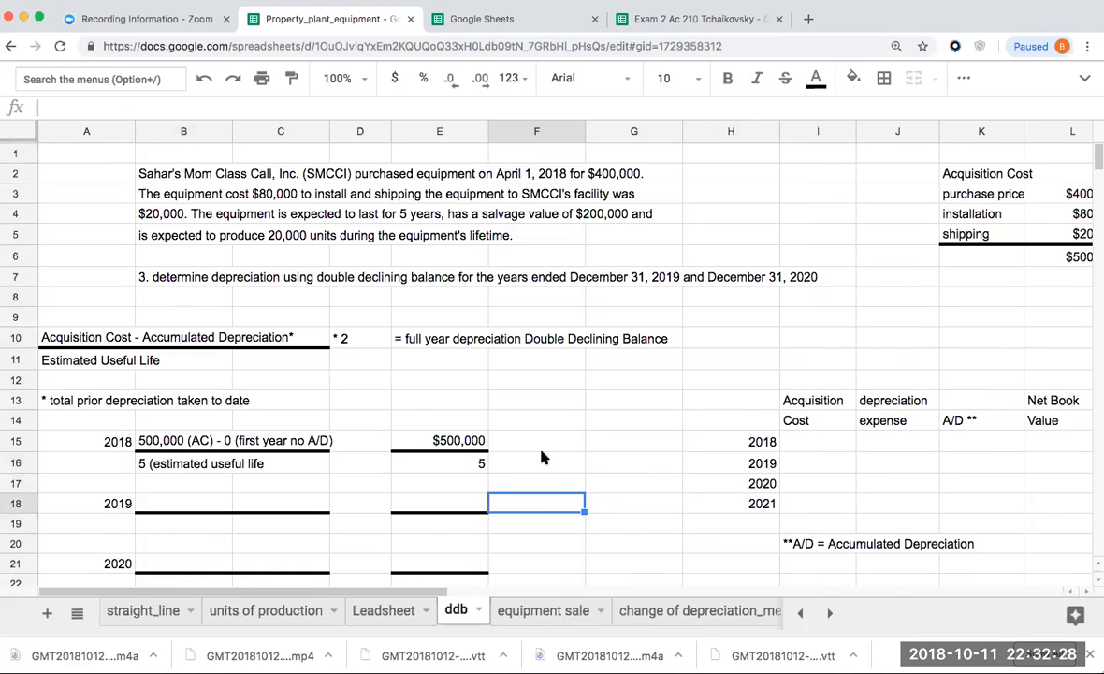
pyautogui.click(535, 442)
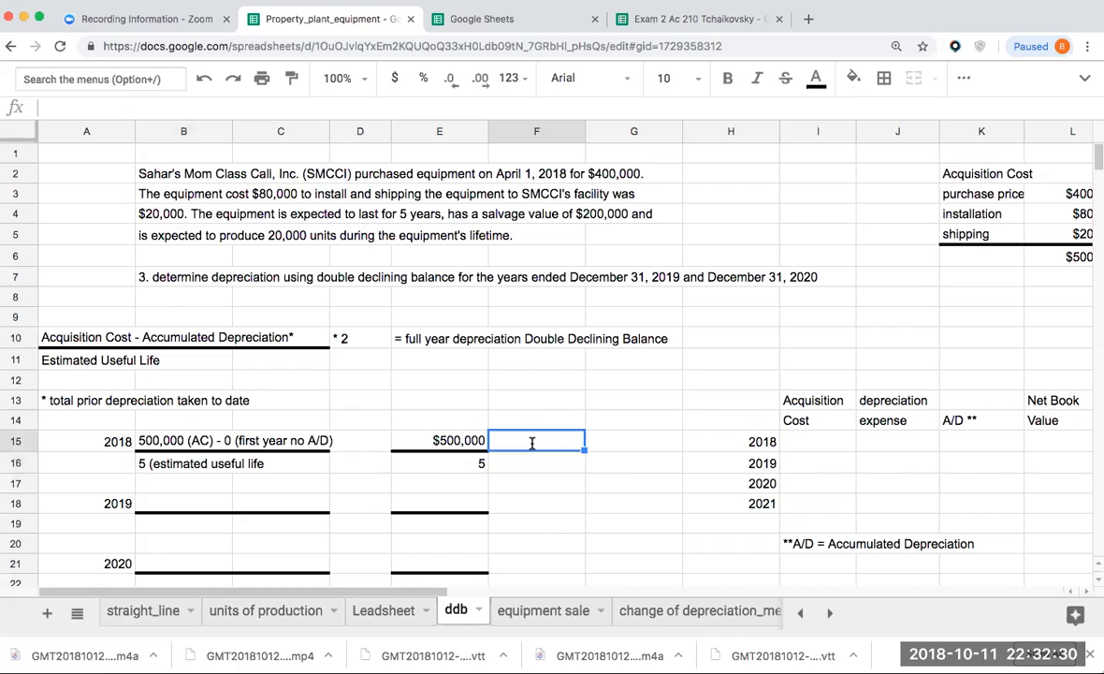
# Finish the '*2 =' label and compute the $200,000 full-year amount with =E15/E16*2
pyautogui.write('*2')
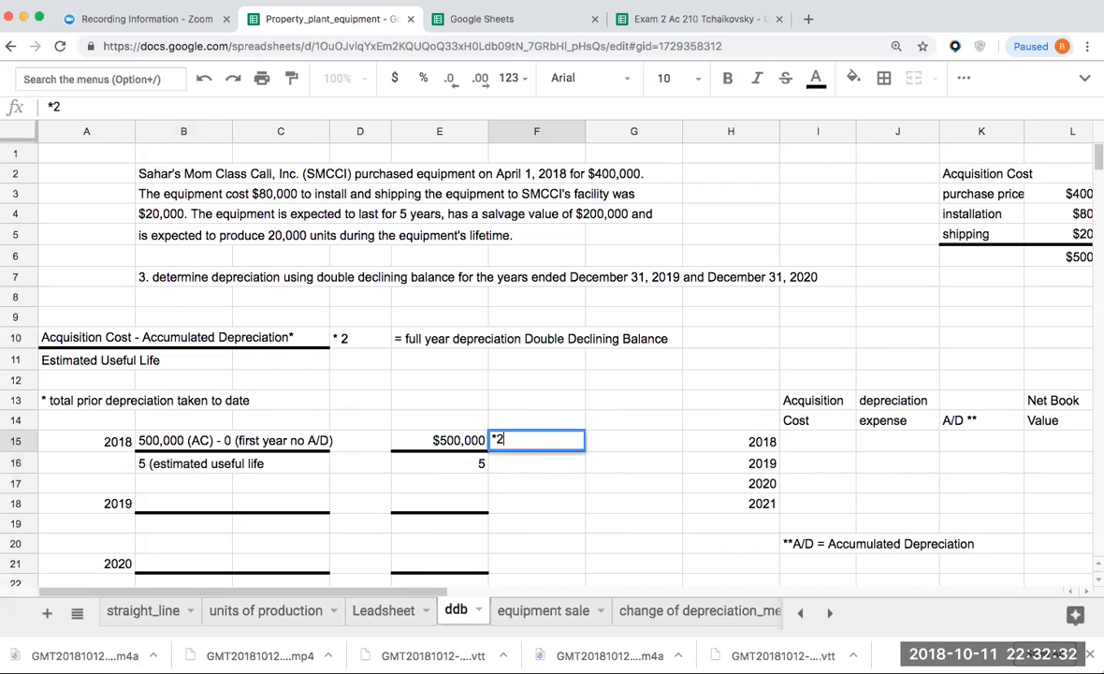
pyautogui.write('=')
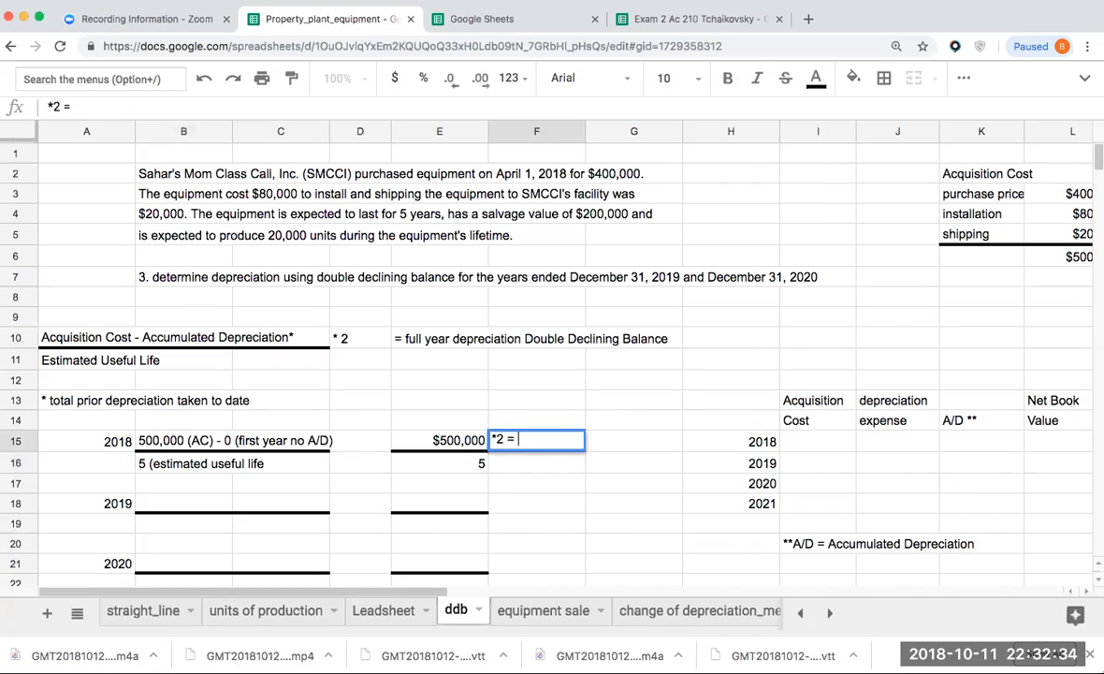
pyautogui.click(438, 440)
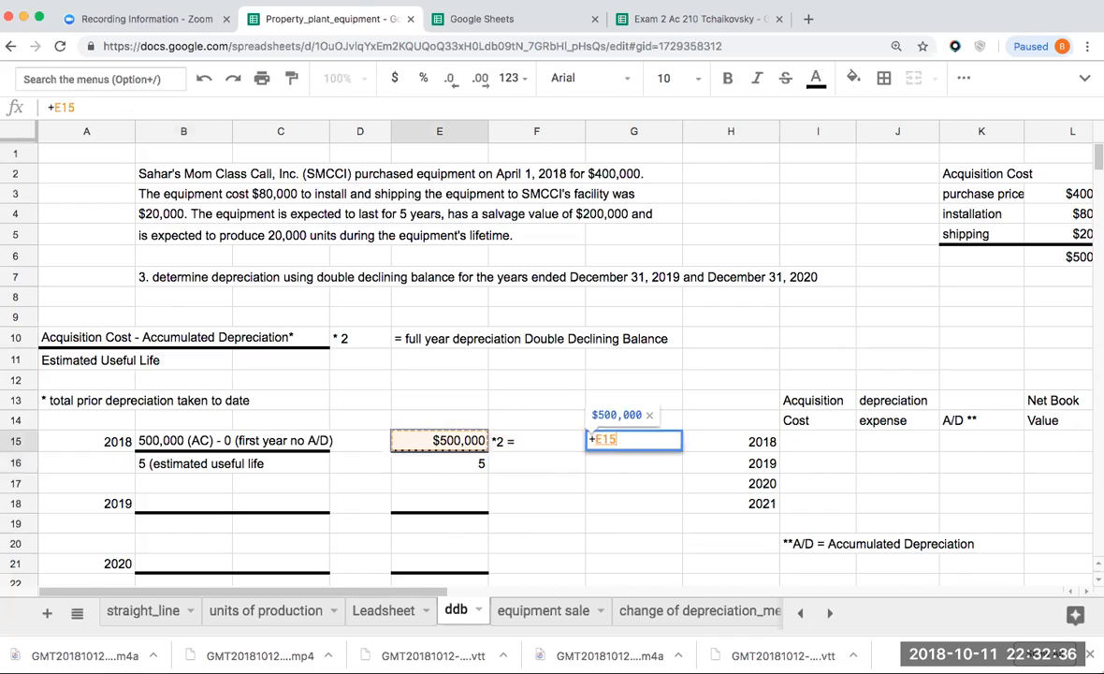
pyautogui.write('/E16*')
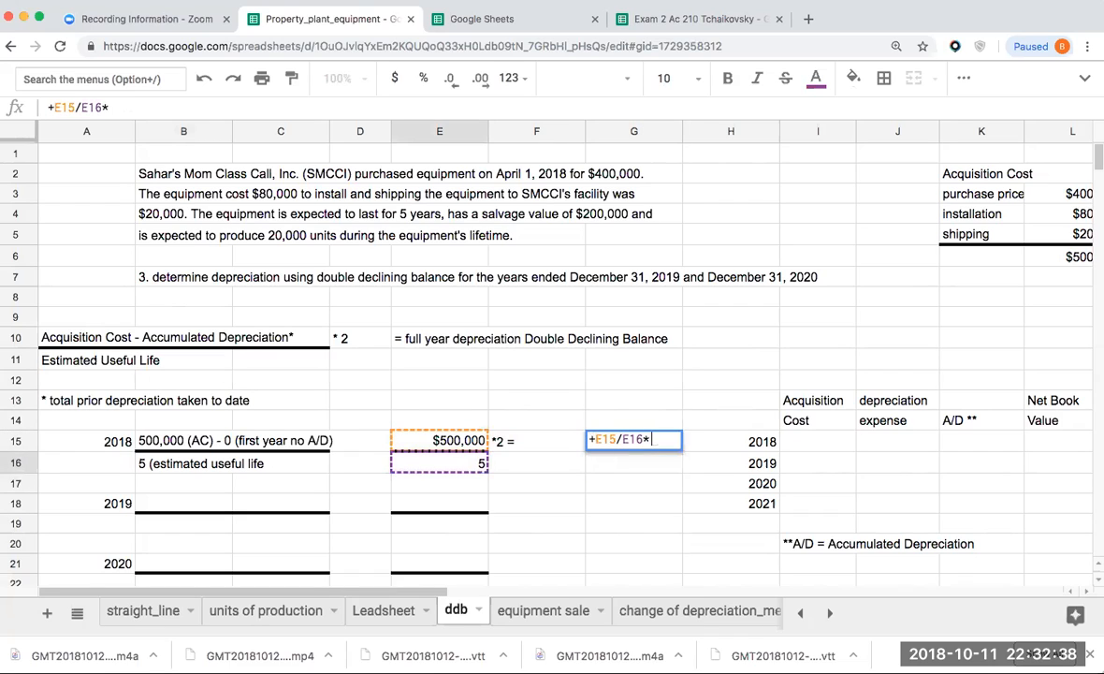
pyautogui.press('Enter')
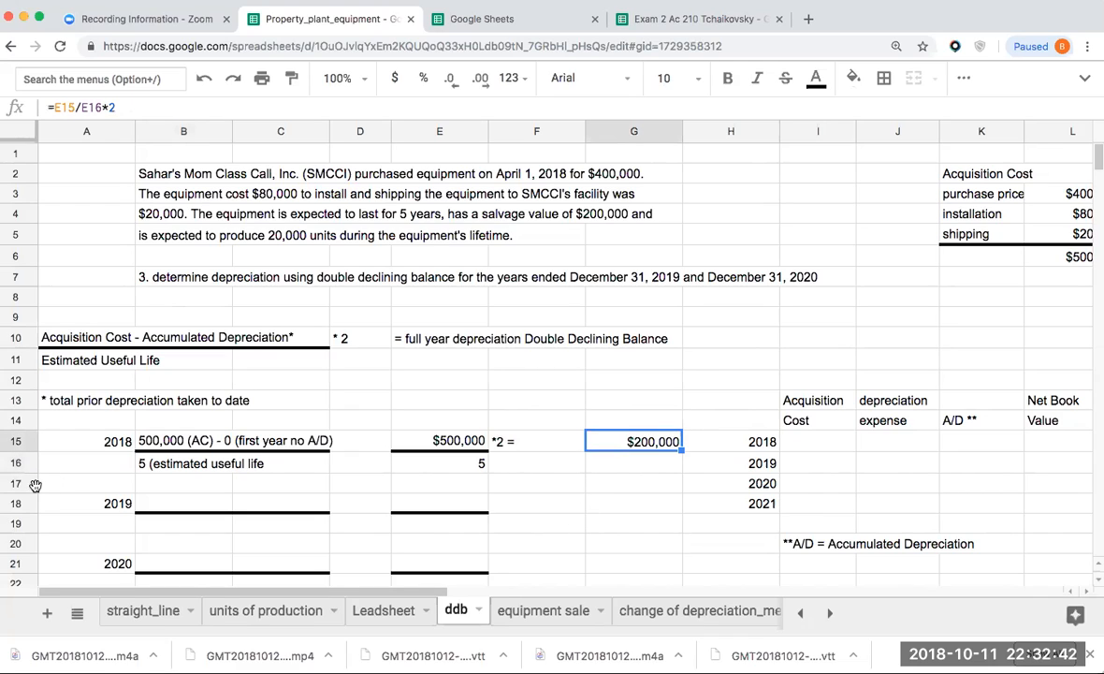
# Label the $200,000 result 'full year DDB' in the cell beneath it
pyautogui.rightClick(86, 482)
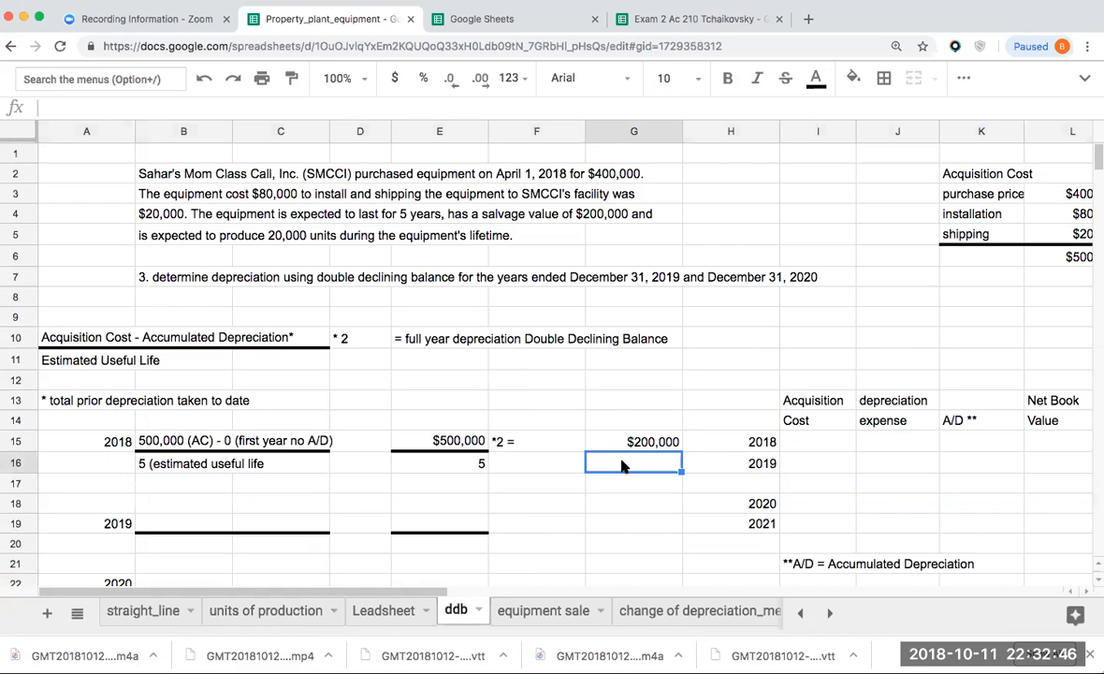
pyautogui.write('full')
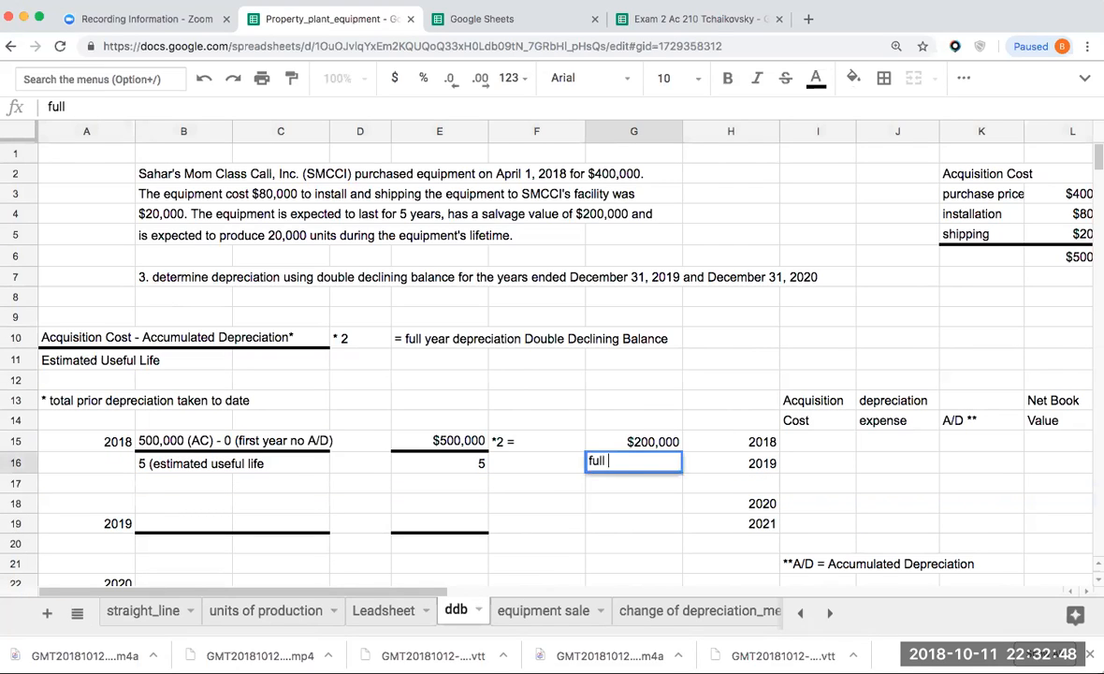
pyautogui.press('enter')
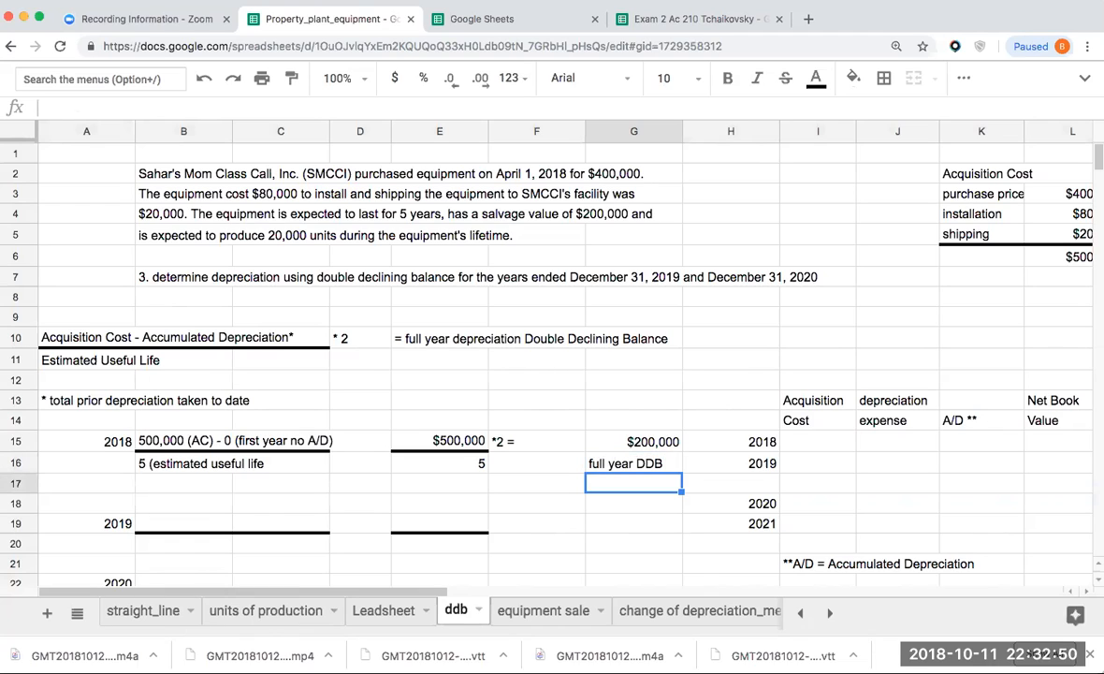
# Insert a blank row above the 2019 heading to make room for the 2018 partial-year note
pyautogui.click(535, 483)
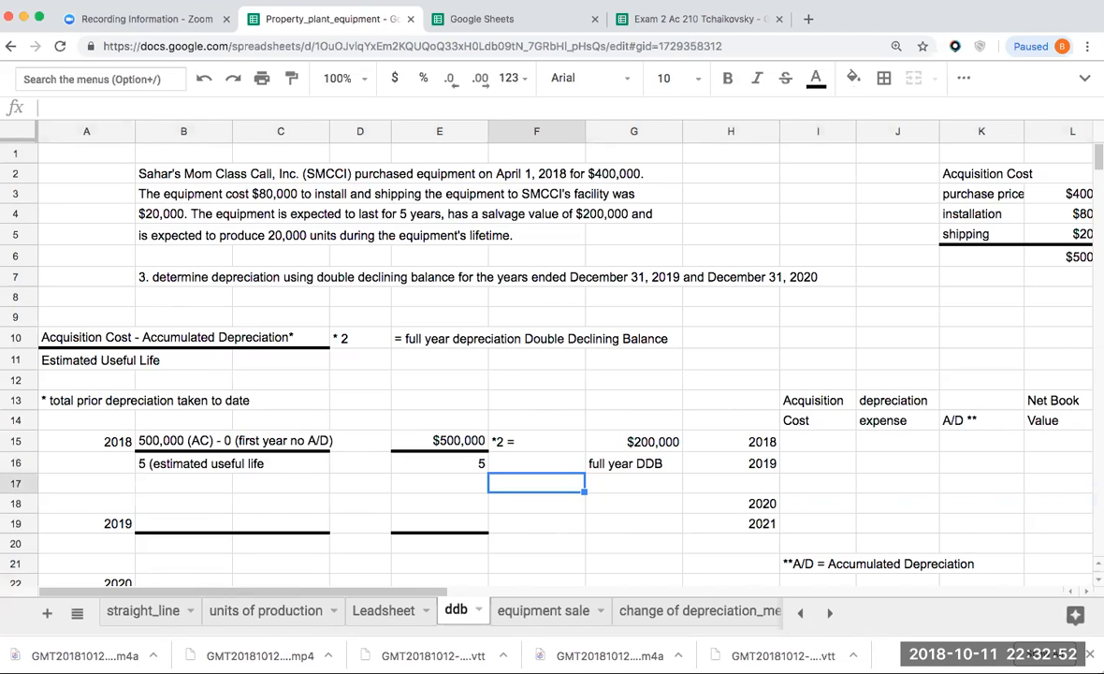
pyautogui.moveTo(303, 176)
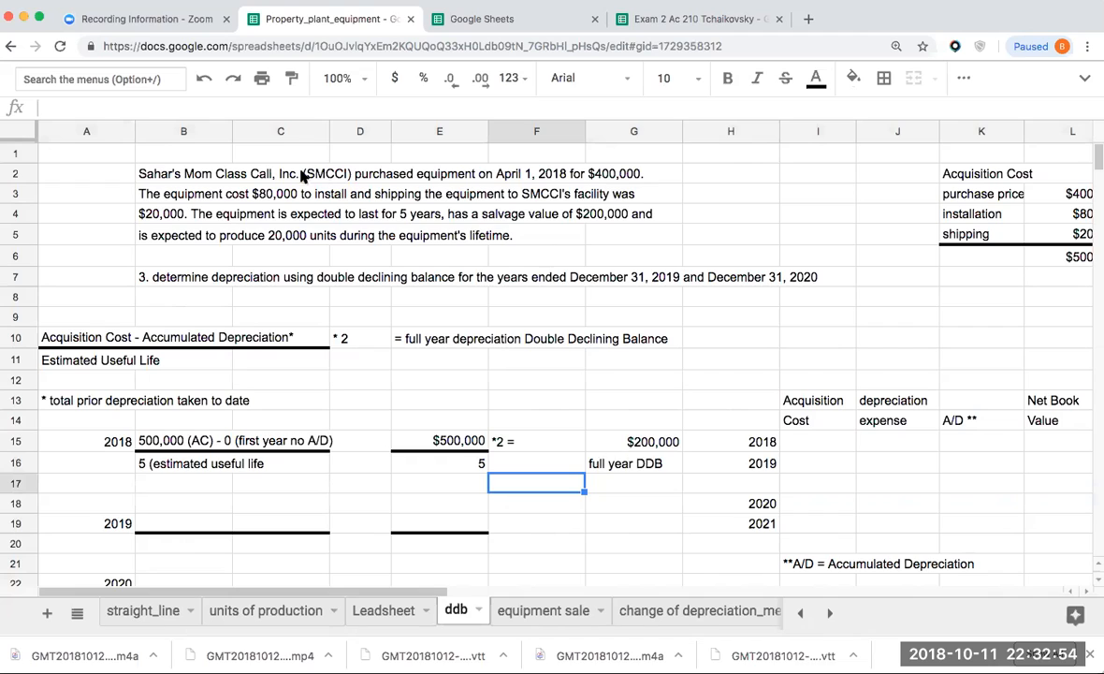
pyautogui.click(280, 172)
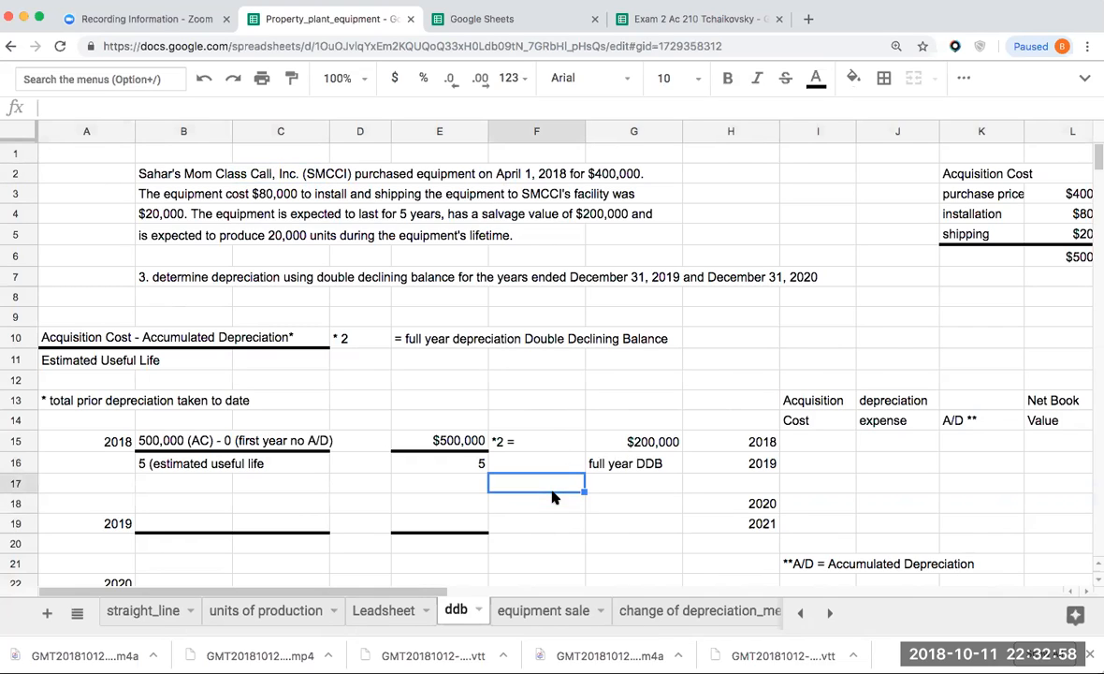
pyautogui.moveTo(547, 490)
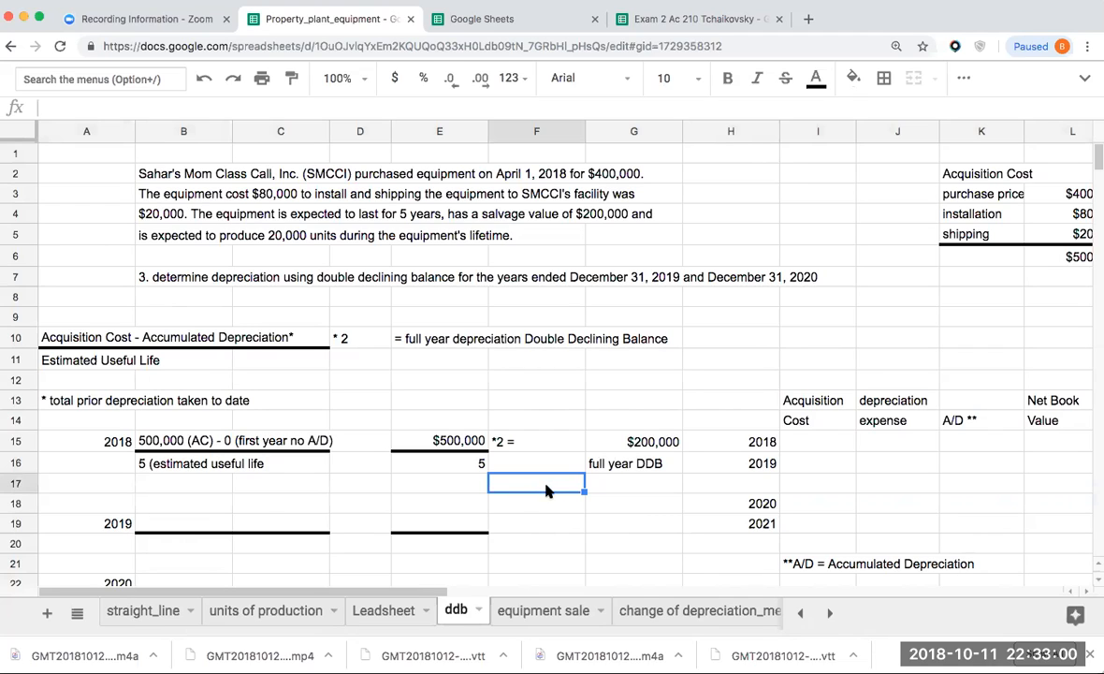
pyautogui.moveTo(486, 494)
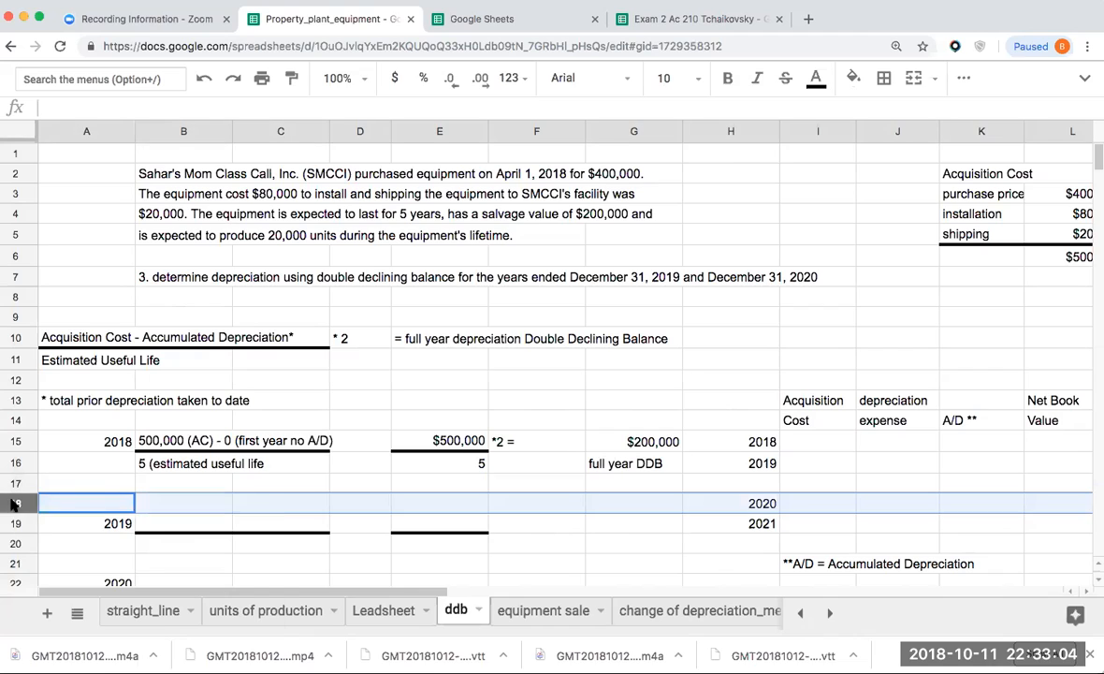
pyautogui.rightClick(86, 502)
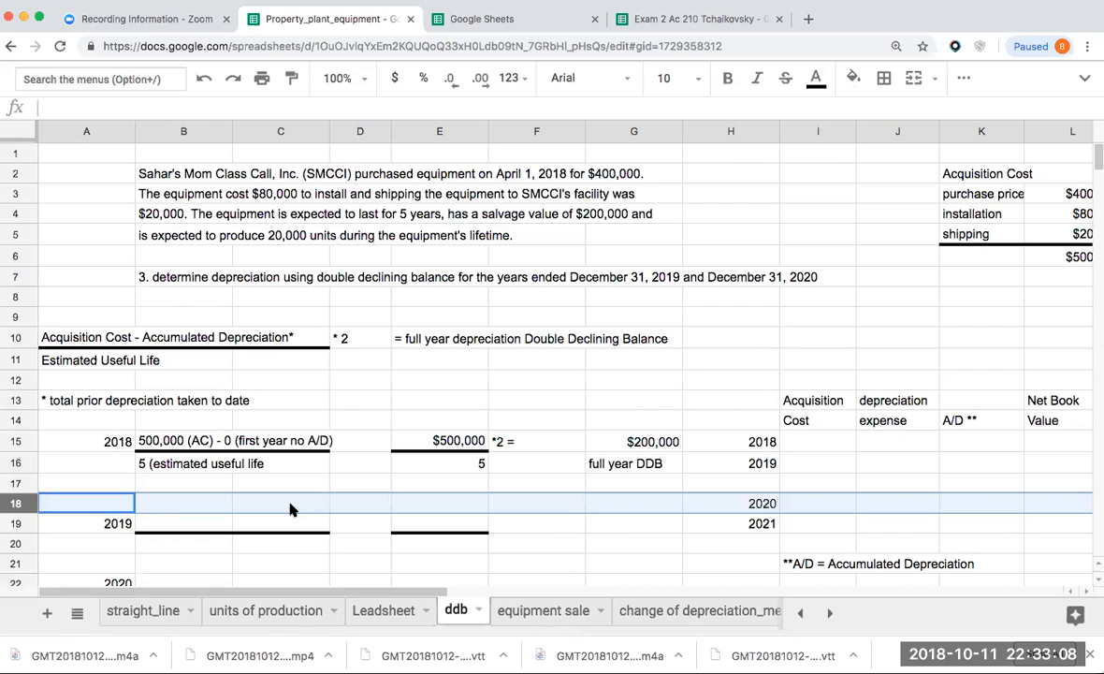
pyautogui.rightClick(88, 503)
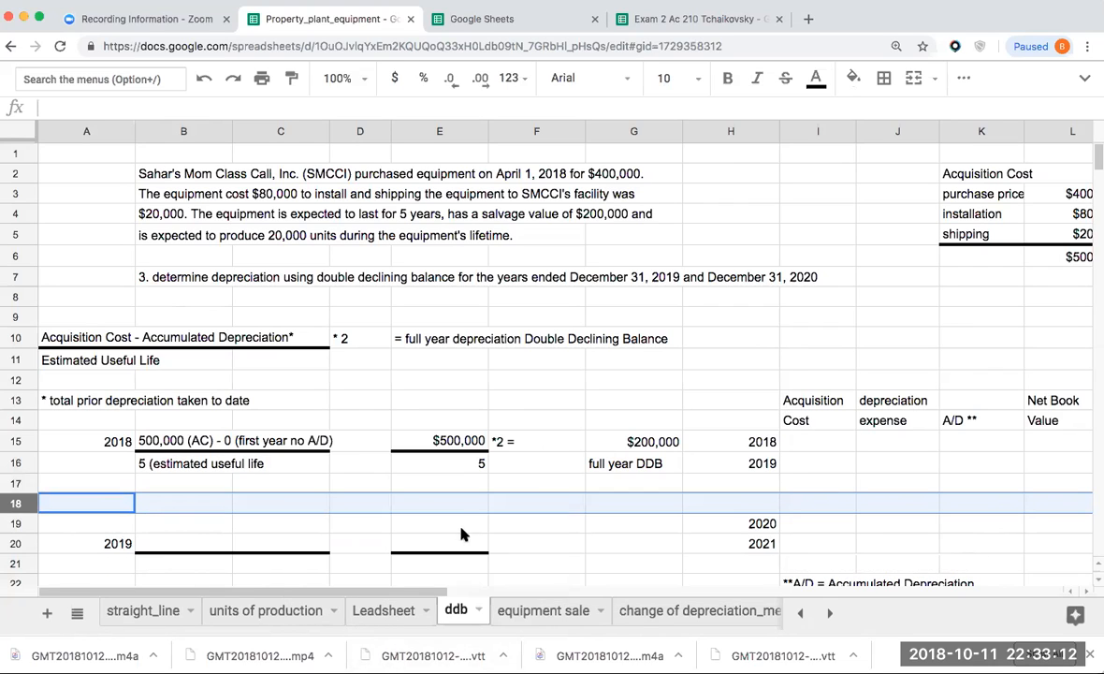
# Note '200,000 * 9/12 (4/1-12/31/18)' and '150,000 Depr. Expense 2018' for the nine-month charge
pyautogui.click(535, 483)
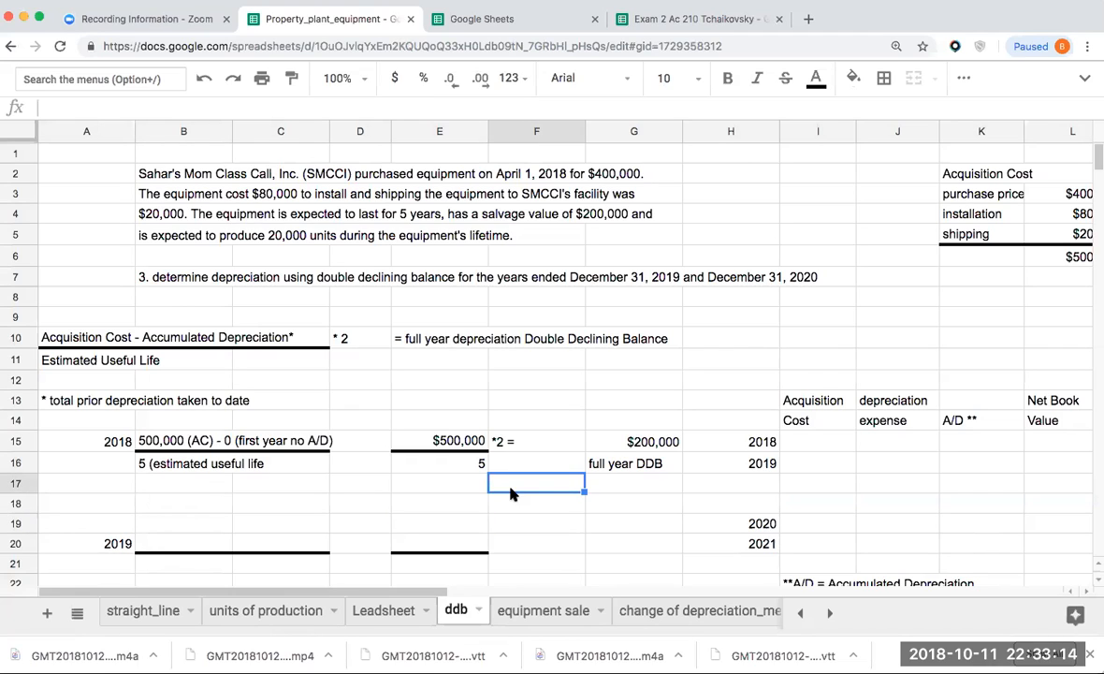
pyautogui.write('200,000 * 9/12 (')
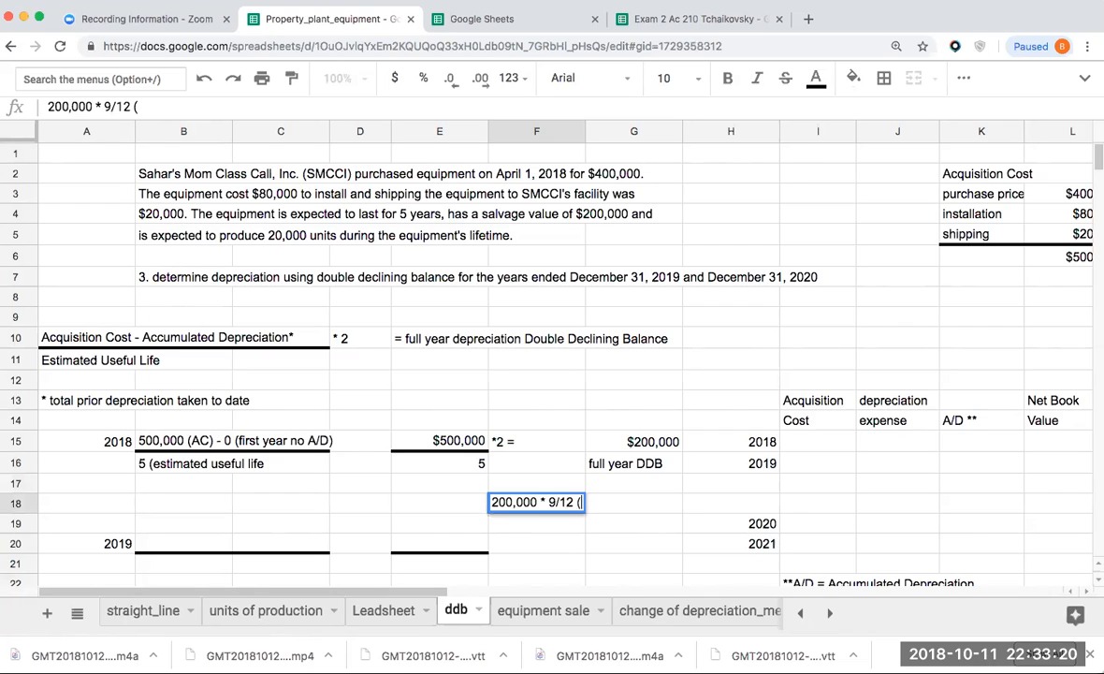
pyautogui.write('4/1-12/31/18)')
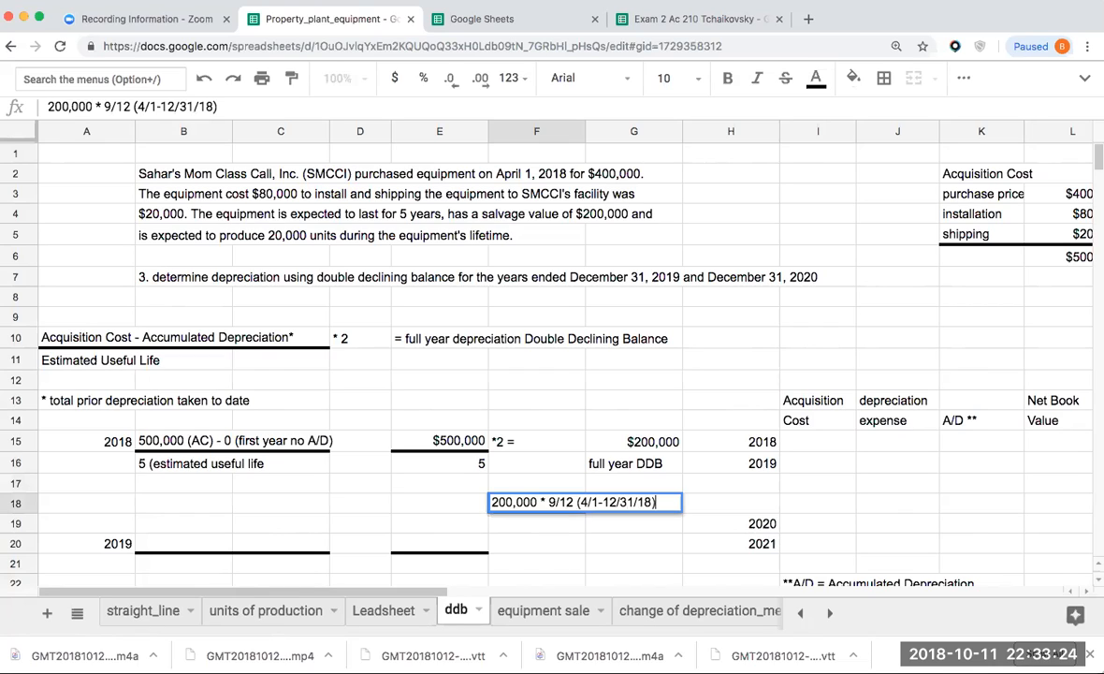
pyautogui.click(437, 501)
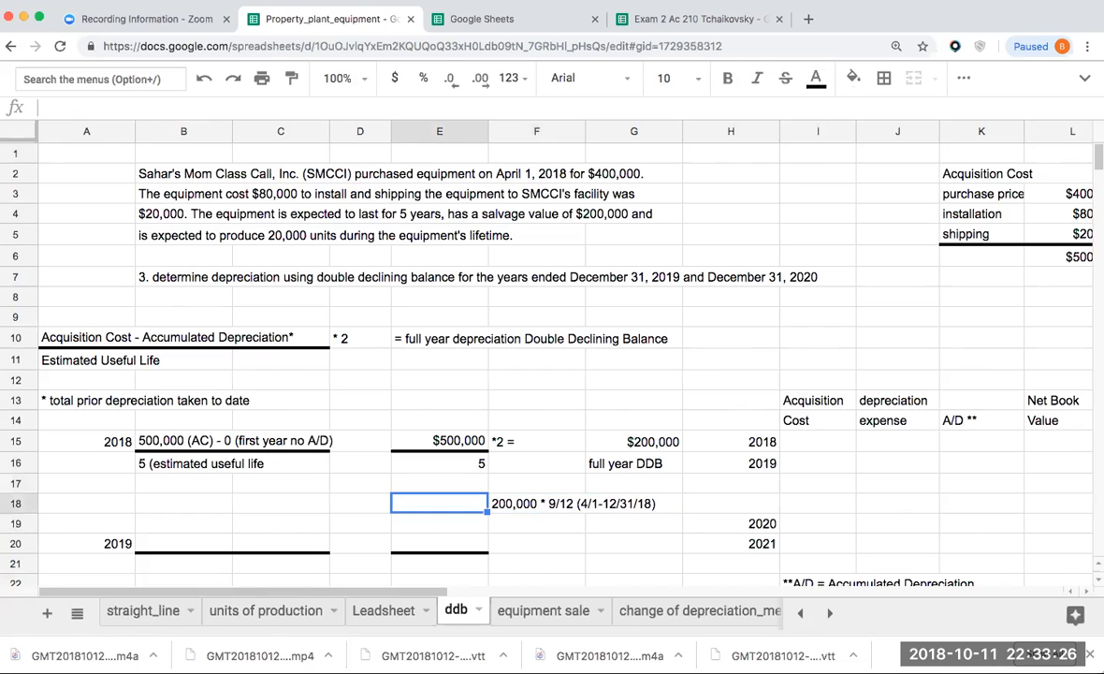
pyautogui.write('150')
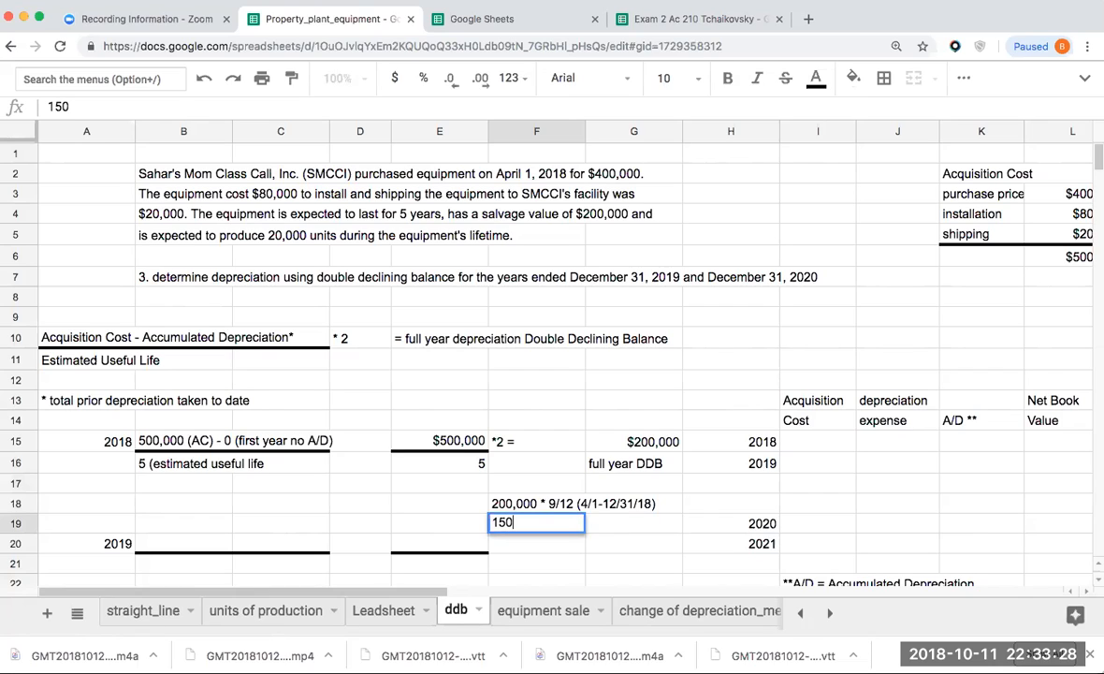
pyautogui.write(',000 Depr. Expense 2018')
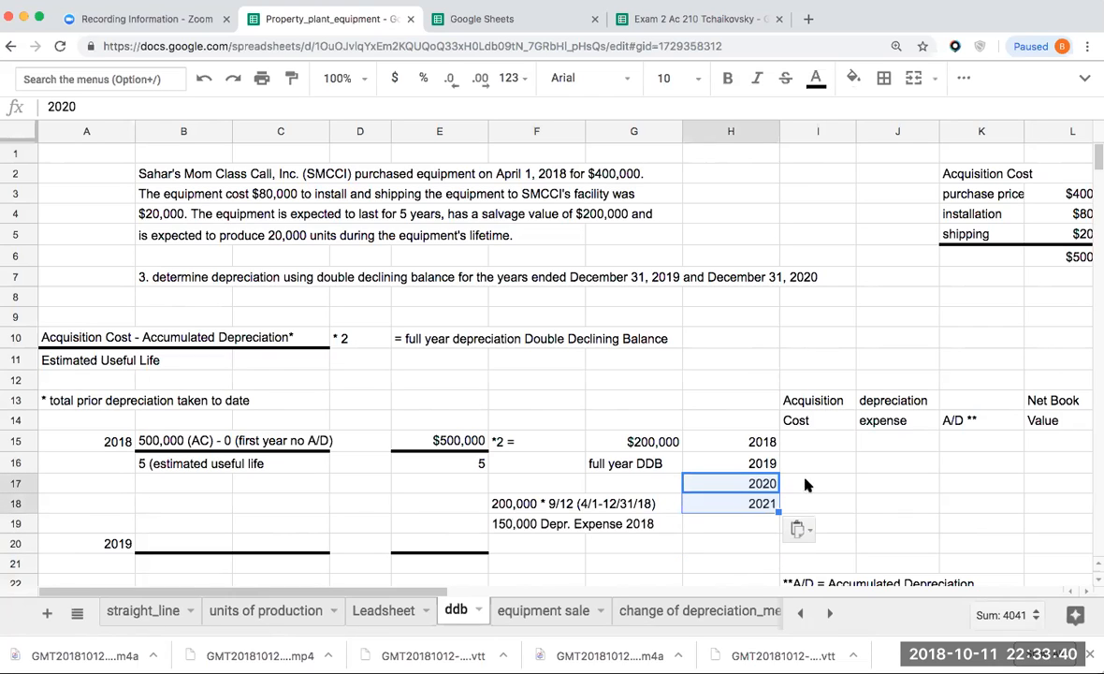
pyautogui.moveTo(817, 438)
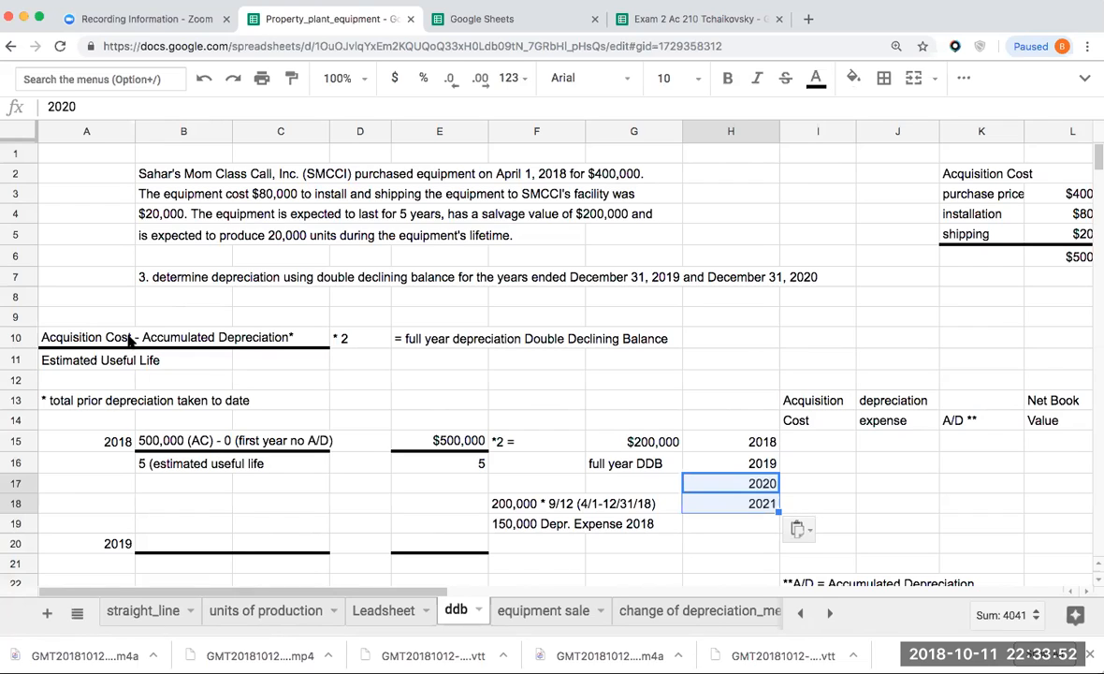
pyautogui.moveTo(146, 335)
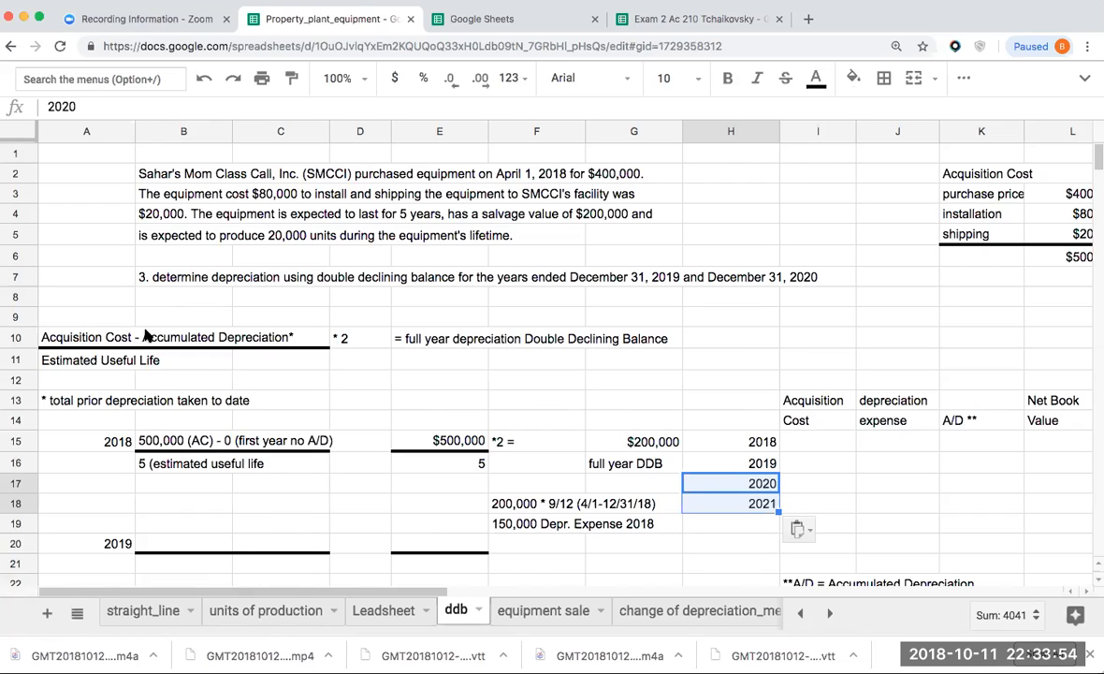
# Record $500,000 cost and $150,000 as the 2018 depreciation expense and accumulated depreciation
pyautogui.click(817, 441)
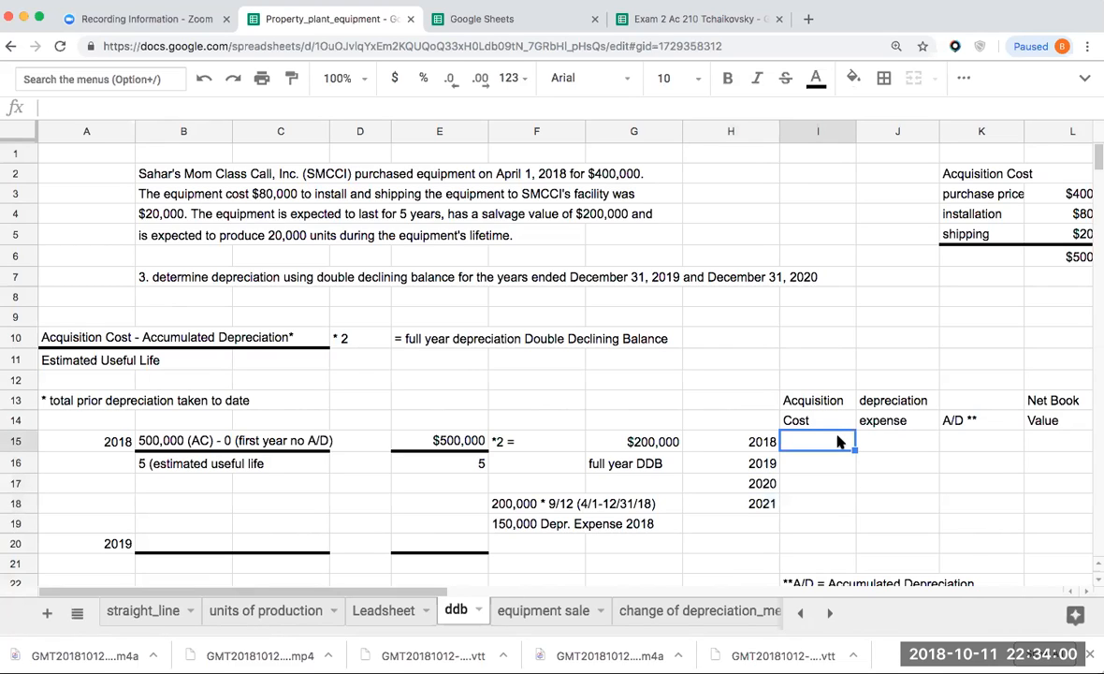
pyautogui.write('50000')
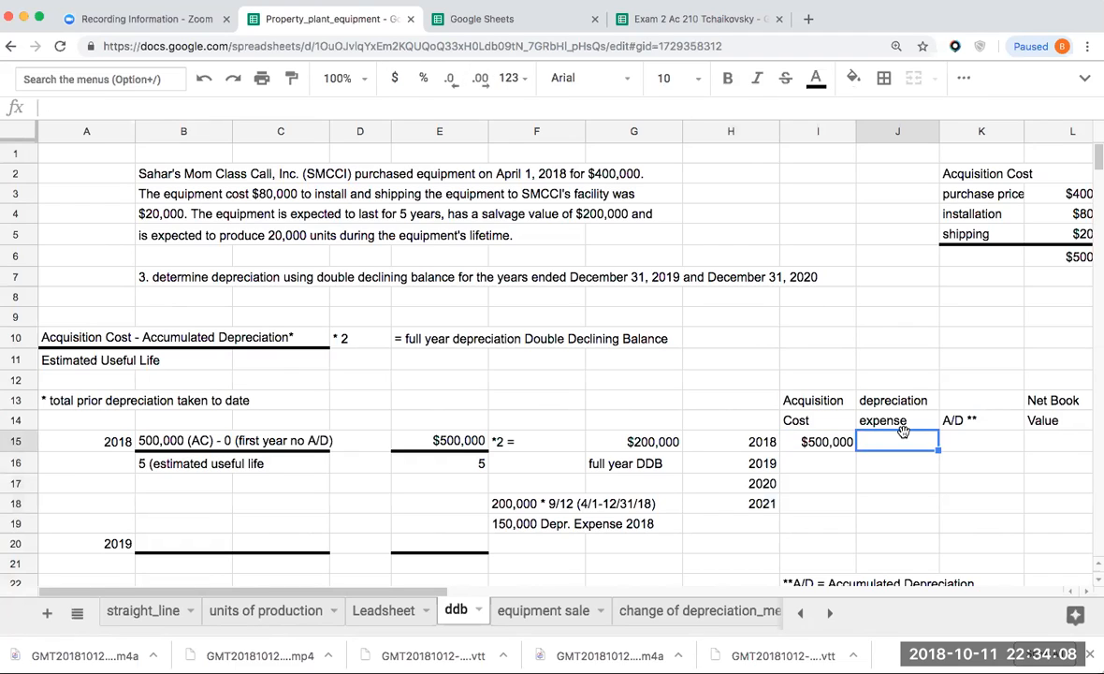
pyautogui.write('150000')
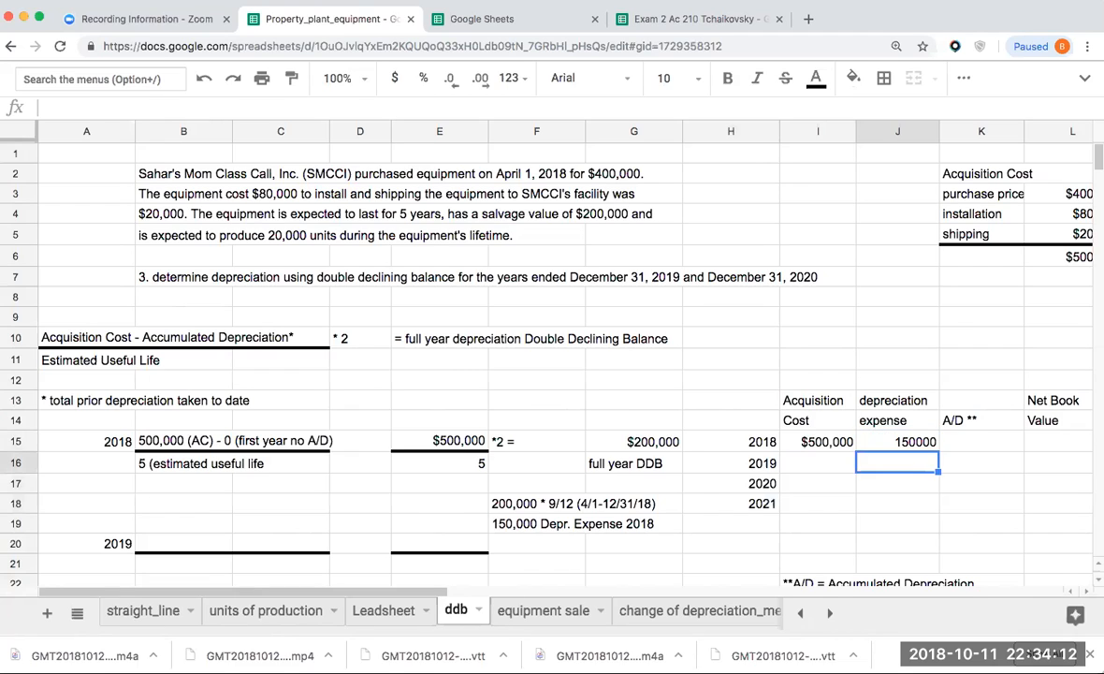
pyautogui.click(898, 441)
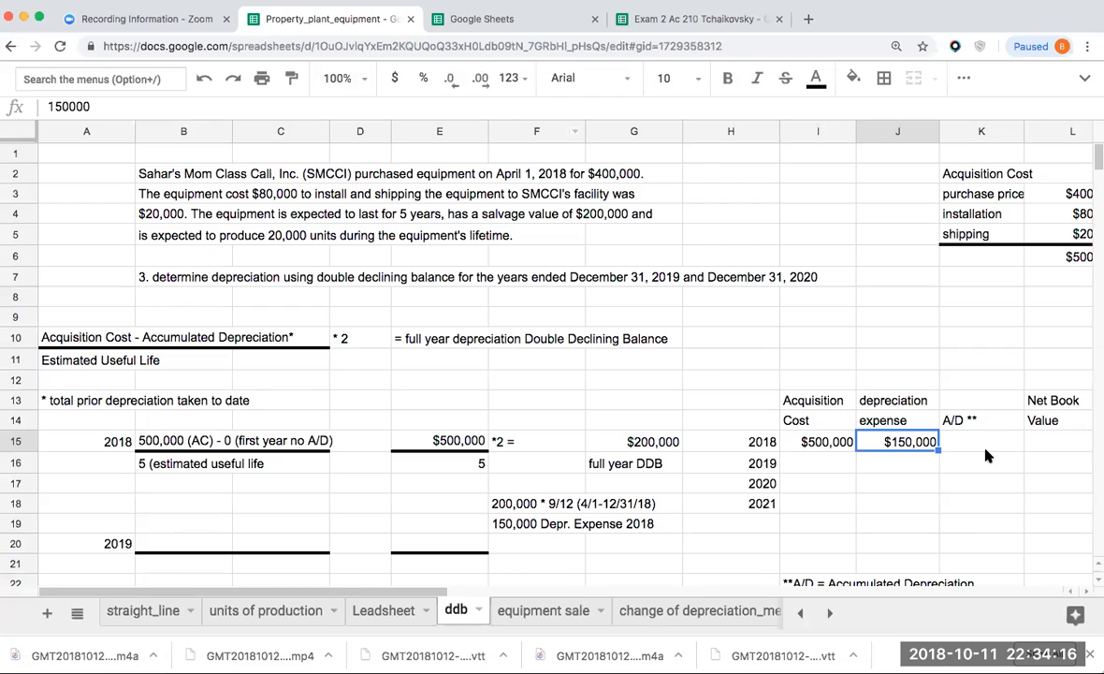
pyautogui.click(980, 442)
pyautogui.write('$150,000')
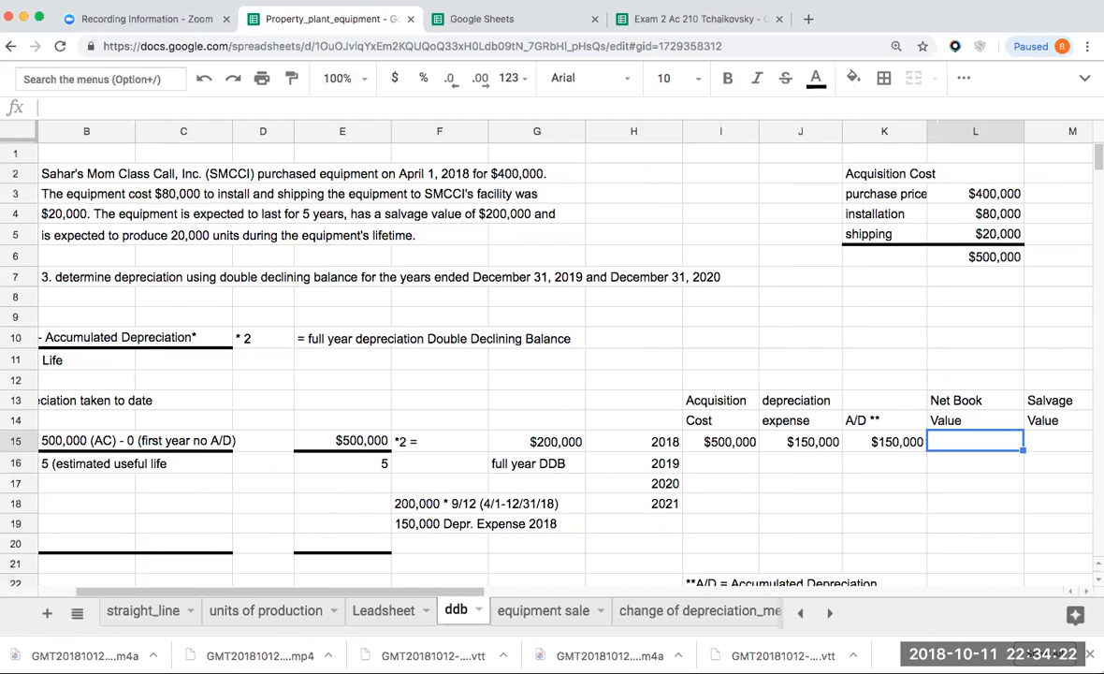
# Label the columns aa, bb, aa-bb and compute 2018 net book value $350,000 as =I15-K15
pyautogui.click(720, 378)
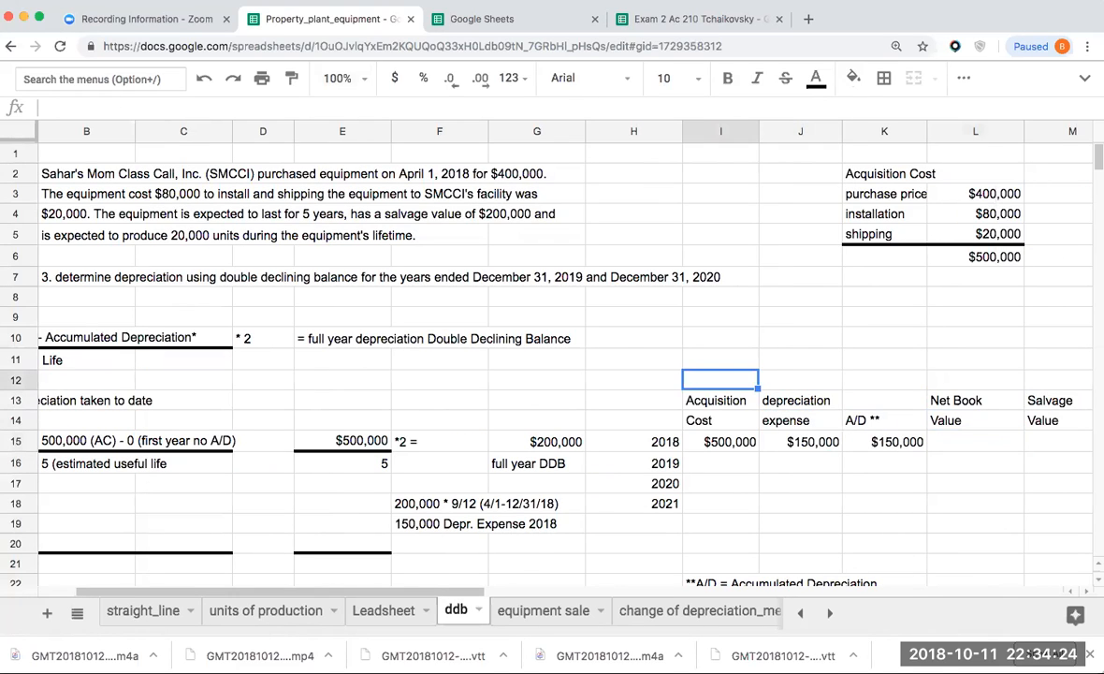
pyautogui.write('b')
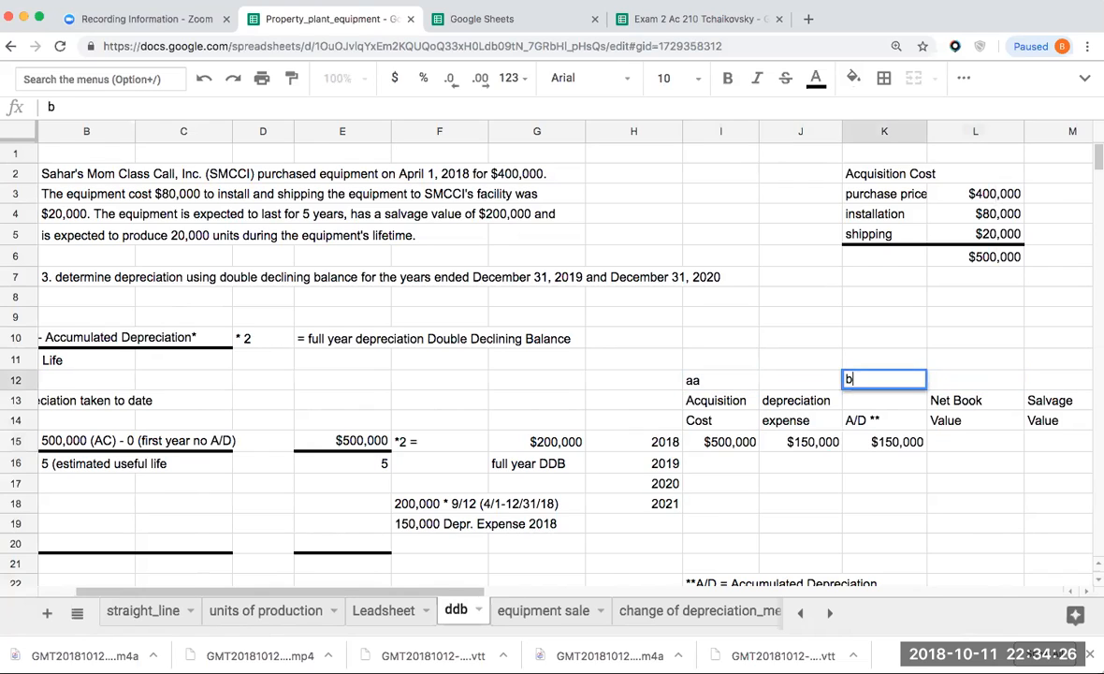
pyautogui.write('b')
pyautogui.click(977, 380)
pyautogui.write('aa-bb')
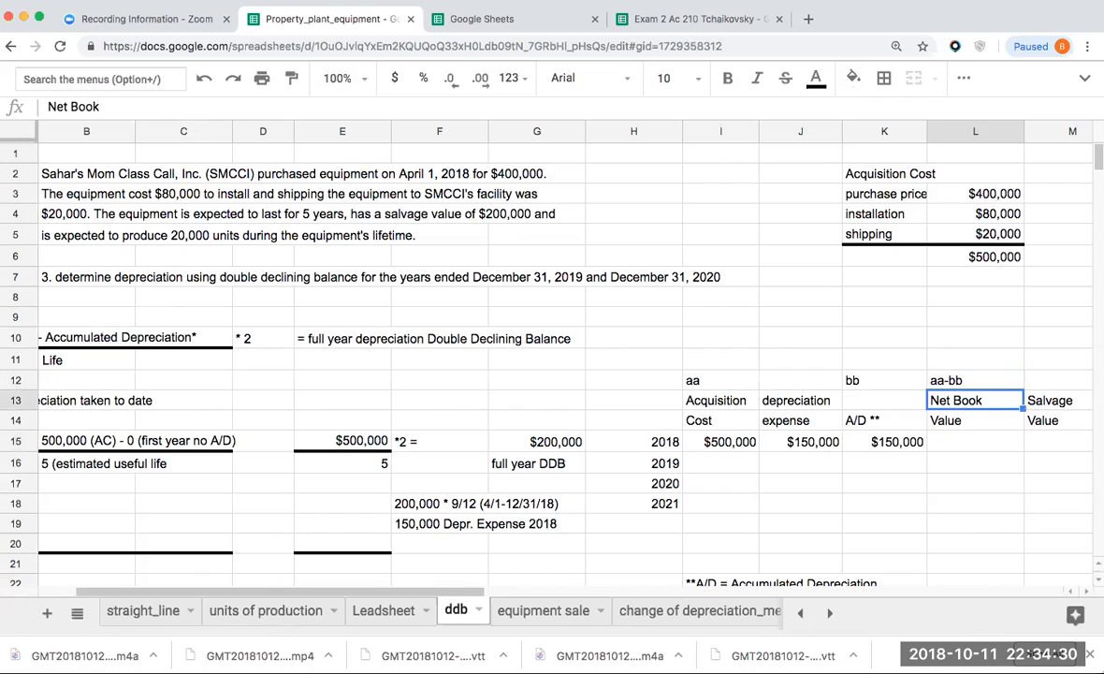
pyautogui.write('+I15-')
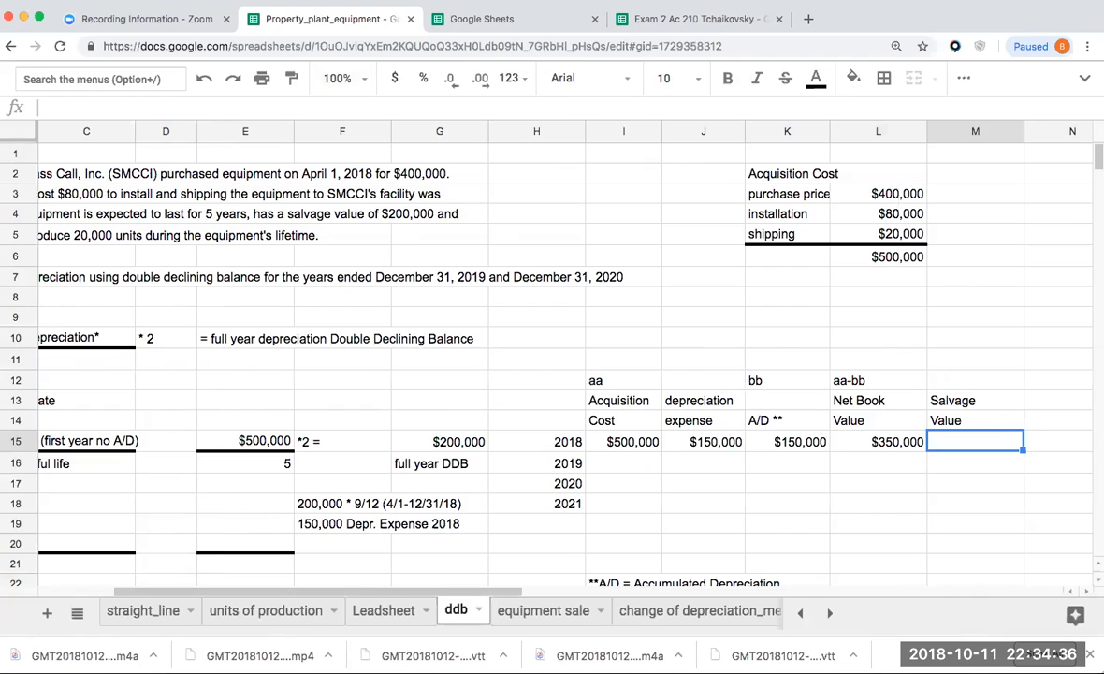
# Enter the 2018 salvage value 200000, format it as currency, and check both entries
pyautogui.write('200000')
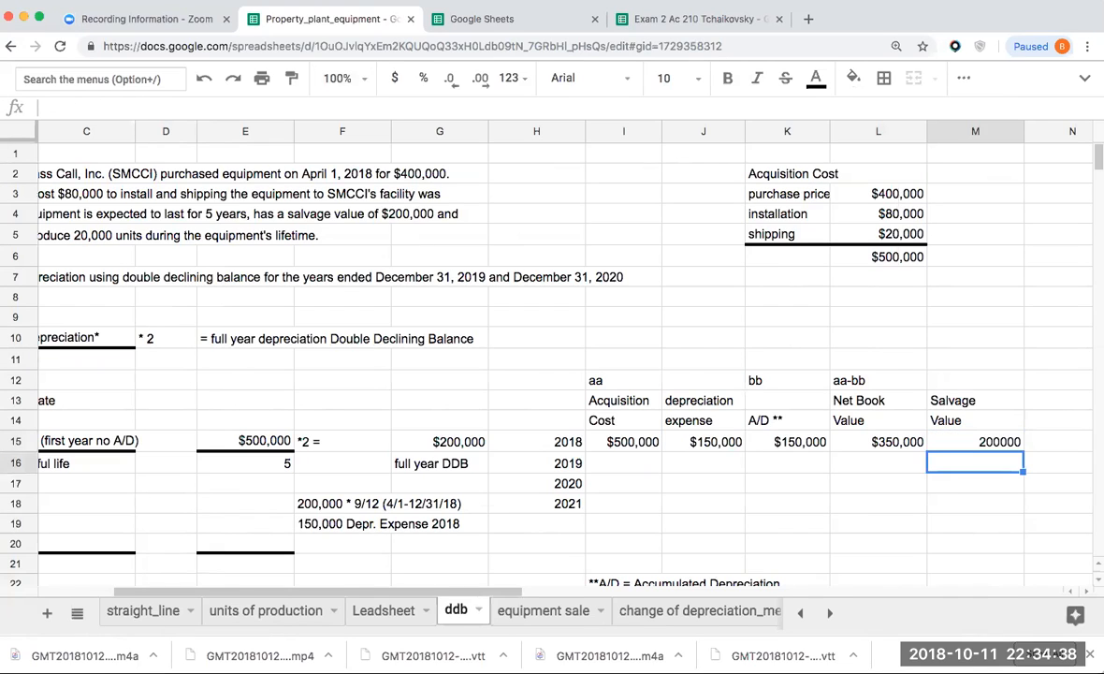
pyautogui.click(877, 462)
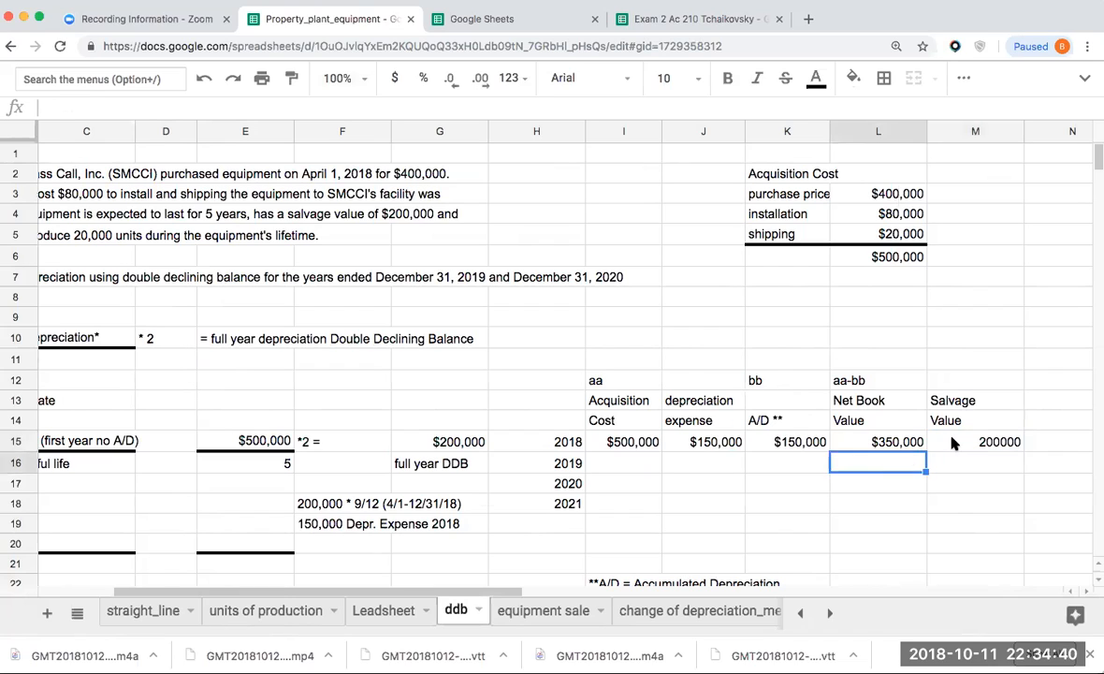
pyautogui.click(974, 441)
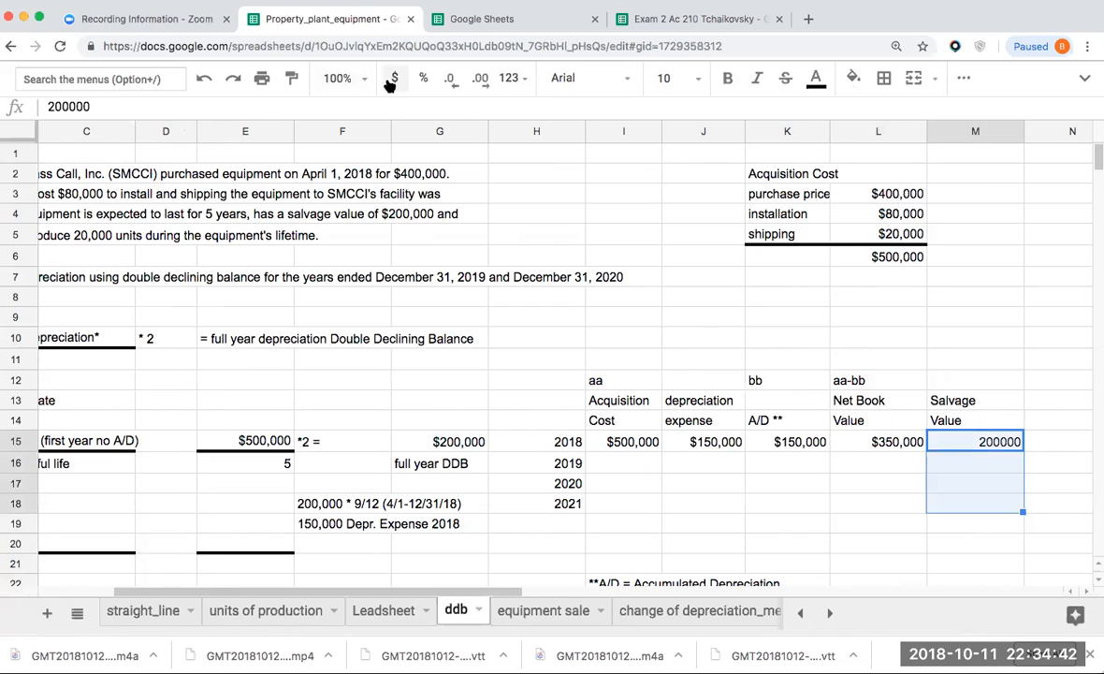
pyautogui.click(393, 78)
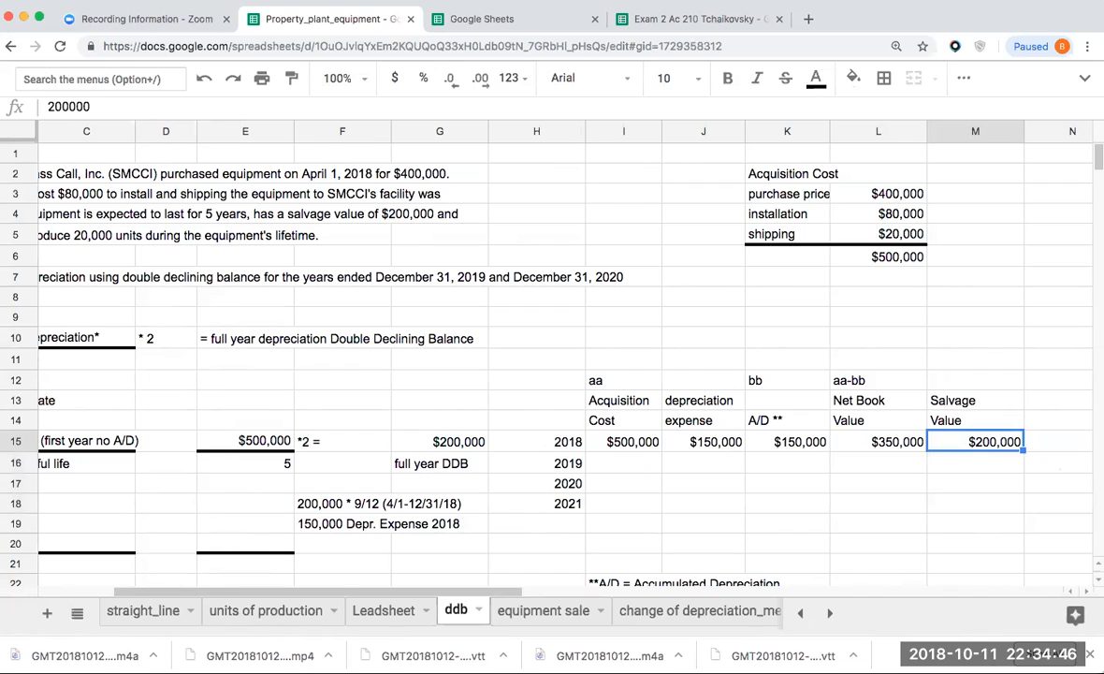
pyautogui.click(878, 442)
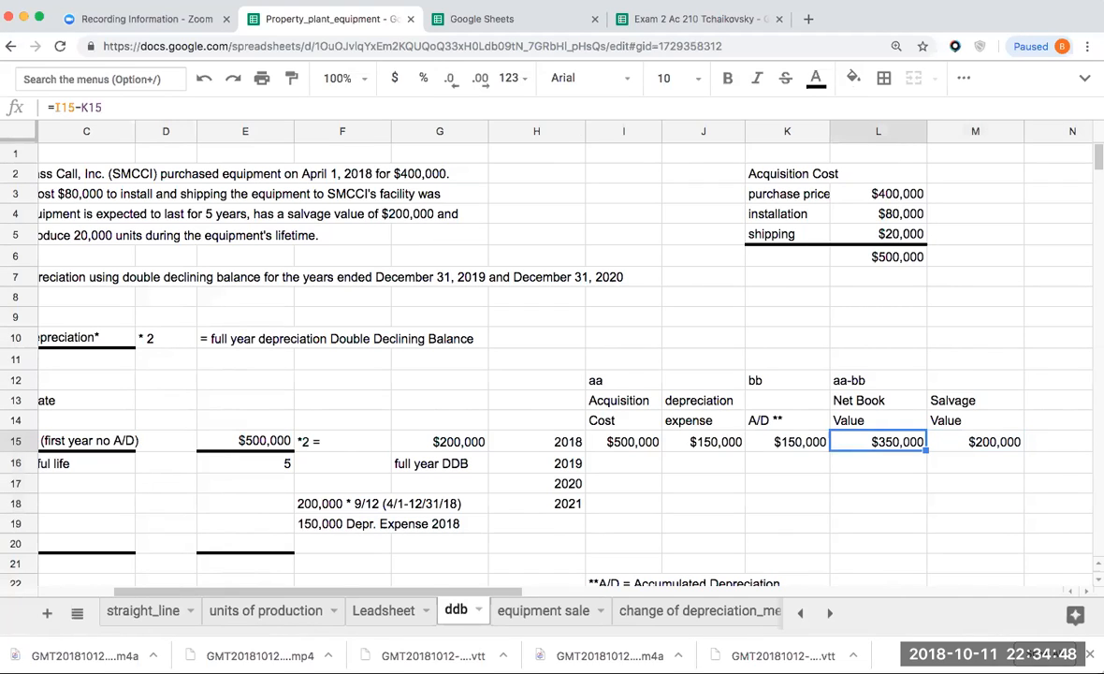
pyautogui.click(975, 442)
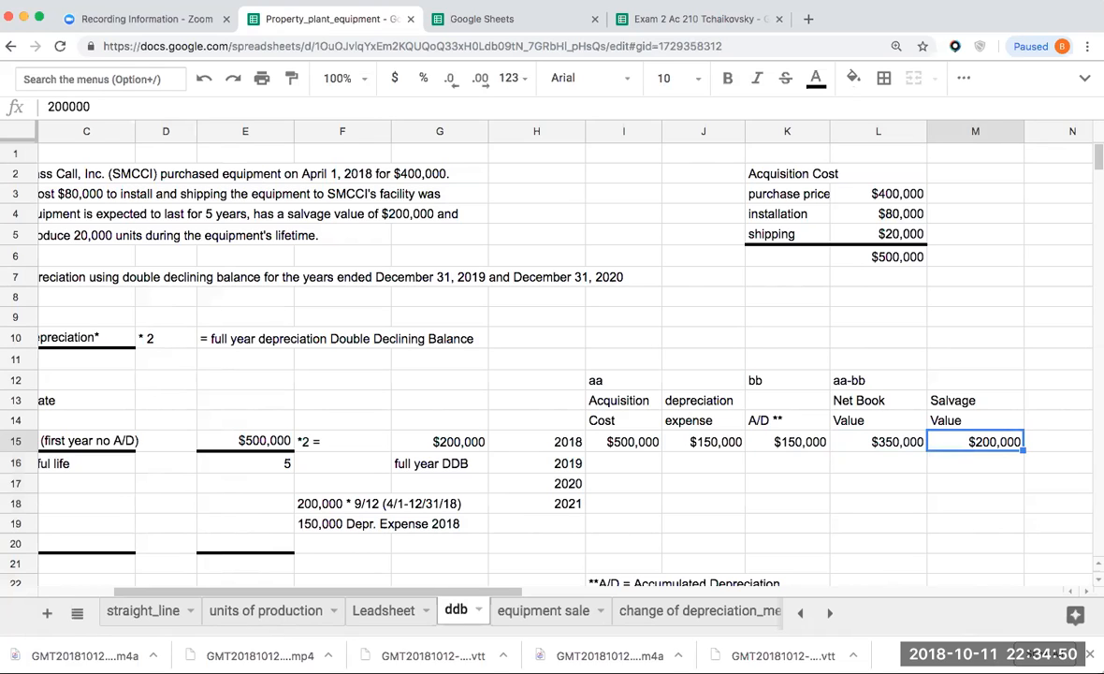
pyautogui.click(535, 441)
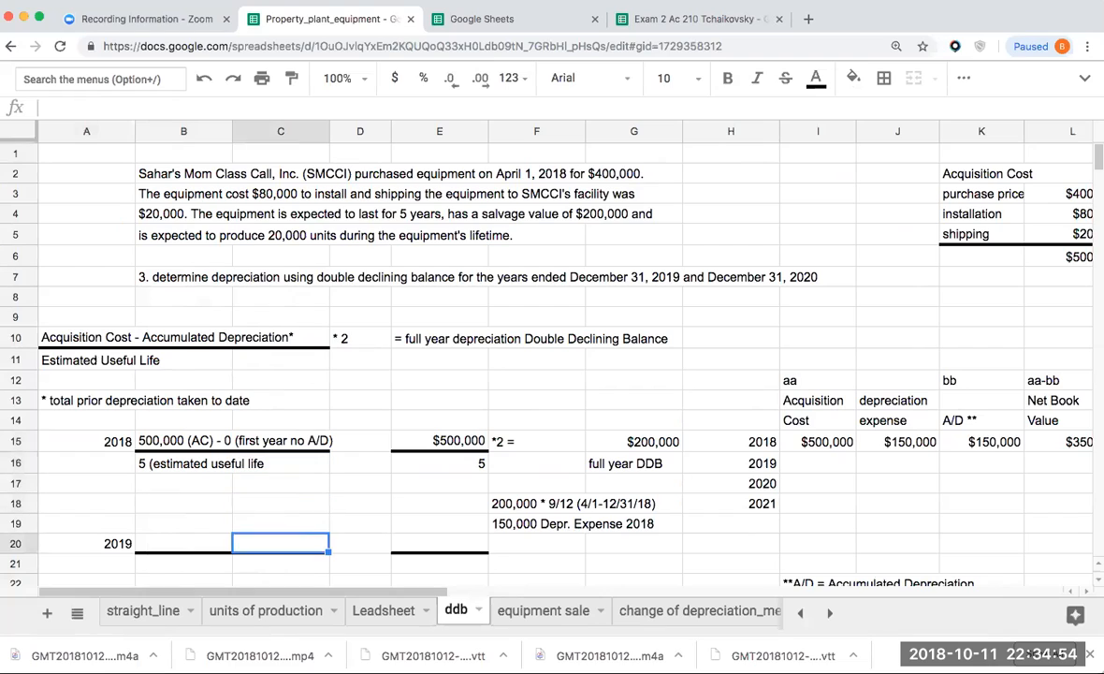
# Note '500,000 (AC)- 150,000' and '5 (estimated useful life)' under the 2019 heading
pyautogui.write('500')
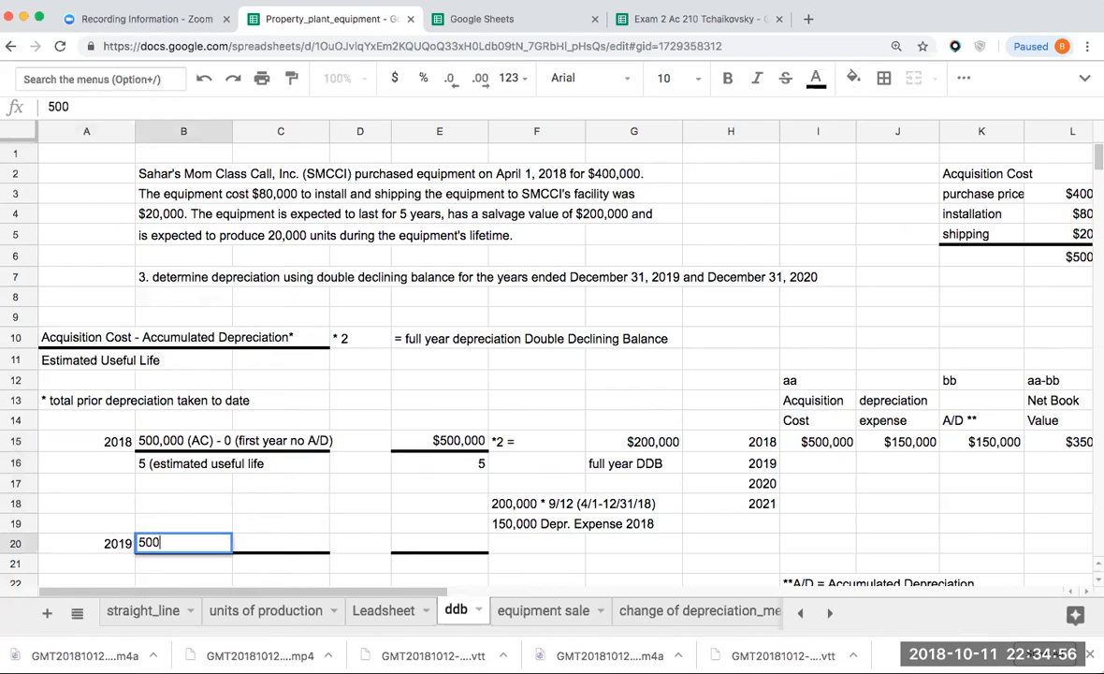
pyautogui.write(',000 (')
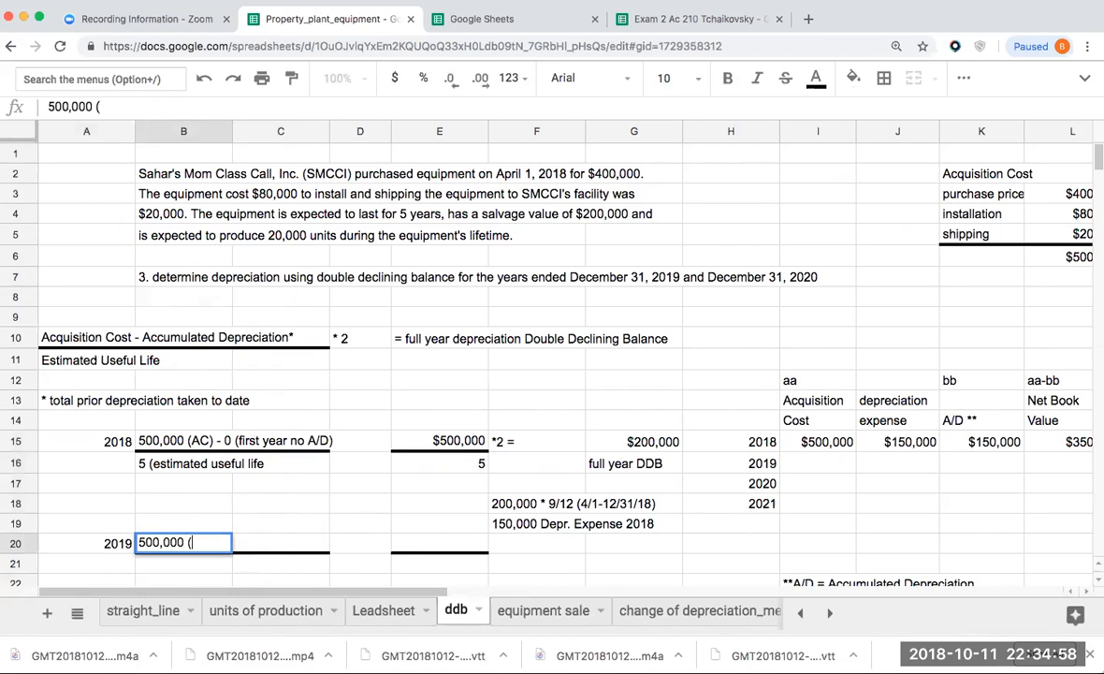
pyautogui.write('AC)-')
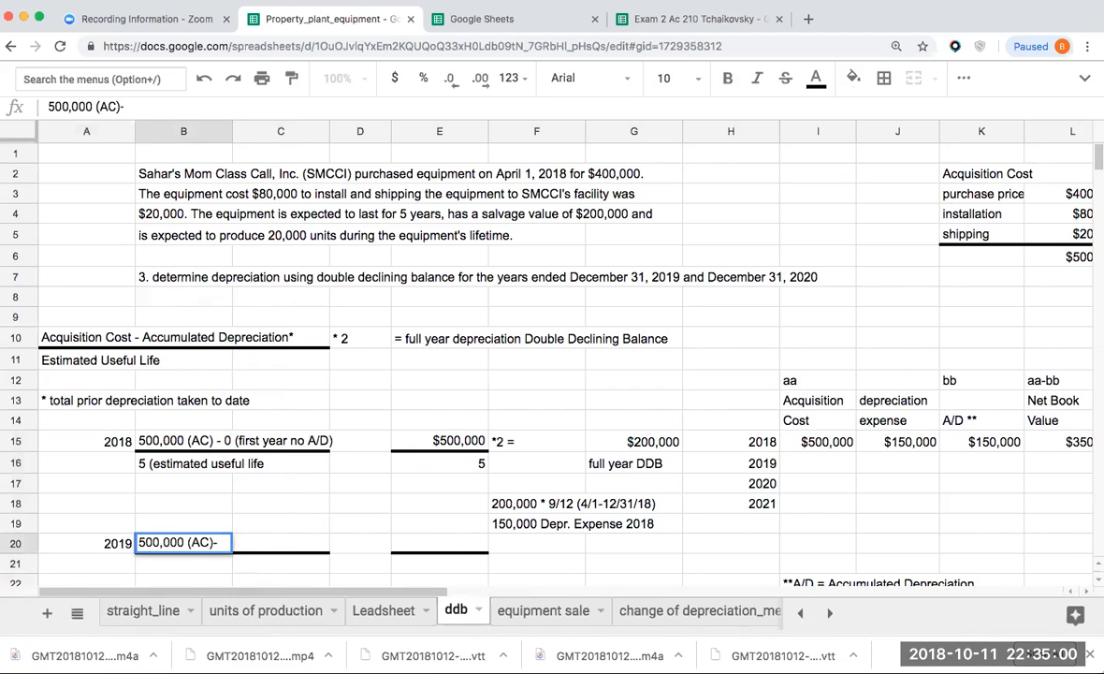
pyautogui.write('150,000')
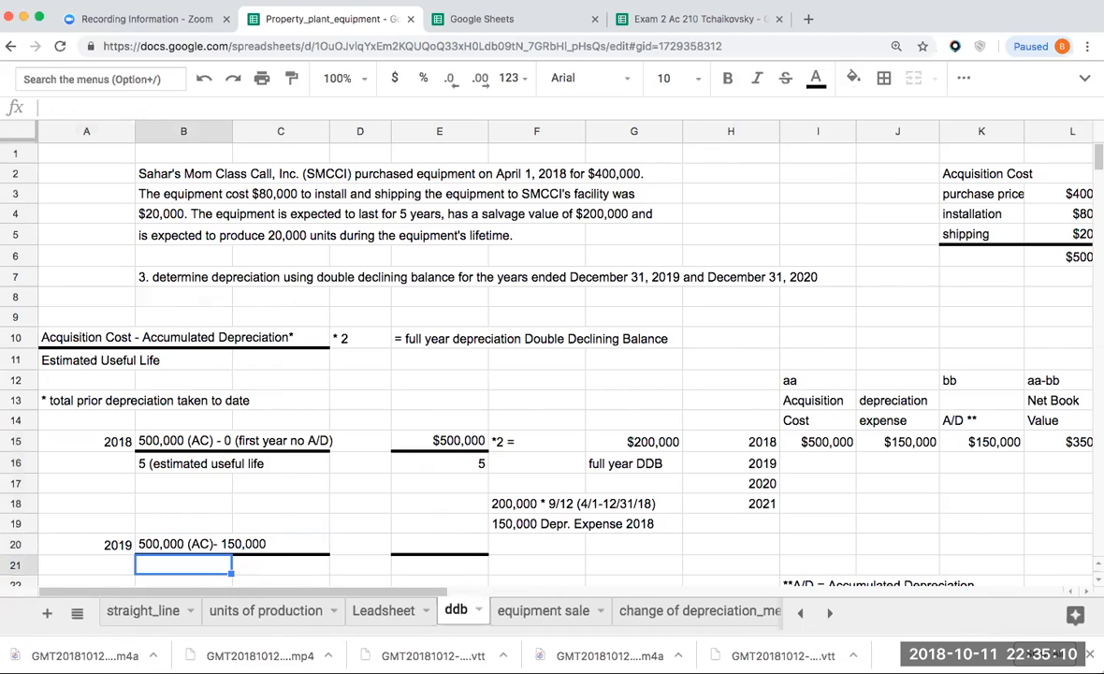
pyautogui.write('5 (')
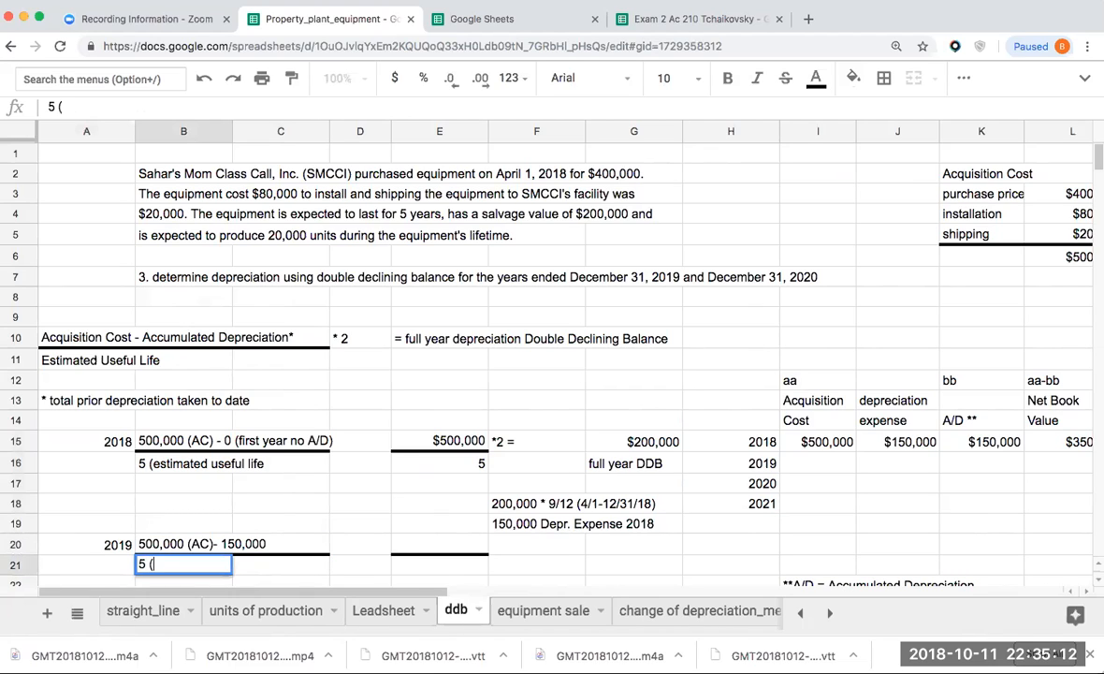
pyautogui.write('estimated useful life')
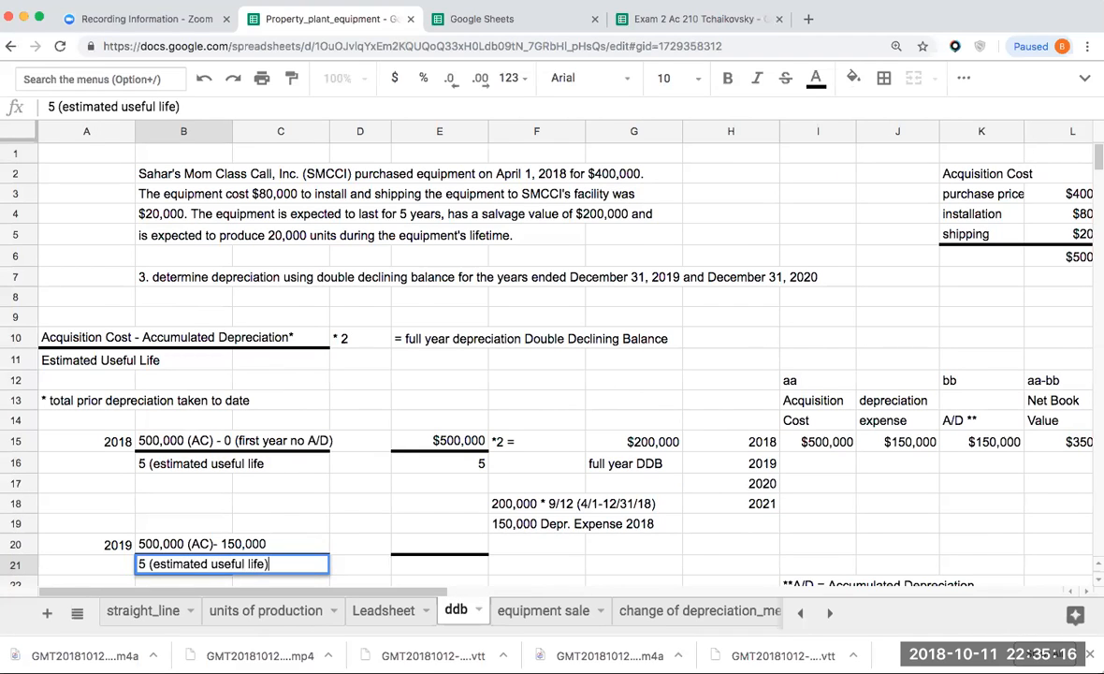
# Enter the $350,000 remaining balance for 2019 with a '*2' label beside it
pyautogui.scroll(-3)
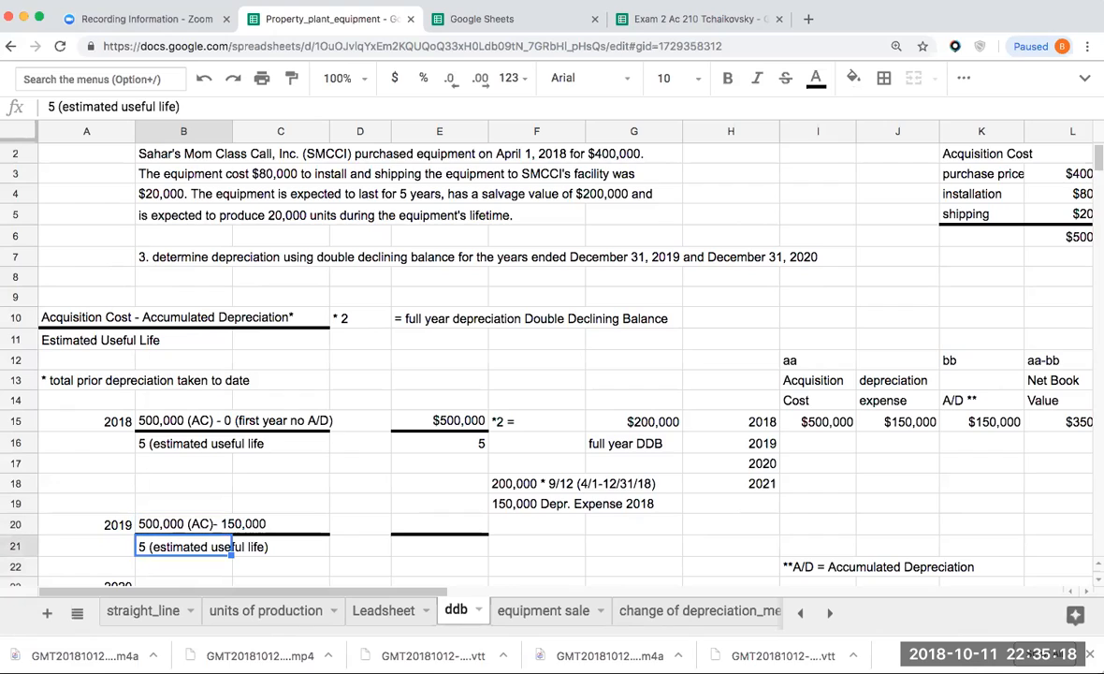
pyautogui.click(359, 482)
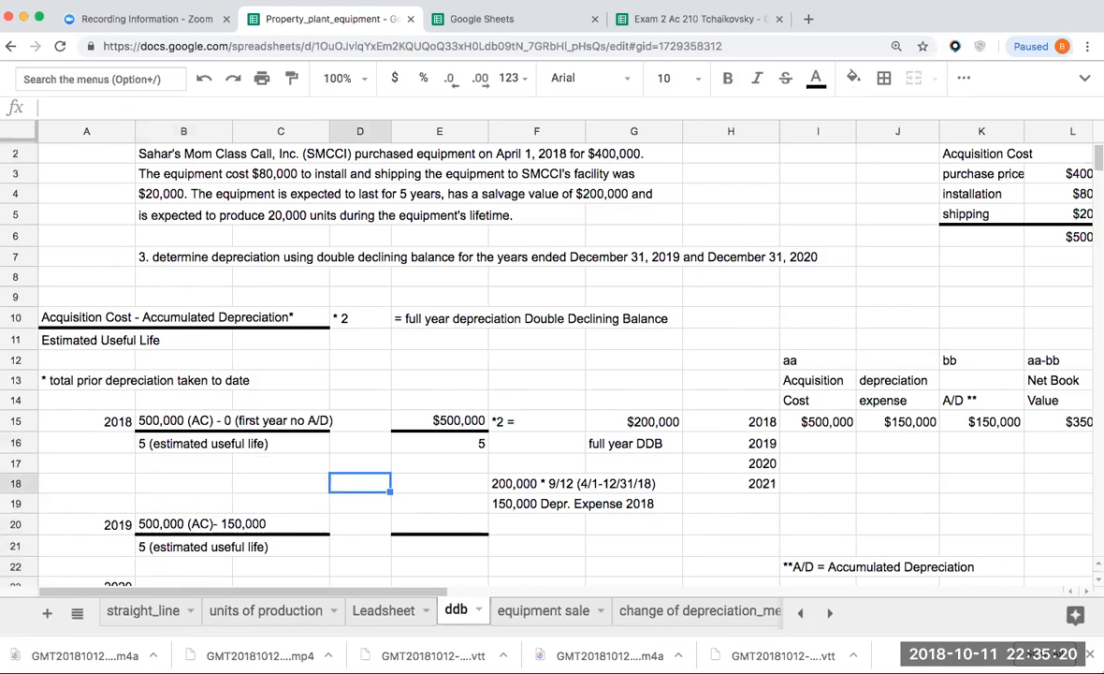
pyautogui.write('350000')
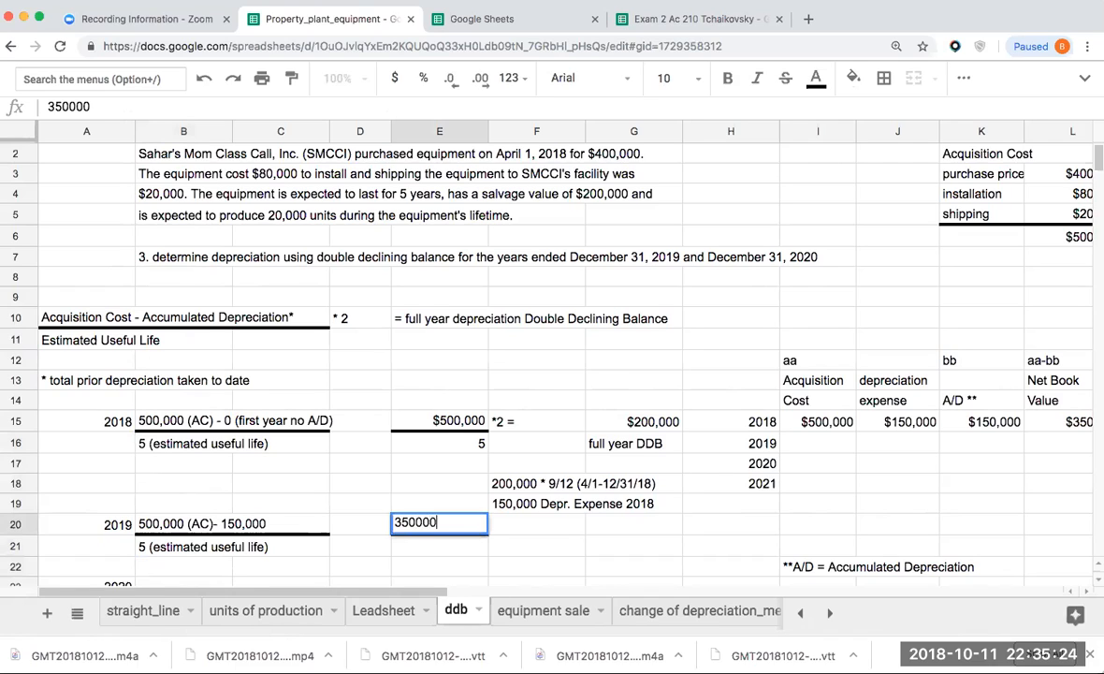
pyautogui.press('Return')
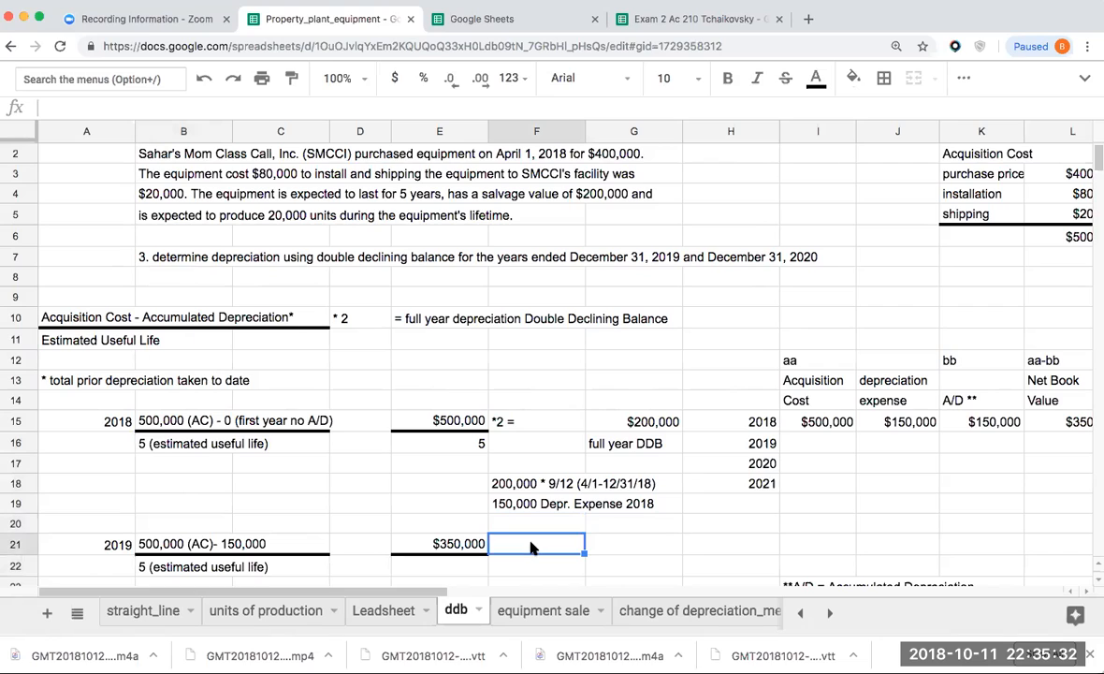
pyautogui.write('*2')
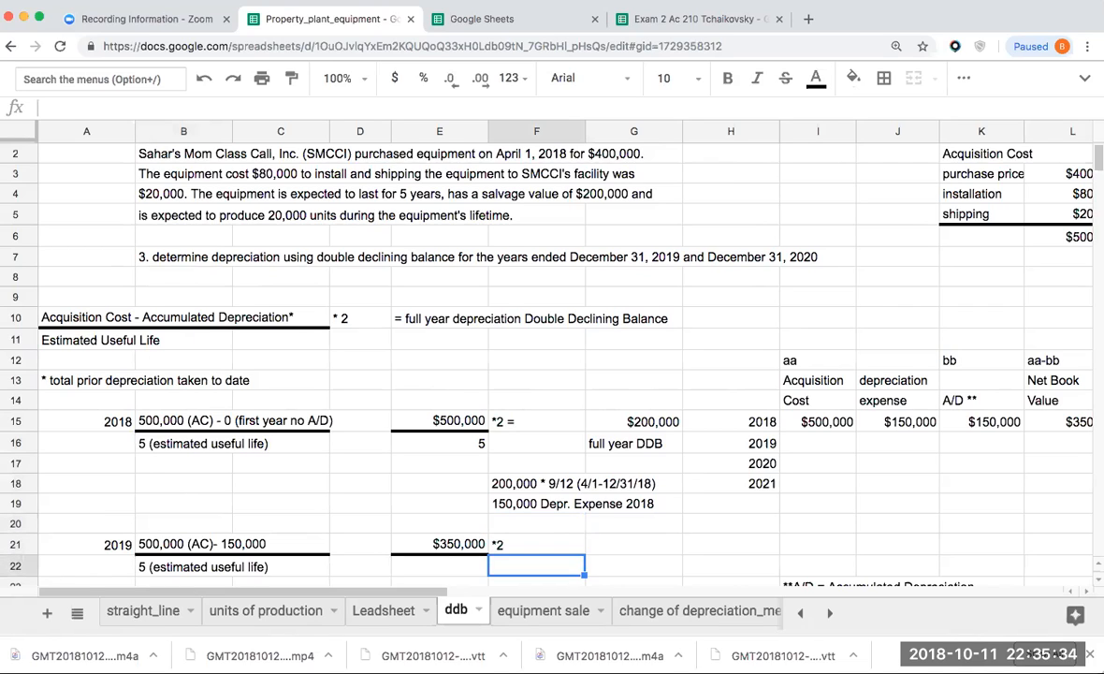
# Compute the $140,000 2019 amount with =E21/5*2
pyautogui.scroll(-3)
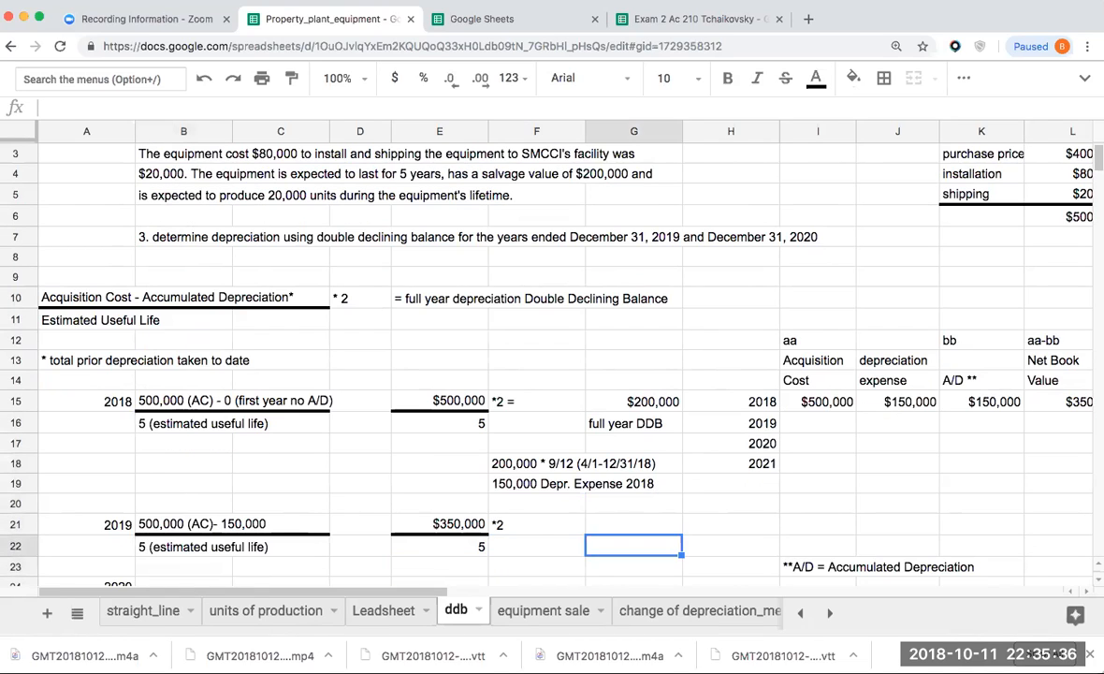
pyautogui.write('+E21*')
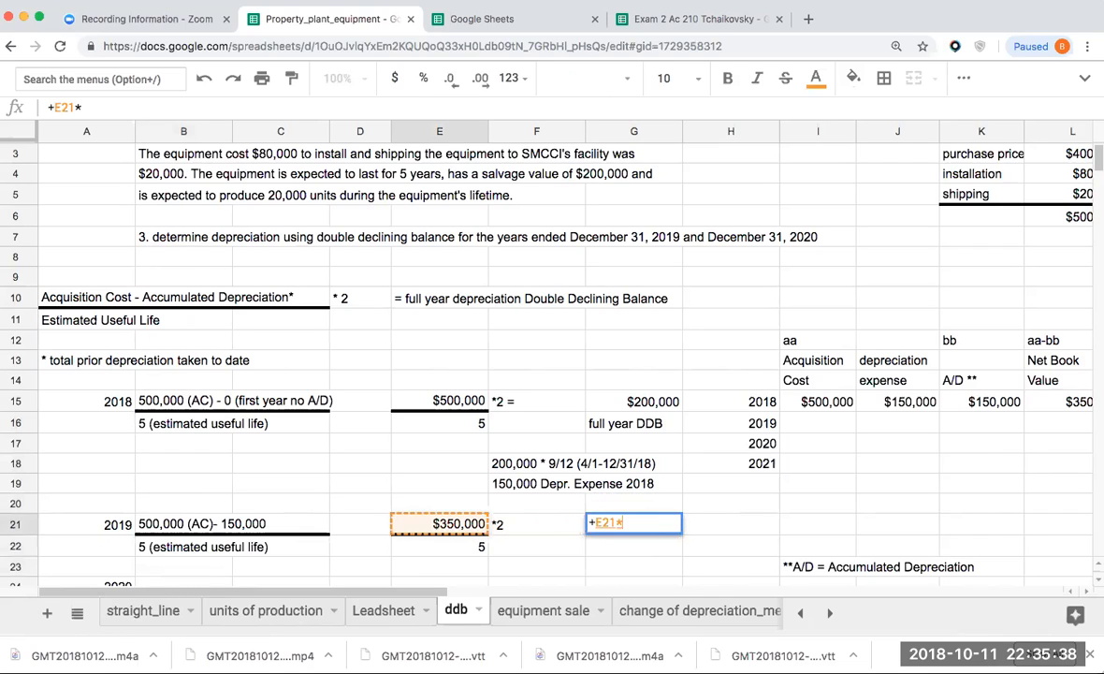
pyautogui.write('/5')
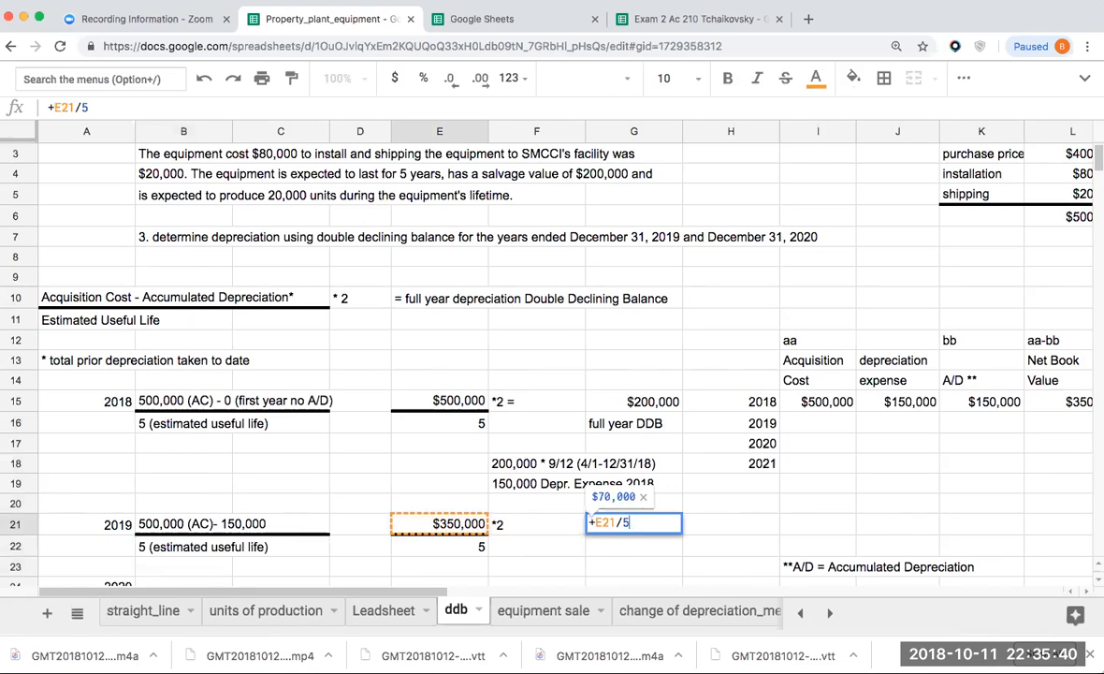
pyautogui.write('*2')
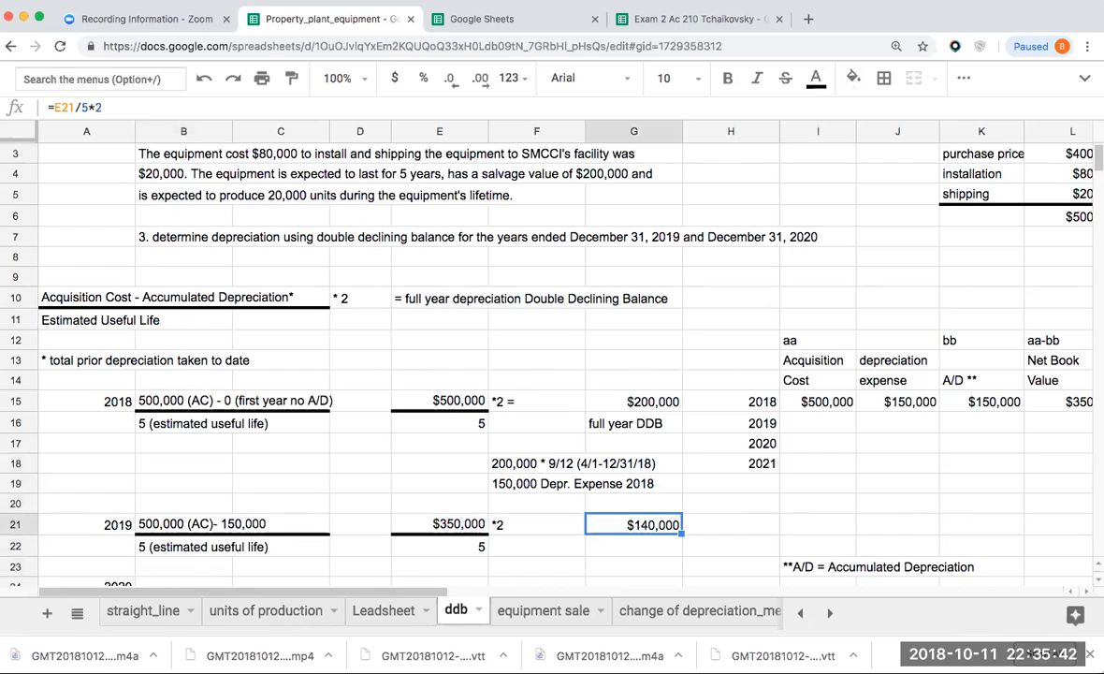
pyautogui.click(632, 546)
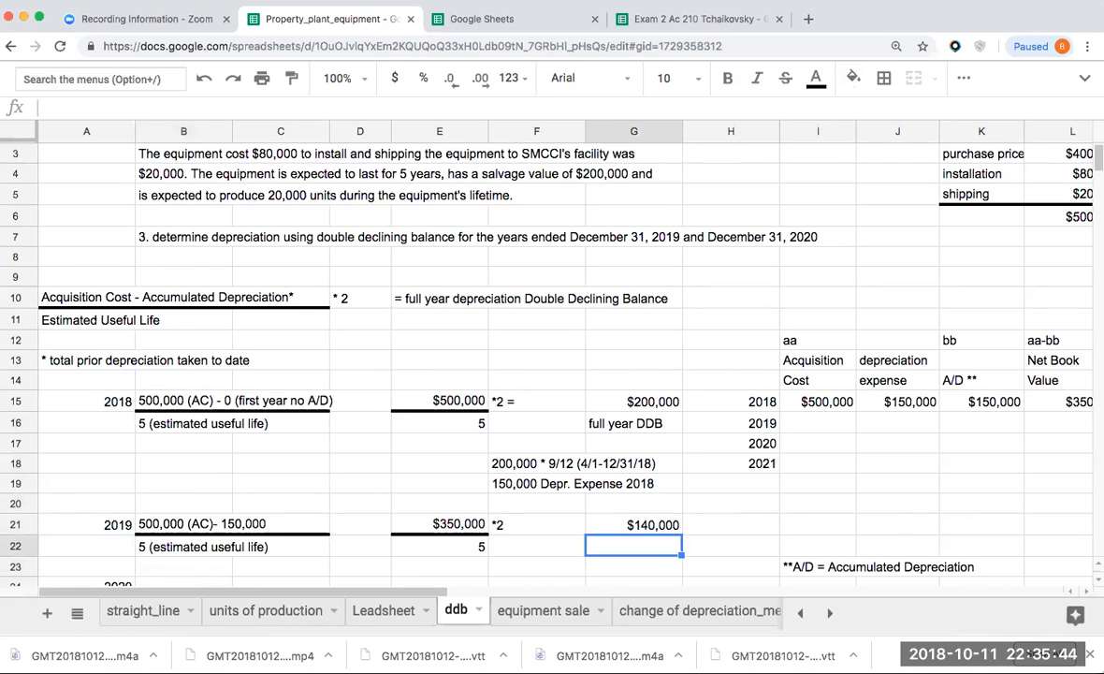
# Label '2019 depr. DDB' and fill the 2019 row with =G21 expense, A/D sum and net book value formulas
pyautogui.write('2019 depr. DDB')
pyautogui.click(898, 423)
pyautogui.write('+')
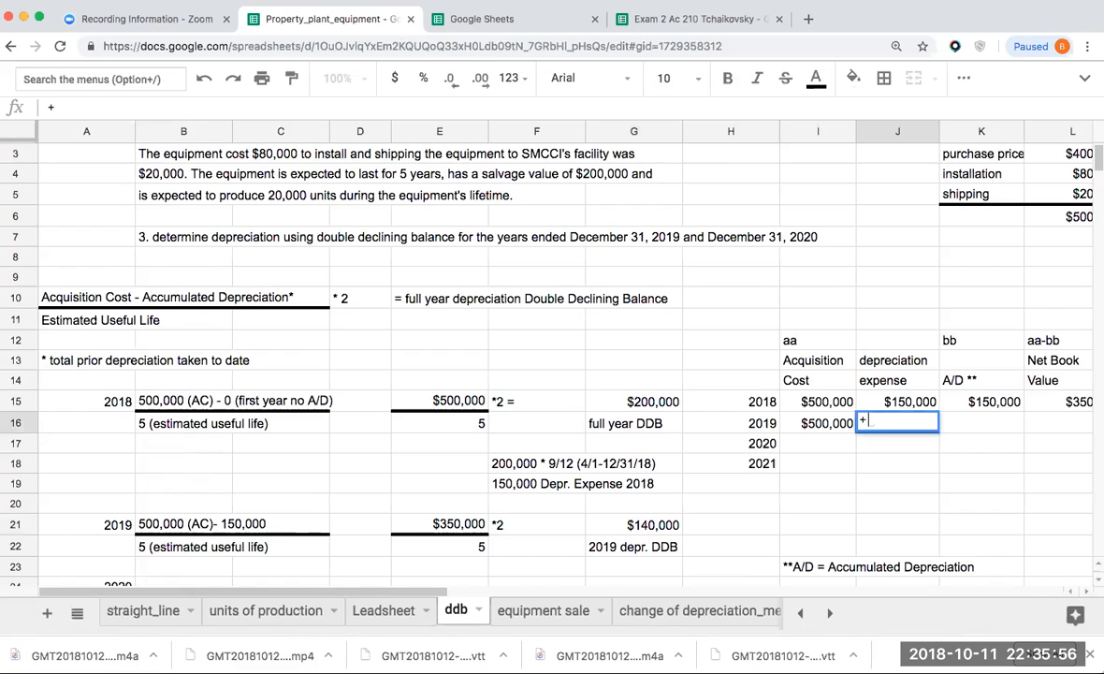
pyautogui.click(632, 524)
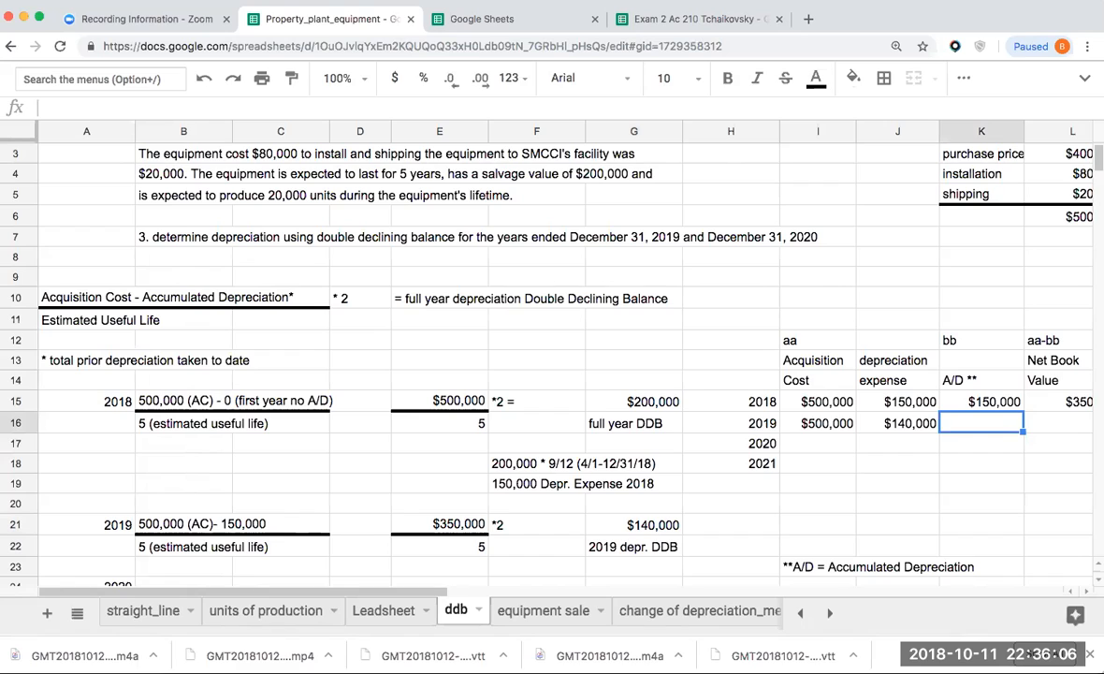
pyautogui.write('+')
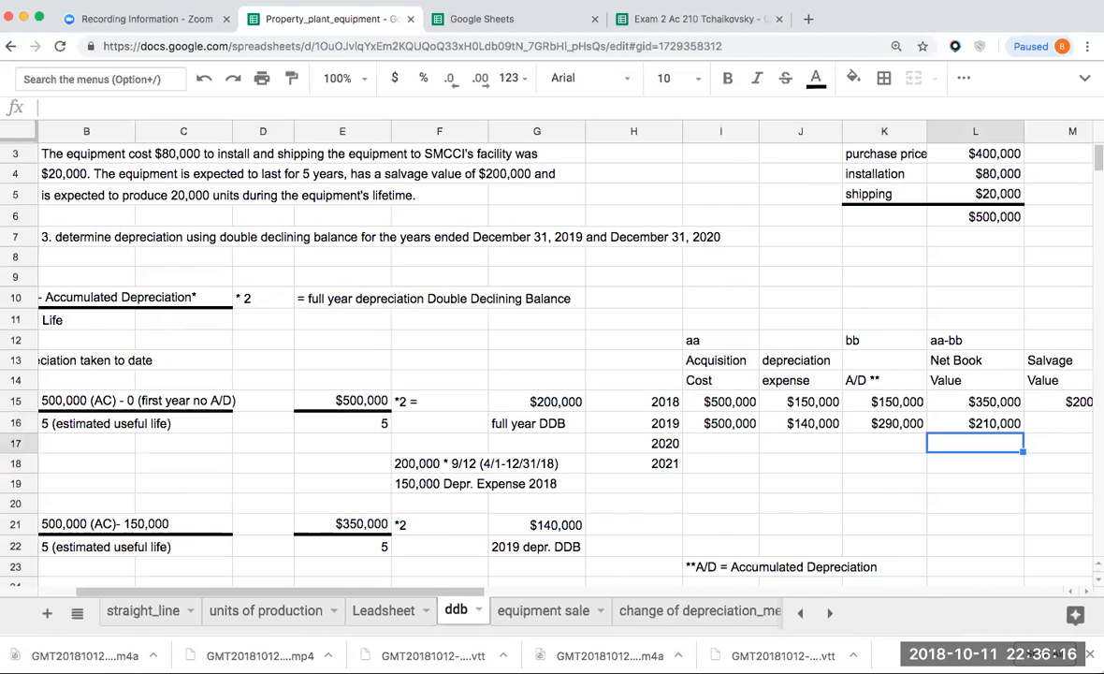
# Carry the $200,000 salvage value into 2019 with =M15 and verify the net book value formula
pyautogui.hscroll(3)
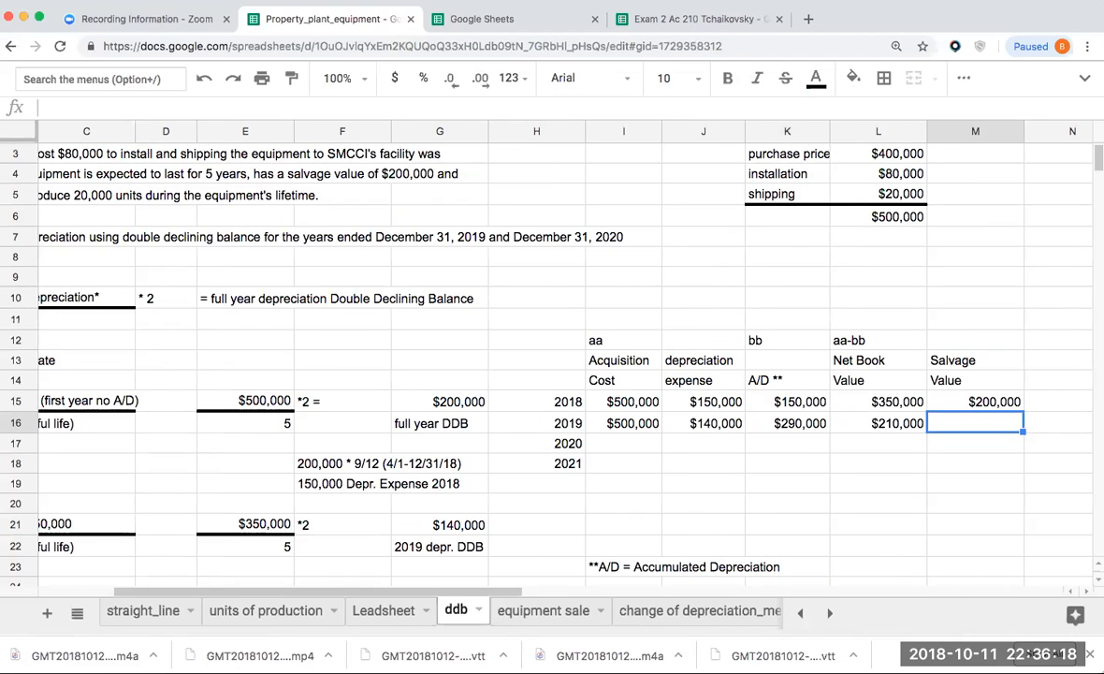
pyautogui.click(877, 423)
pyautogui.write('$200,000')
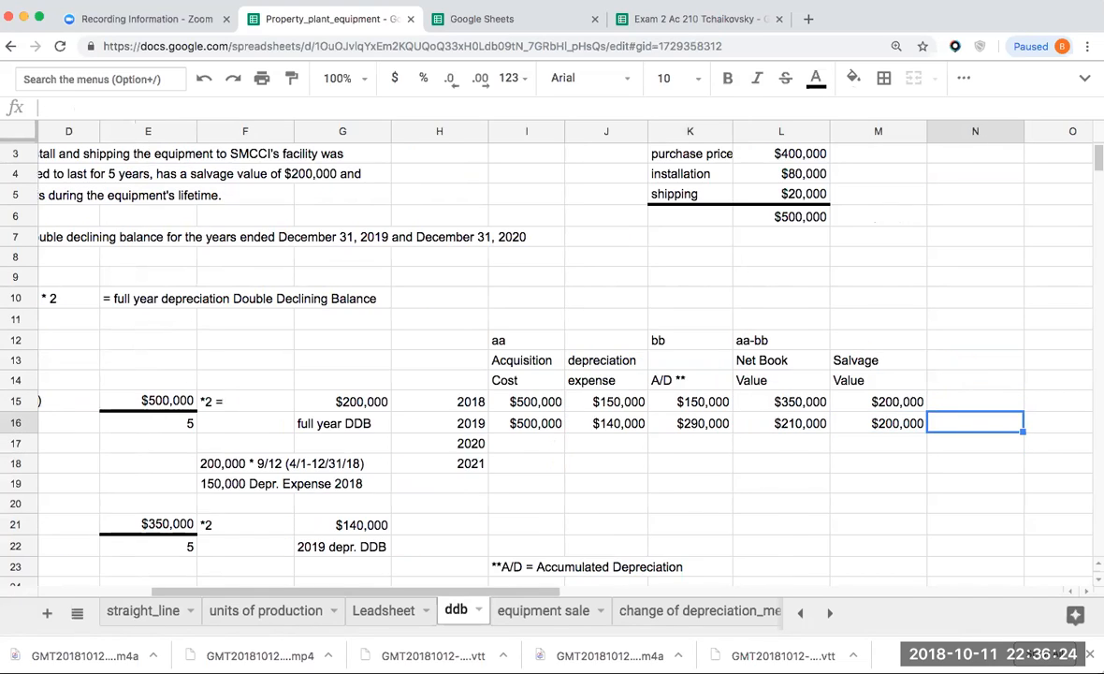
pyautogui.moveTo(976, 399)
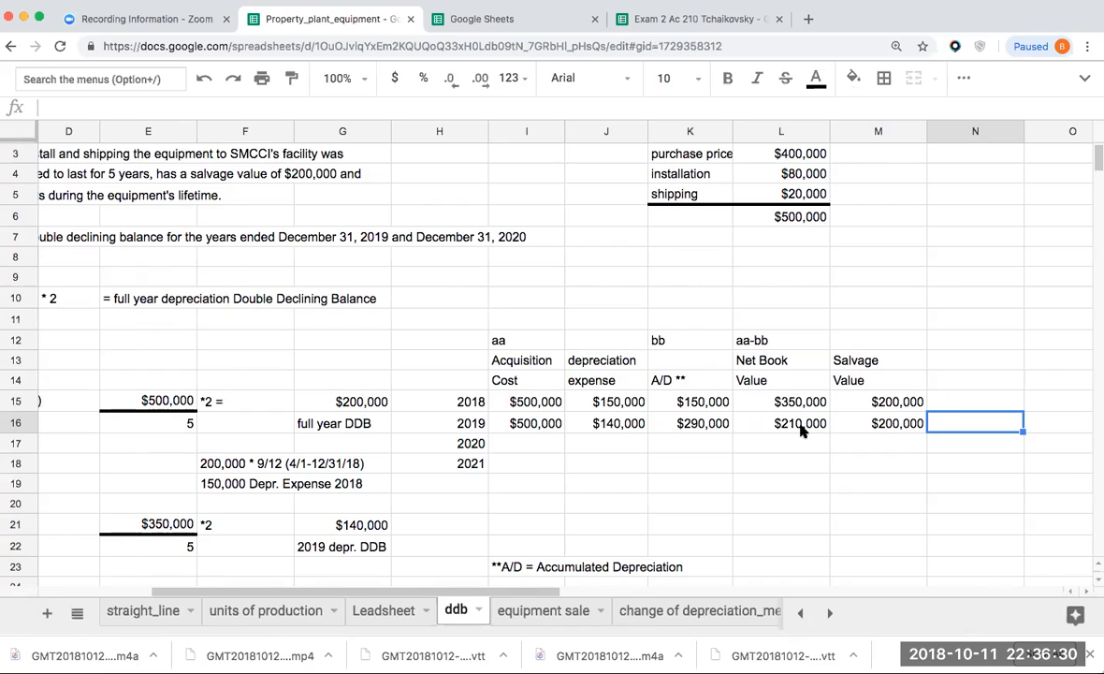
pyautogui.moveTo(550, 445)
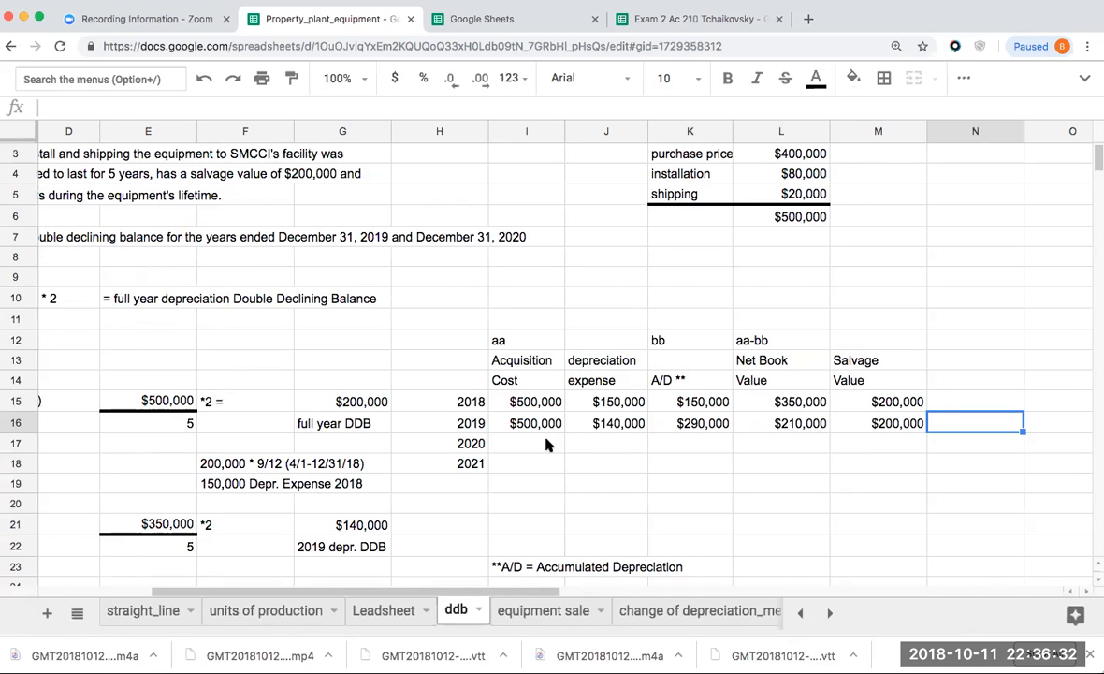
pyautogui.click(782, 423)
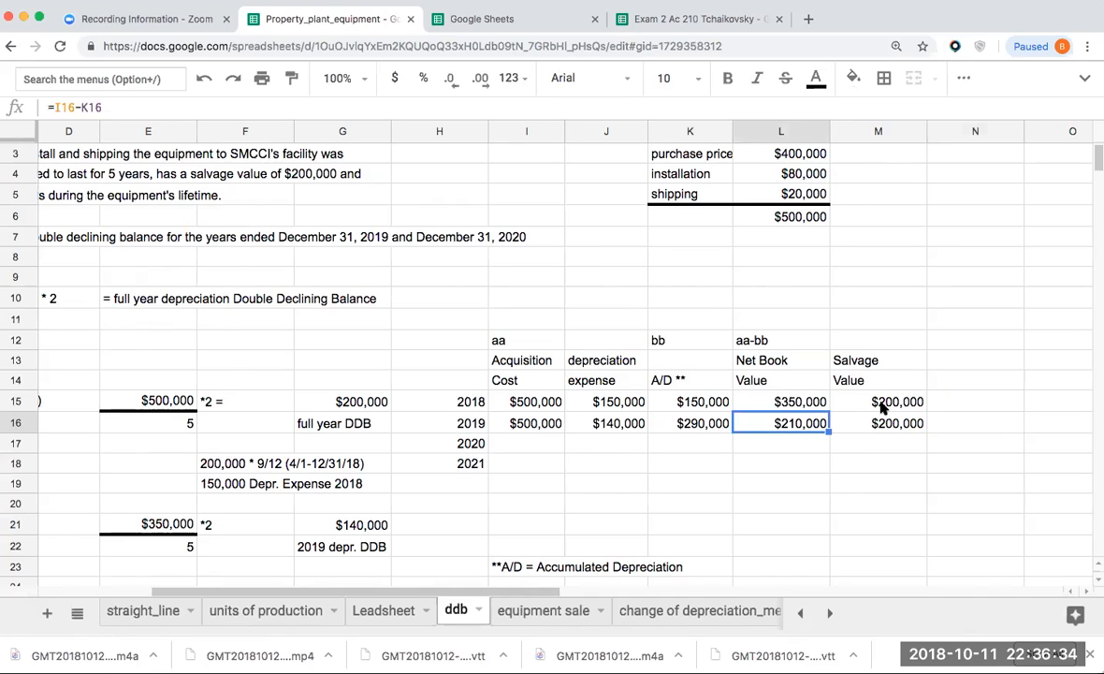
pyautogui.click(878, 423)
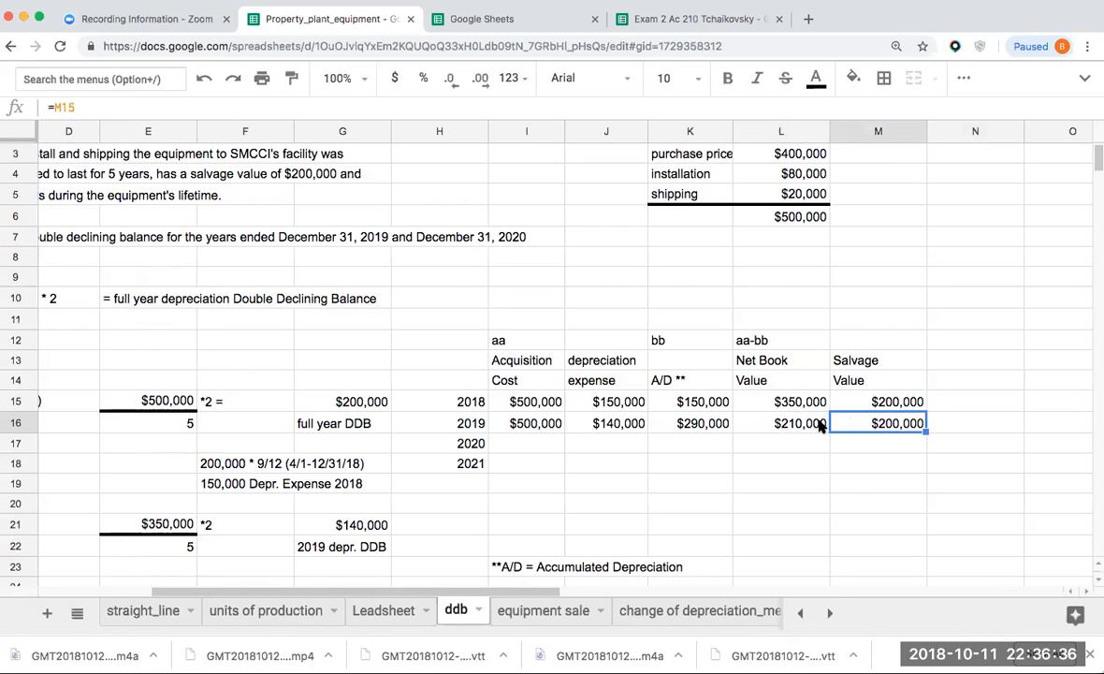
pyautogui.click(782, 423)
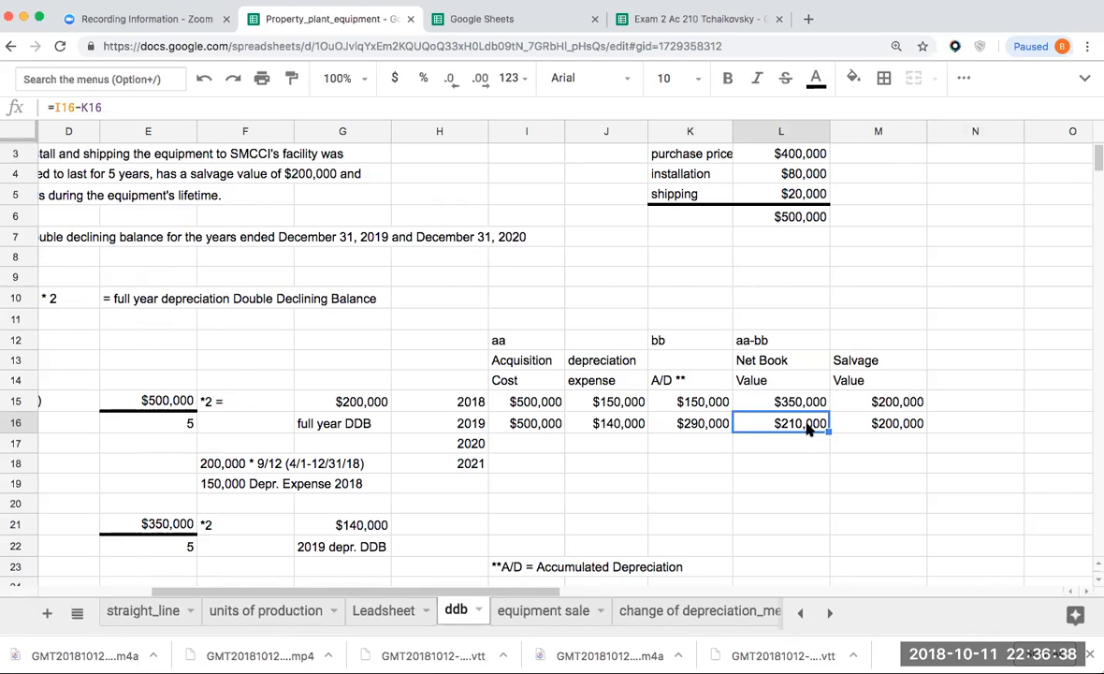
pyautogui.moveTo(497, 441)
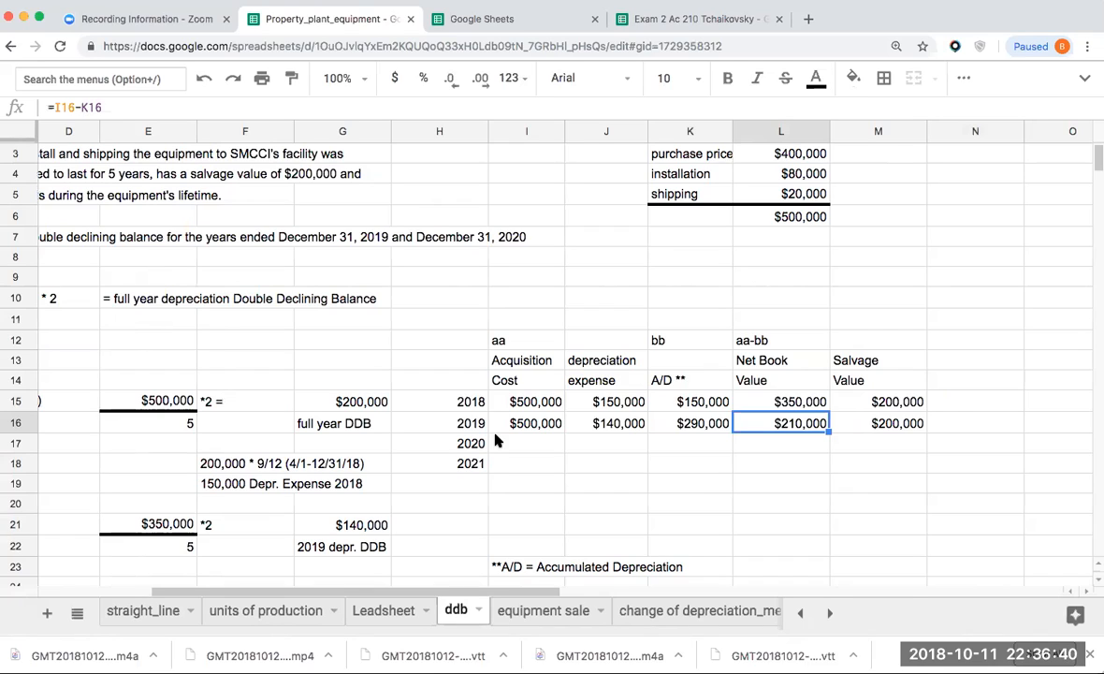
pyautogui.moveTo(621, 427)
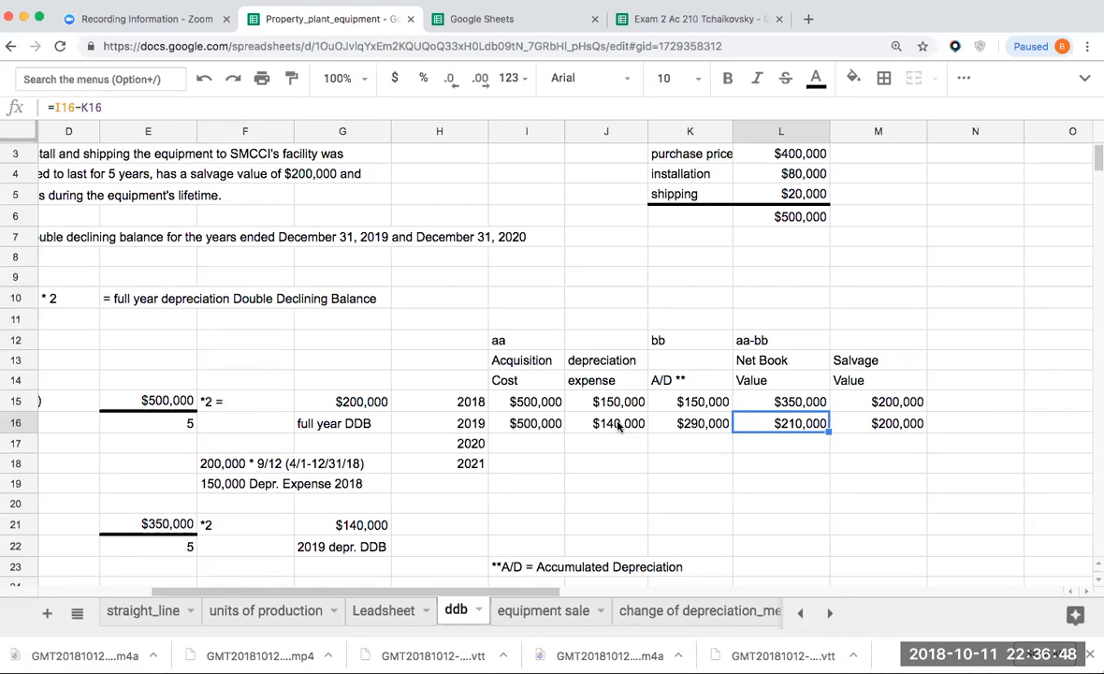
pyautogui.click(606, 441)
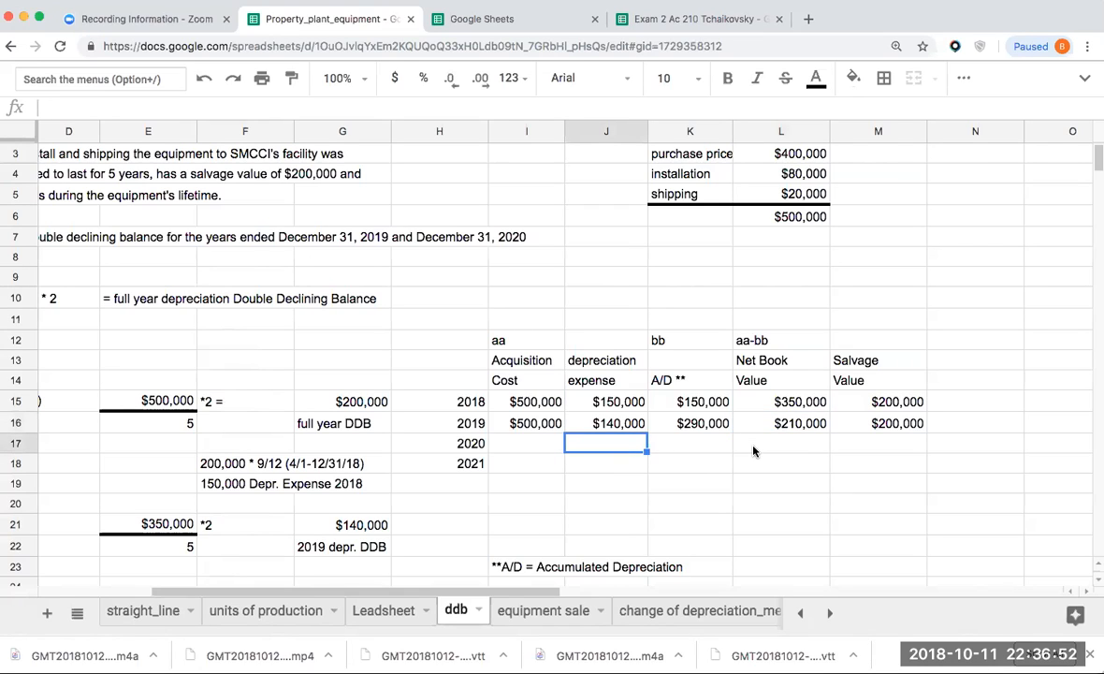
pyautogui.moveTo(471, 472)
pyautogui.write('x')
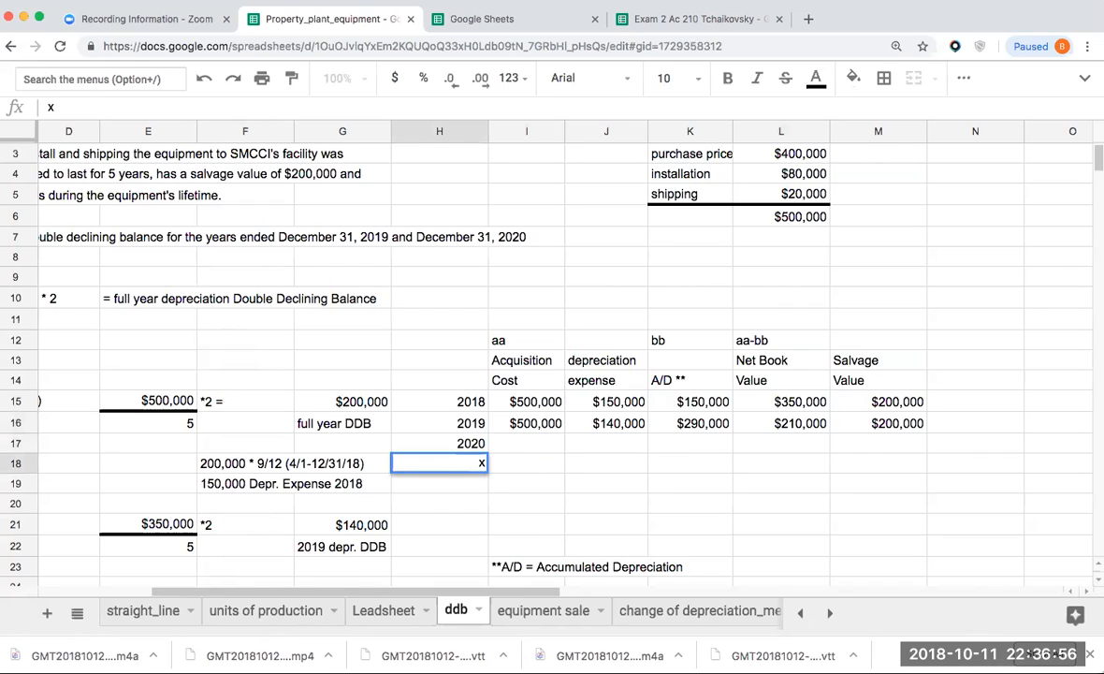
# Enter 2021 in the year column and shift it one row lower, beside row 19
pyautogui.write('2021')
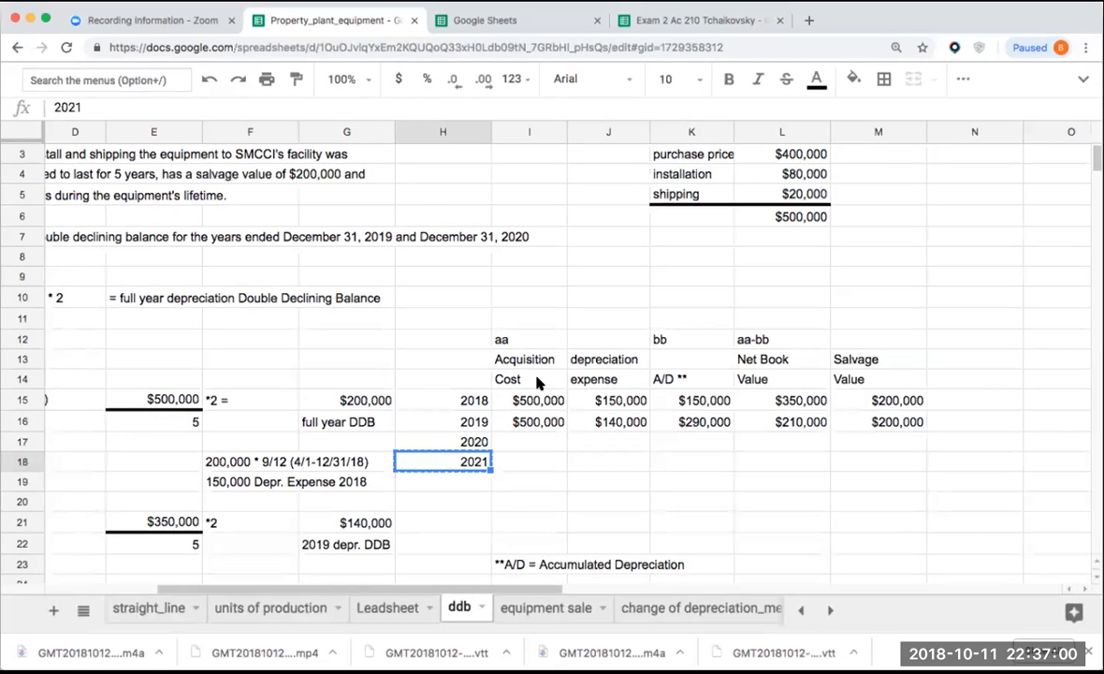
pyautogui.moveTo(483, 135)
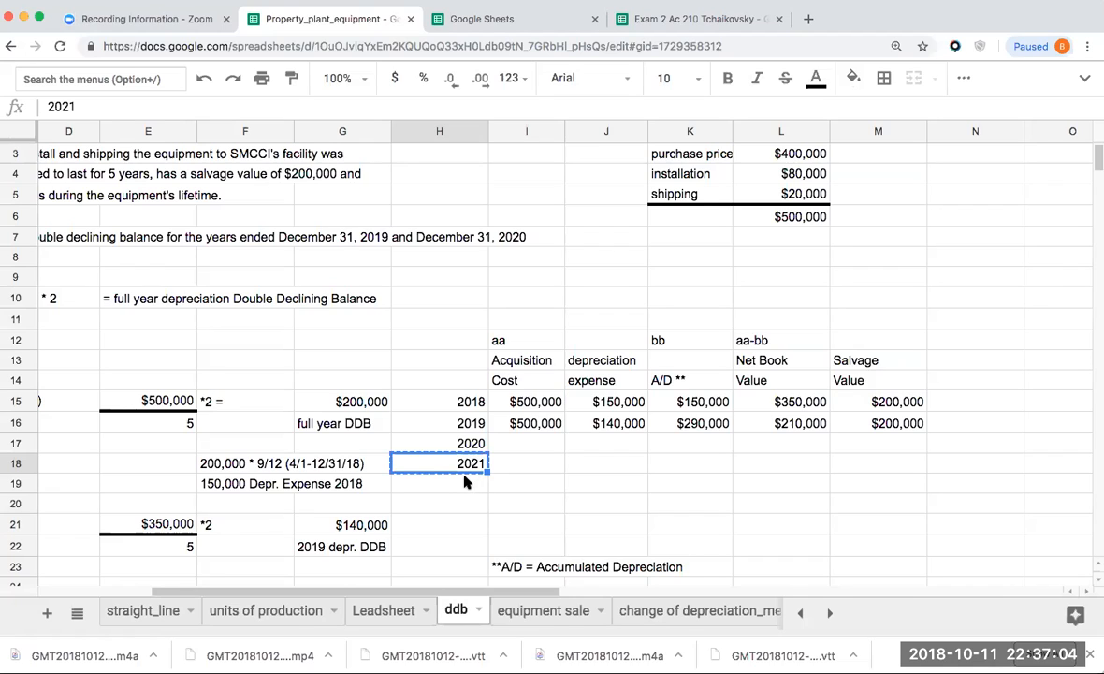
pyautogui.click(438, 483)
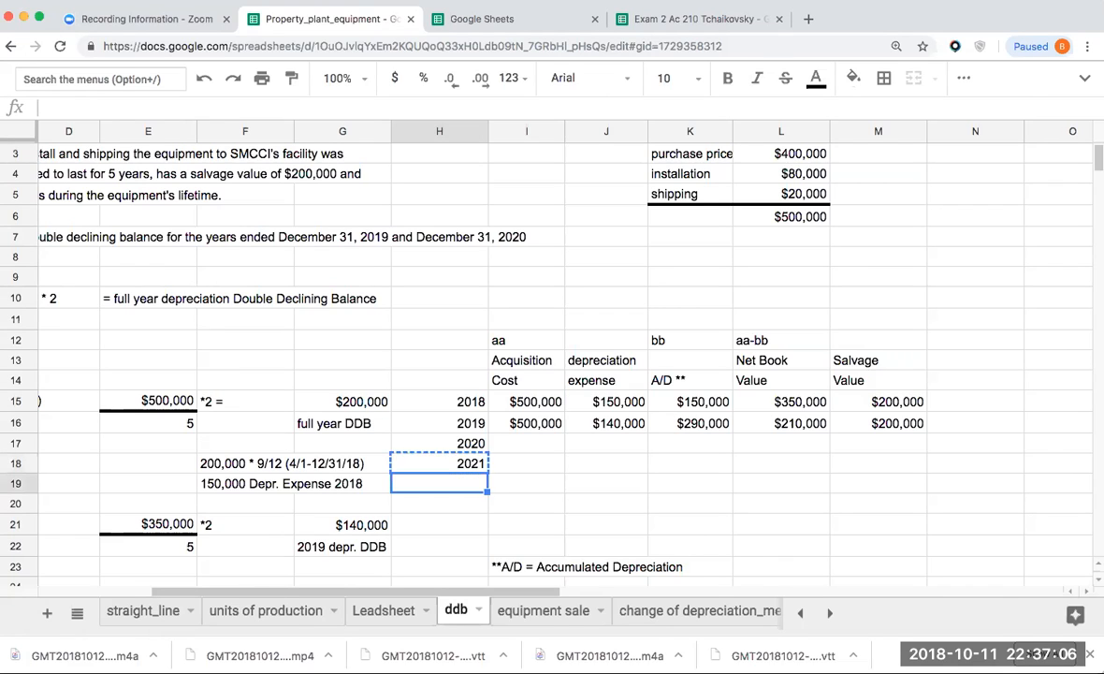
pyautogui.press('Backspace')
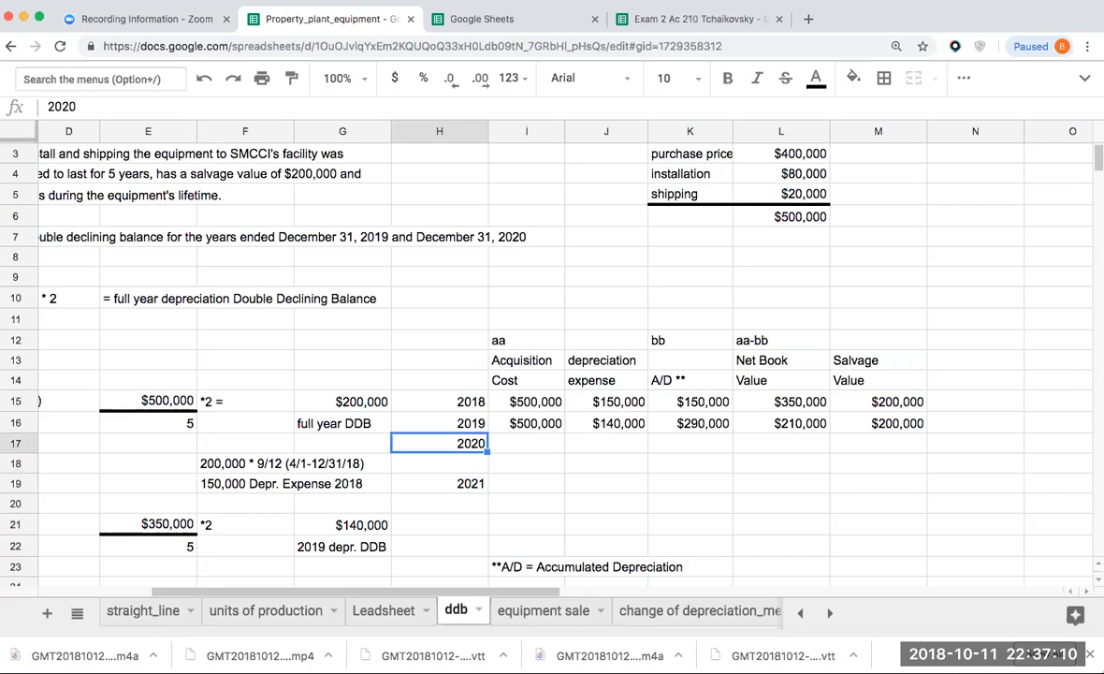
pyautogui.click(148, 442)
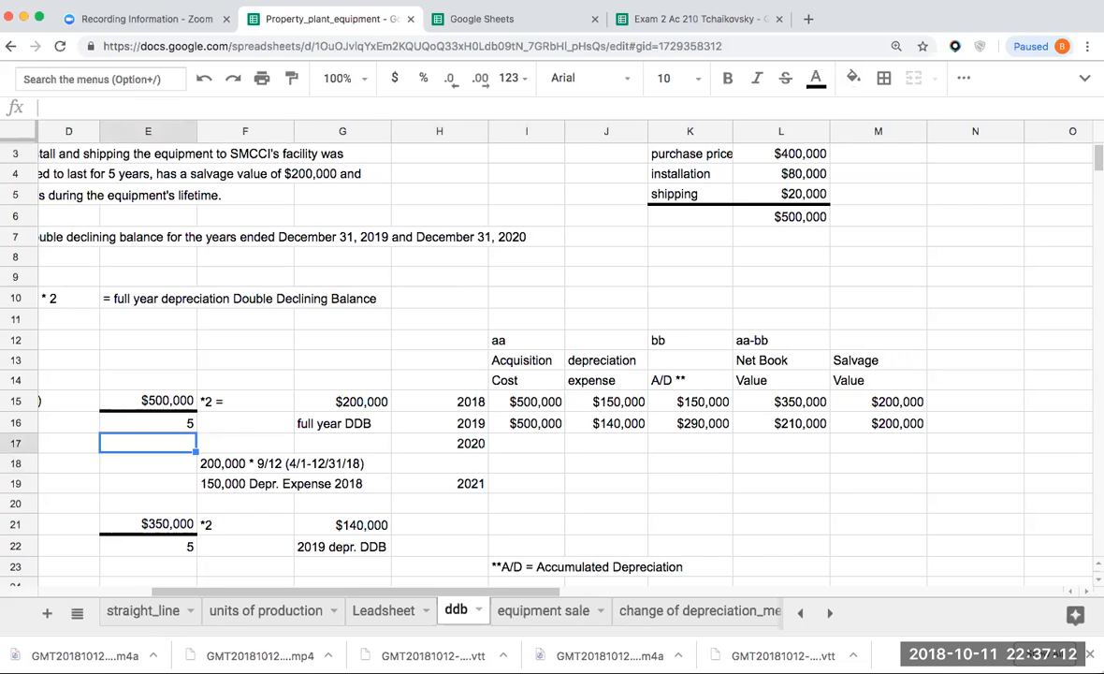
pyautogui.hscroll(-3)
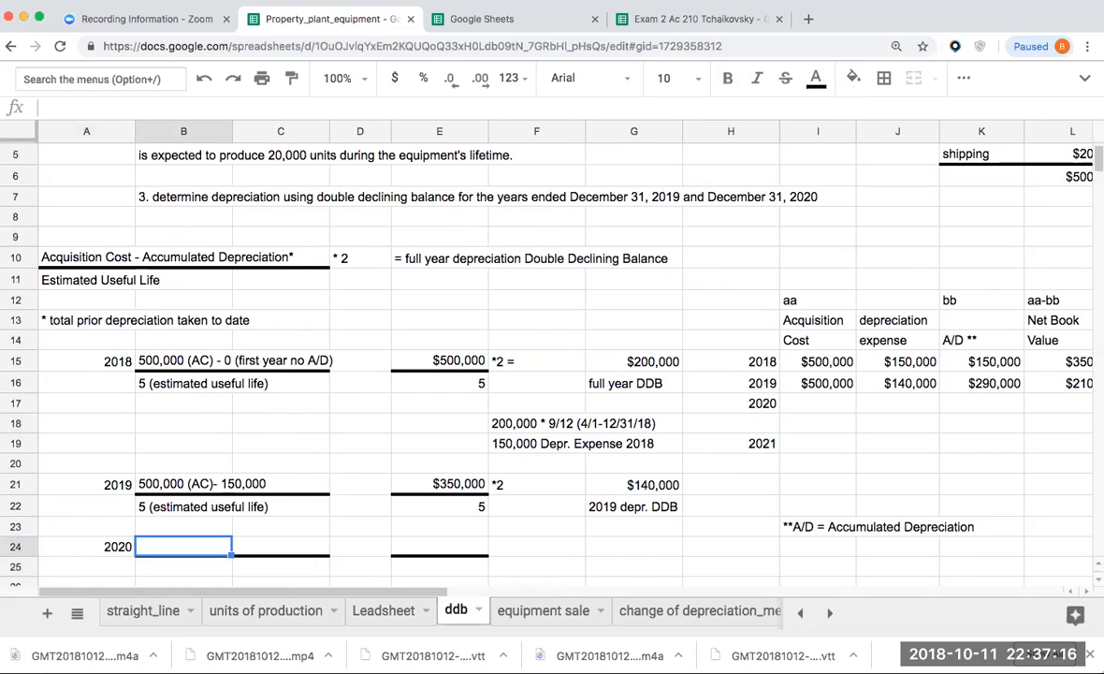
# Write the 2020 working: 500,000 (AC) - 290,000 = 210,000, depreciated over 5 x 2 to $84,000 in currency format
pyautogui.write('500,000 (AC)')
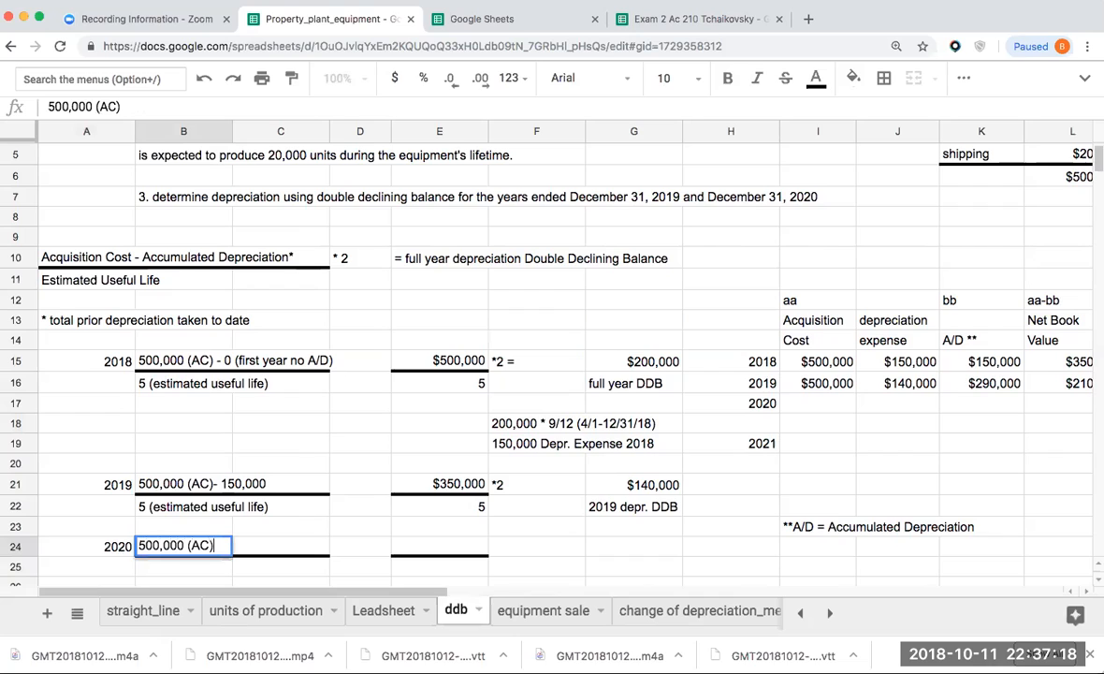
pyautogui.write('- 290,000')
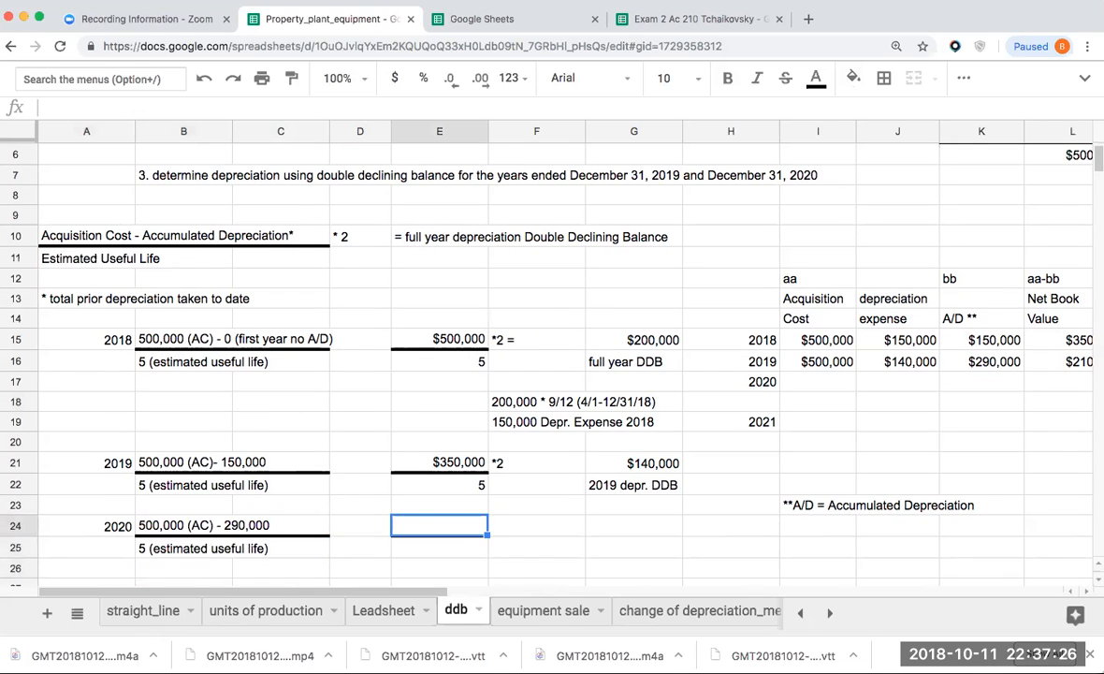
pyautogui.write('210000')
pyautogui.click(633, 525)
pyautogui.write('=E24/E25*2')
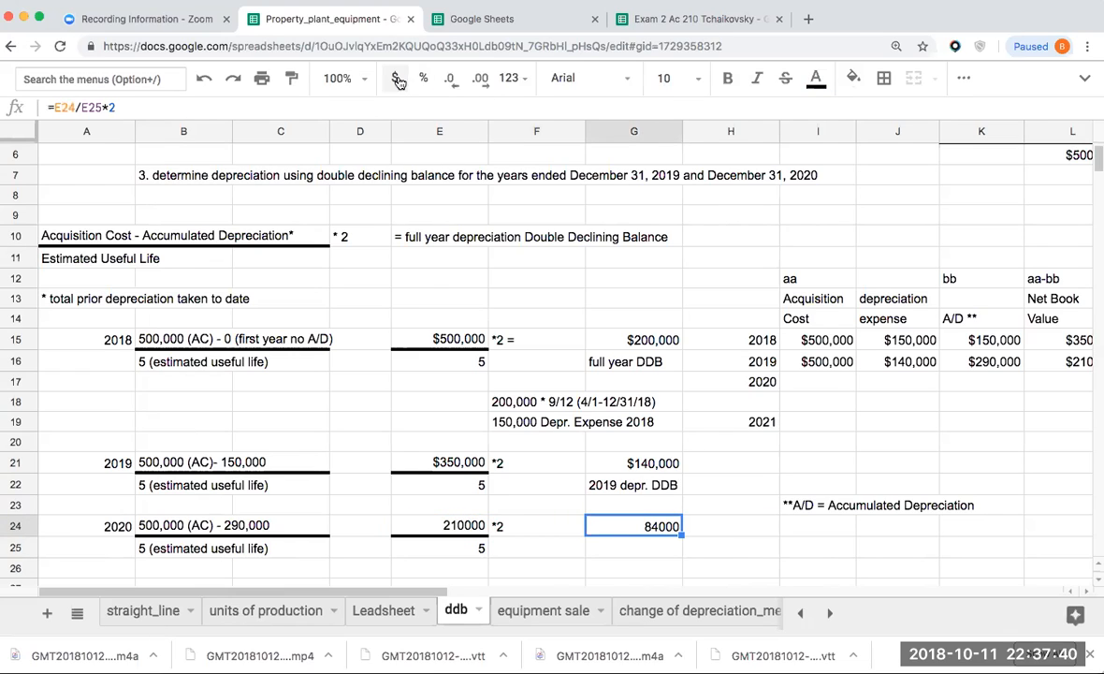
pyautogui.click(393, 79)
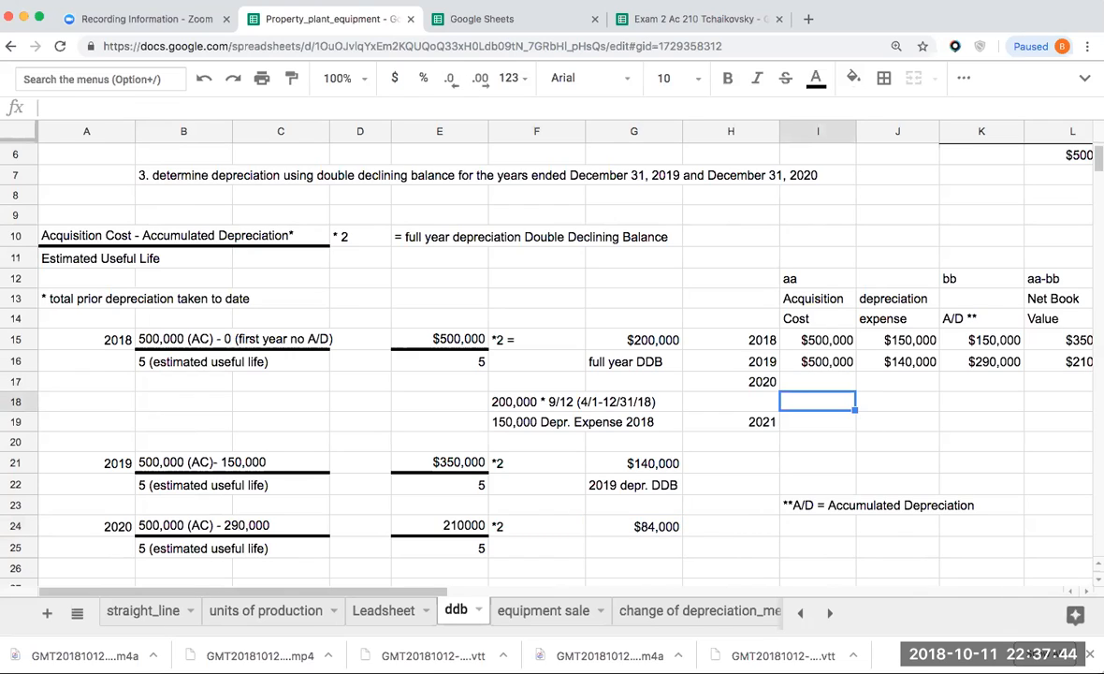
# Label the $84,000 as initial depreciation and start the 2020 row cost as +I16 ($500,000)
pyautogui.click(632, 546)
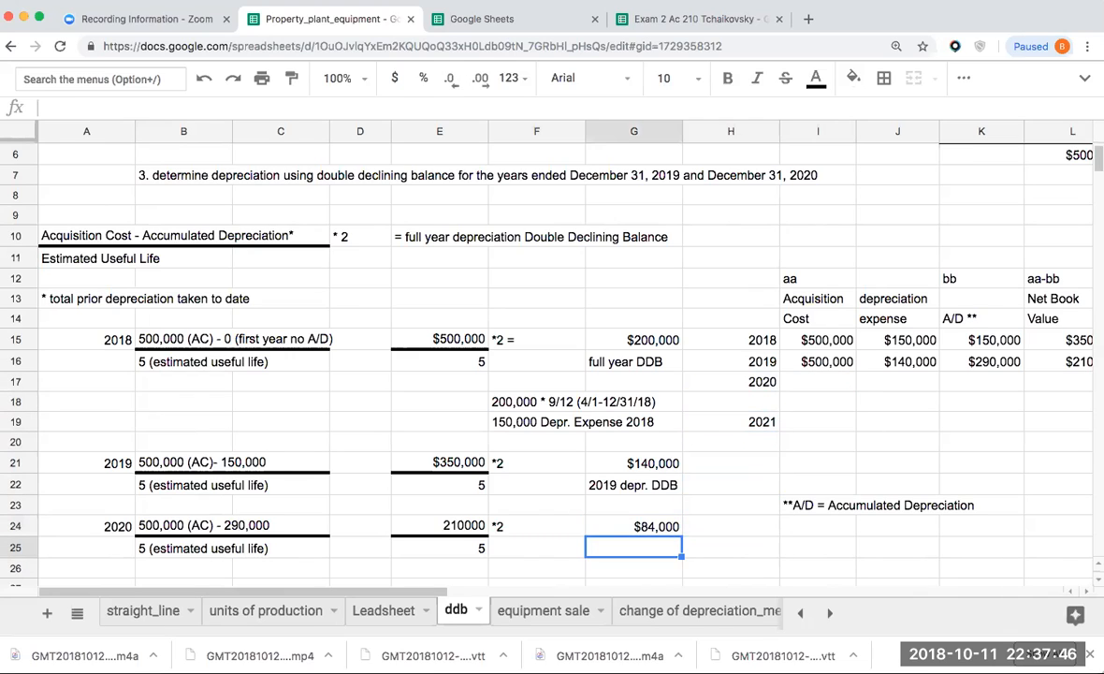
pyautogui.write('initial depr. DDB')
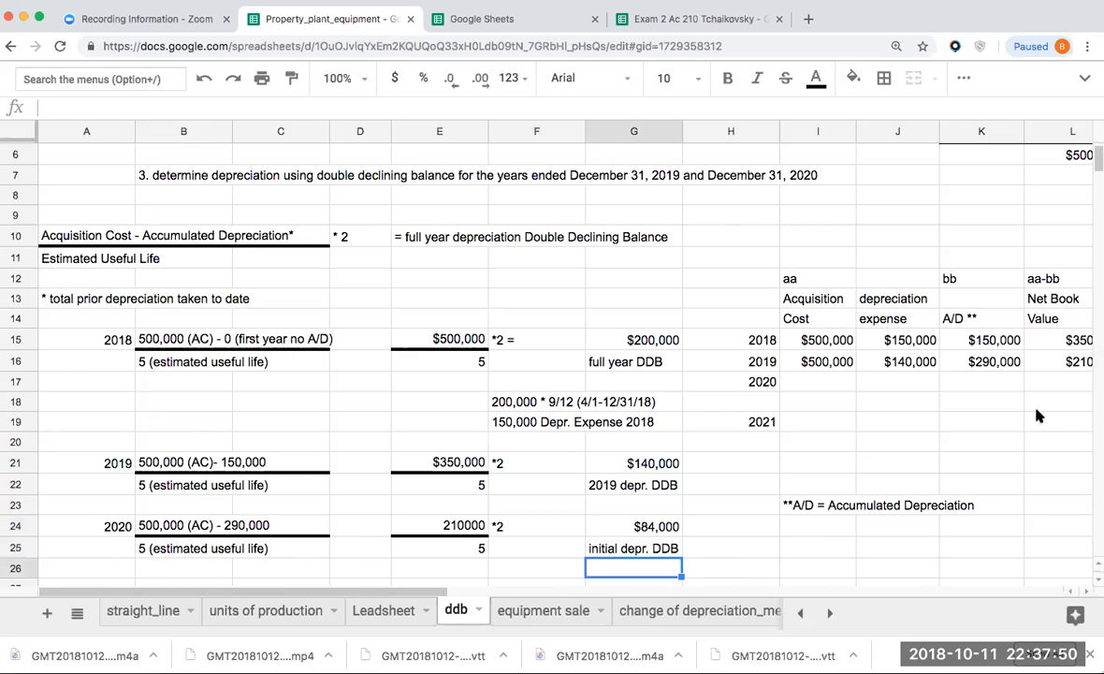
pyautogui.write('+I16')
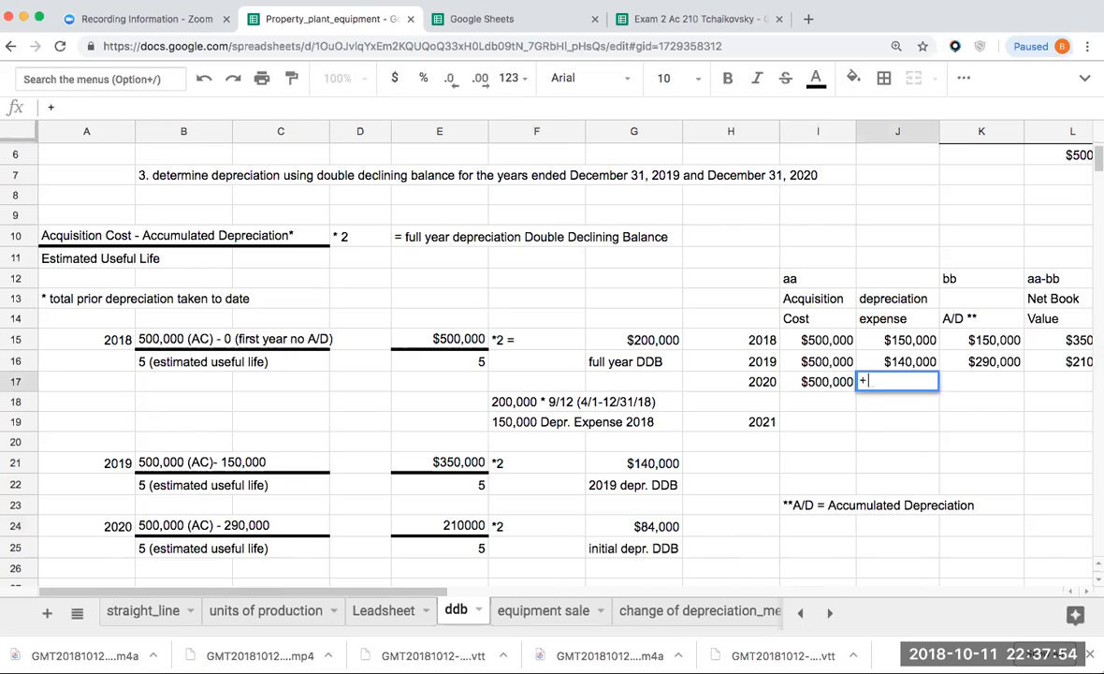
pyautogui.click(632, 524)
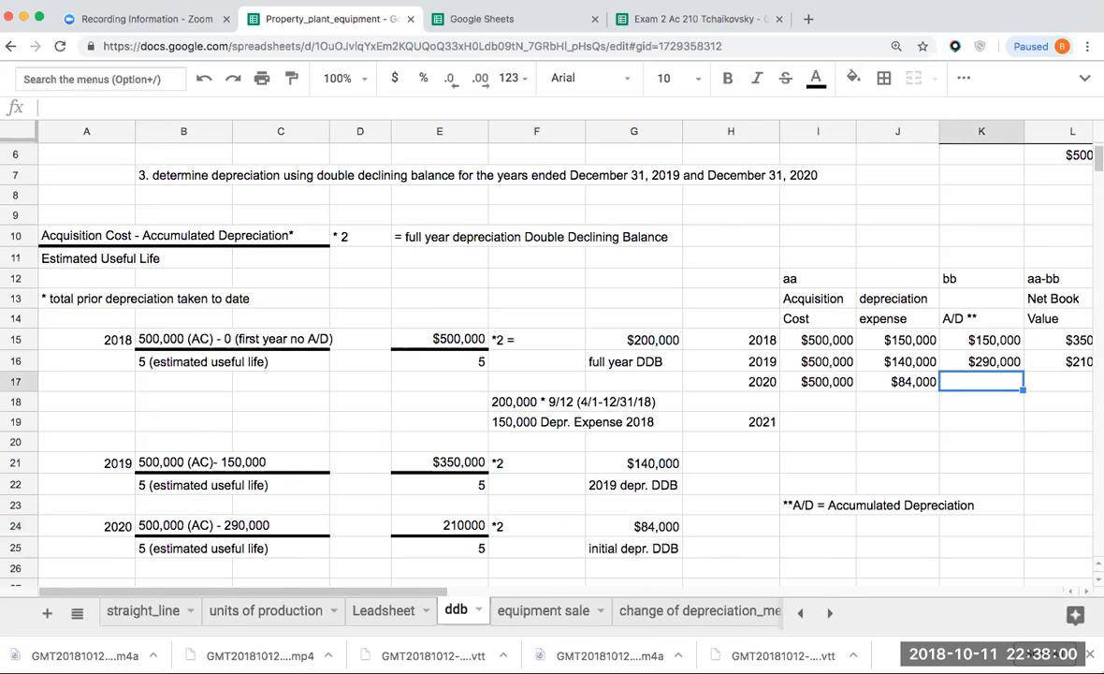
# Fill the 2020 row: $374,000 accumulated (+K16), $126,000 net book value (+I17-K17) and $200,000 salvage
pyautogui.write('+K16')
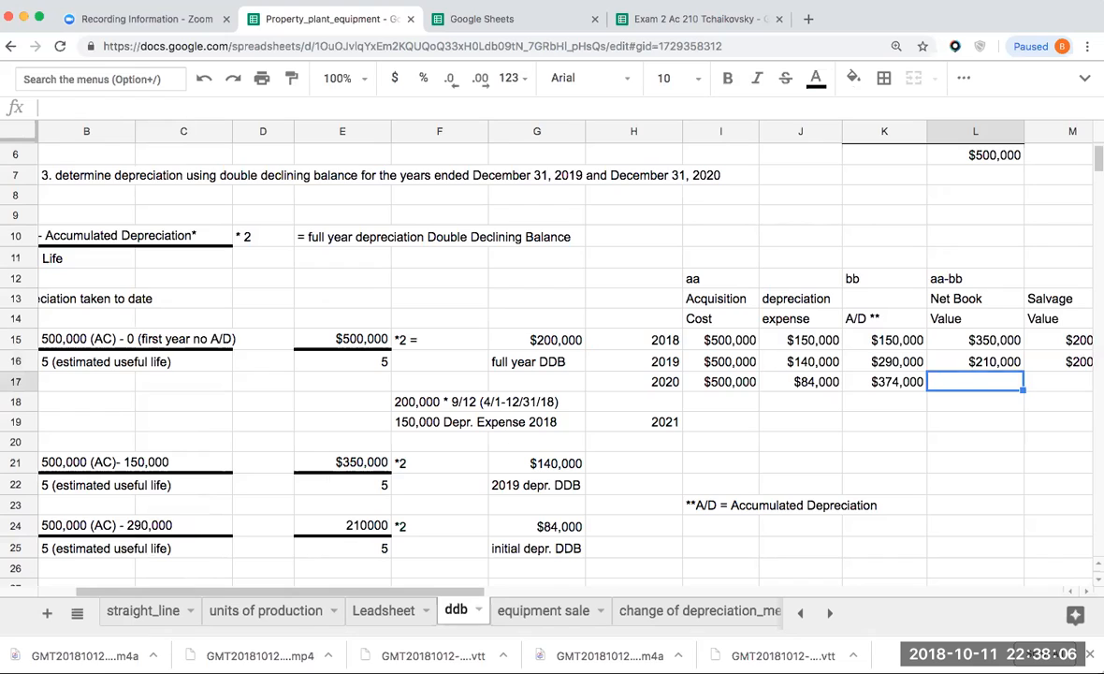
pyautogui.write('+I17-K17')
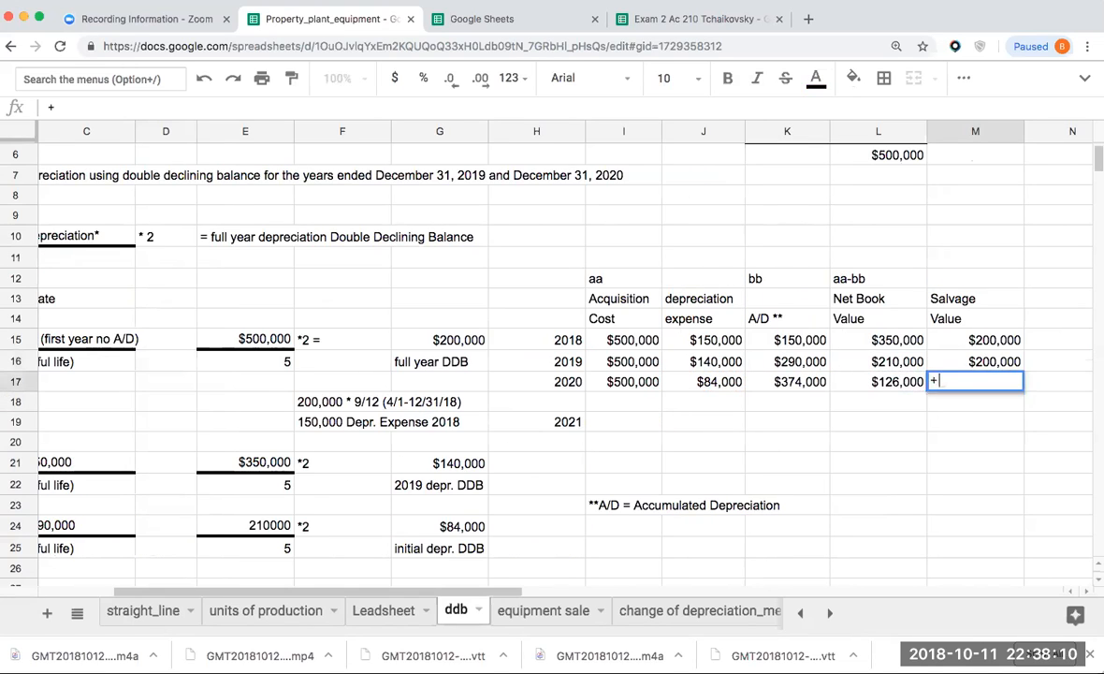
pyautogui.press('enter')
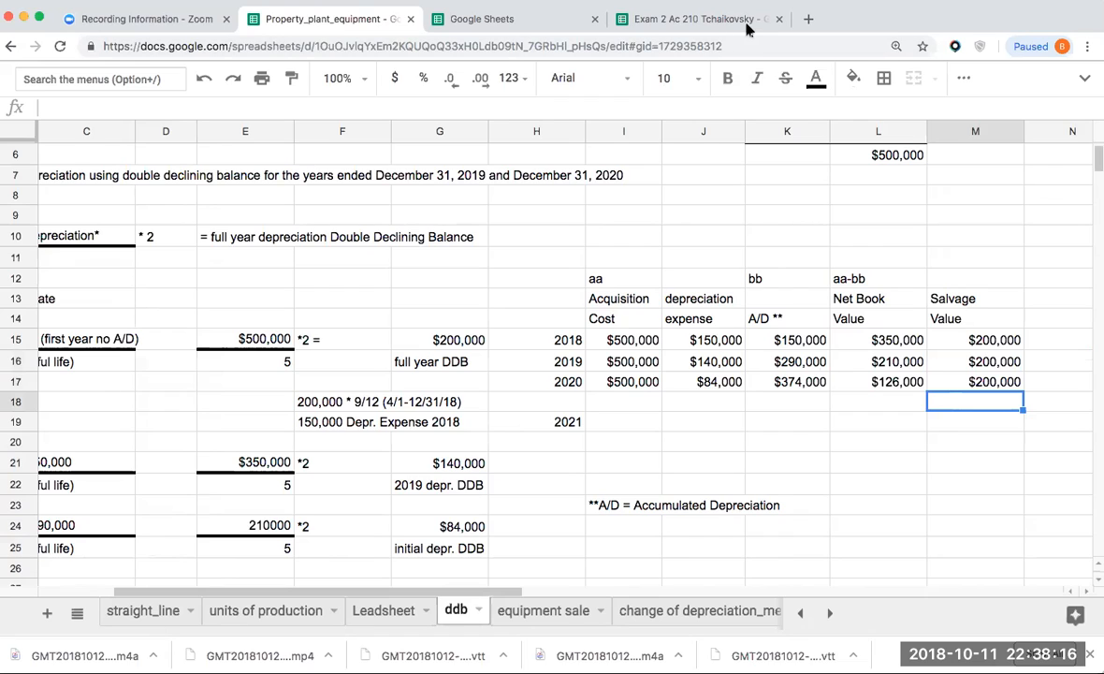
pyautogui.moveTo(864, 387)
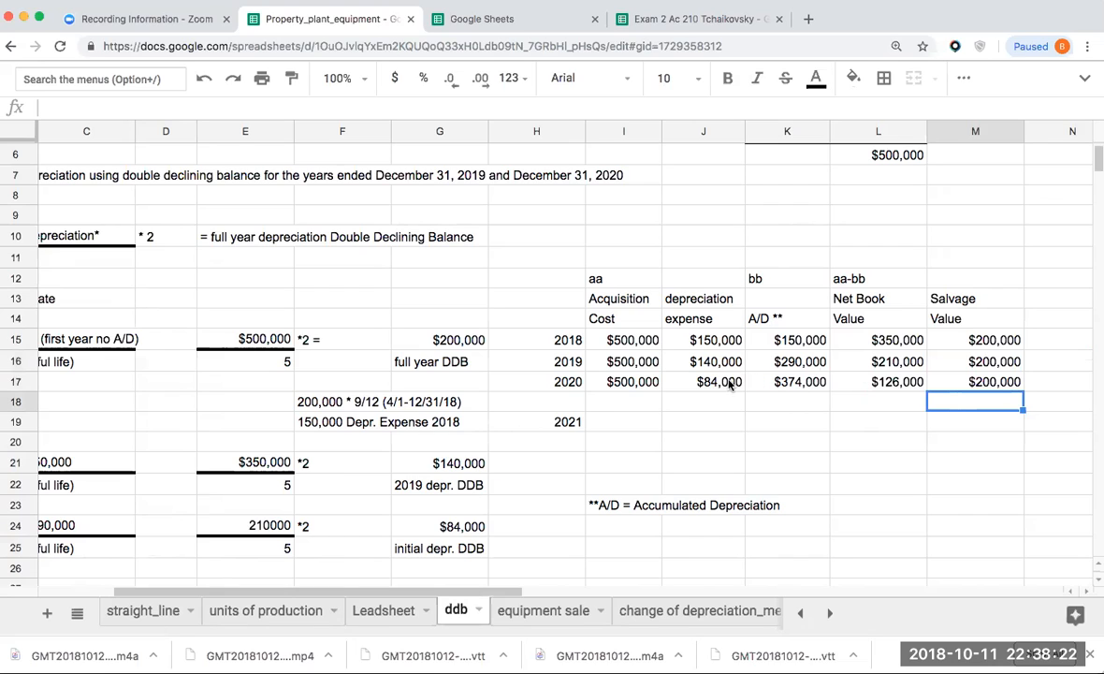
# Strike through the 2020 DDB expense of $84,000 and the $374,000 accumulated depreciation
pyautogui.click(704, 382)
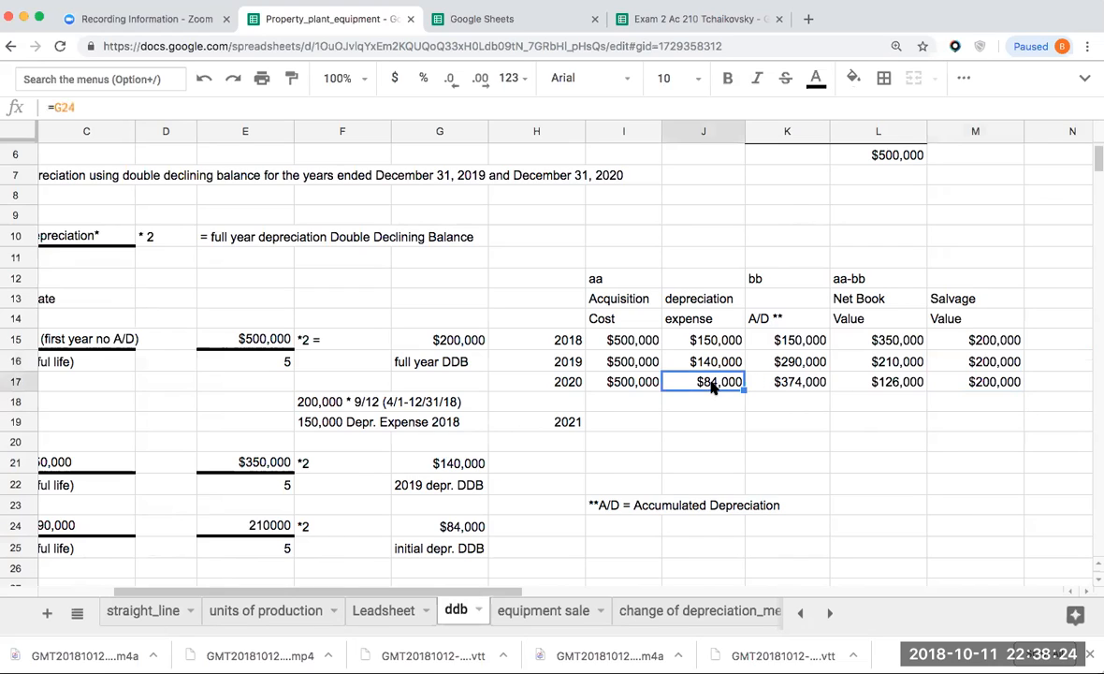
pyautogui.click(786, 79)
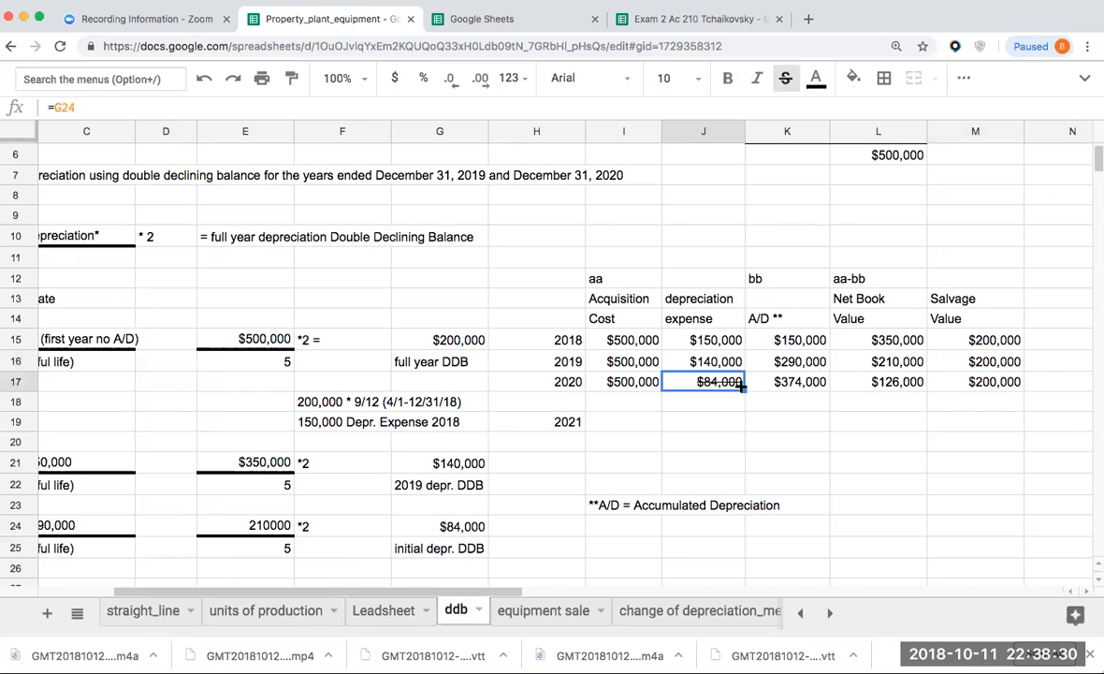
pyautogui.click(786, 382)
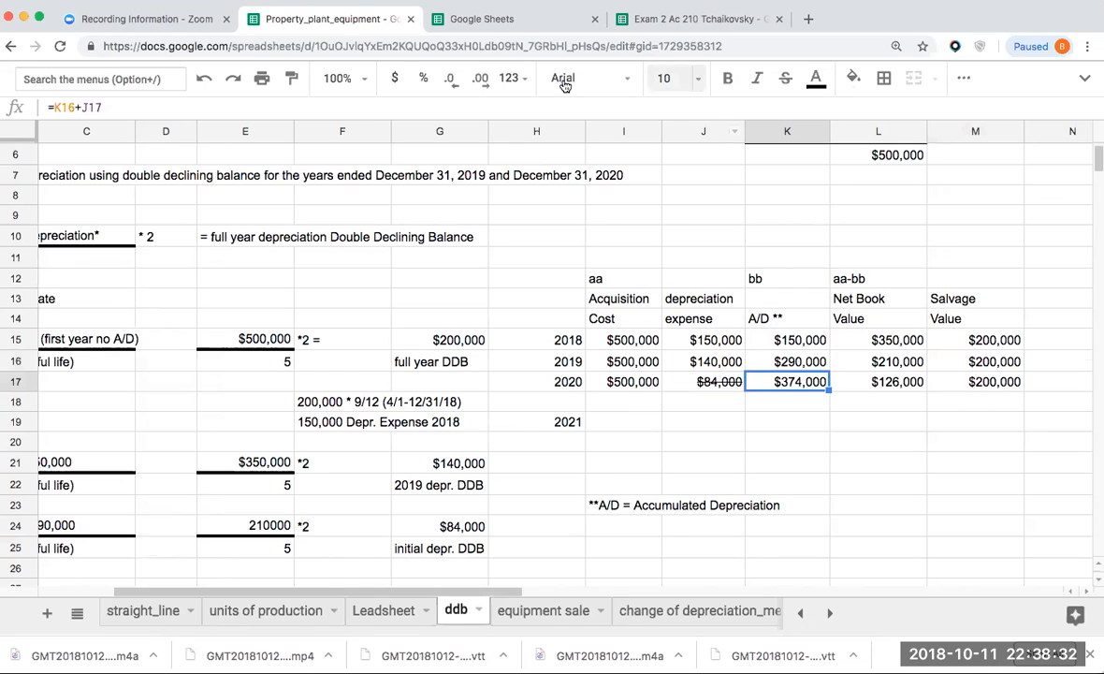
pyautogui.moveTo(784, 79)
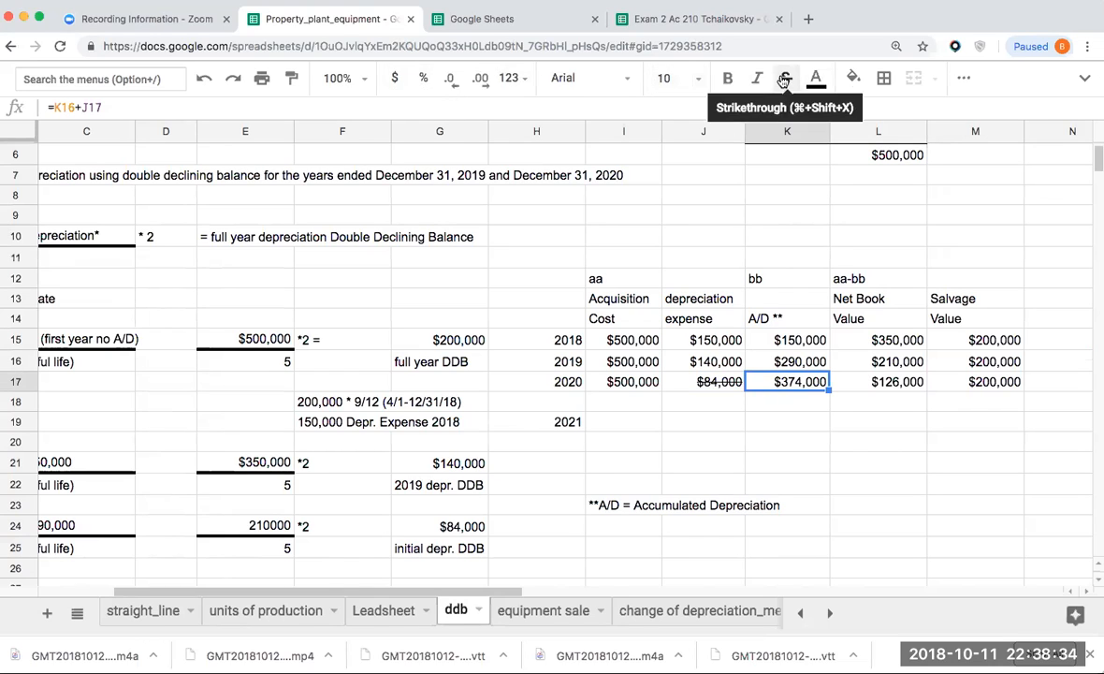
pyautogui.click(877, 382)
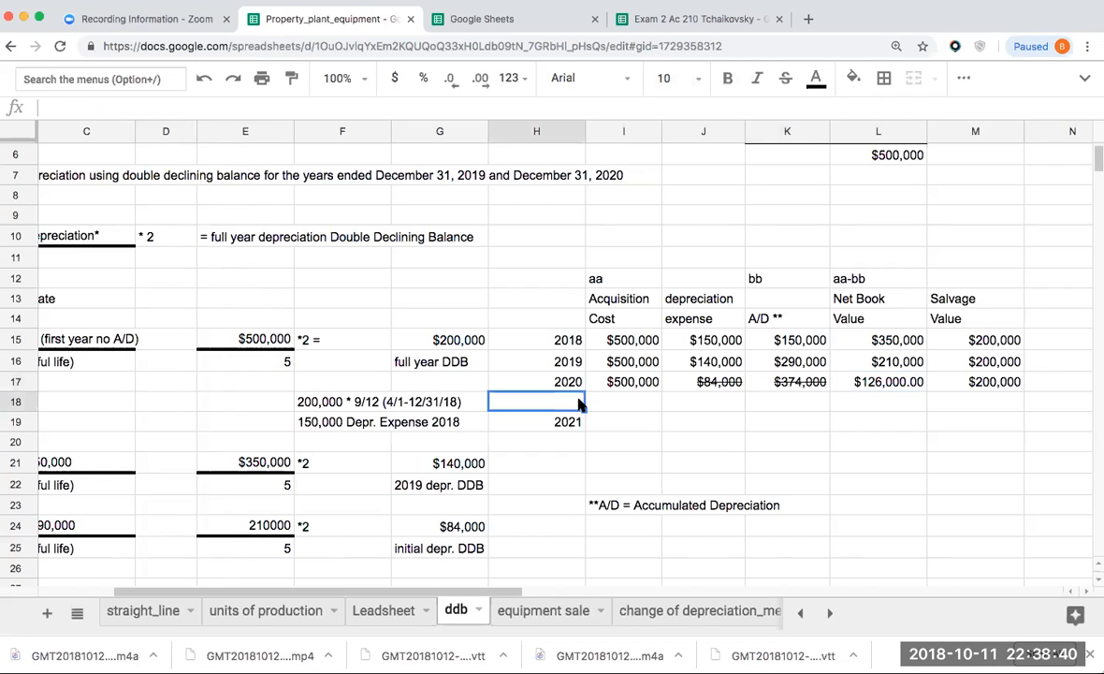
# Label a forced 2020 row and add a 'forced dep' column heading beside the table
pyautogui.write('forced 2020')
pyautogui.click(623, 402)
pyautogui.write('$500,000')
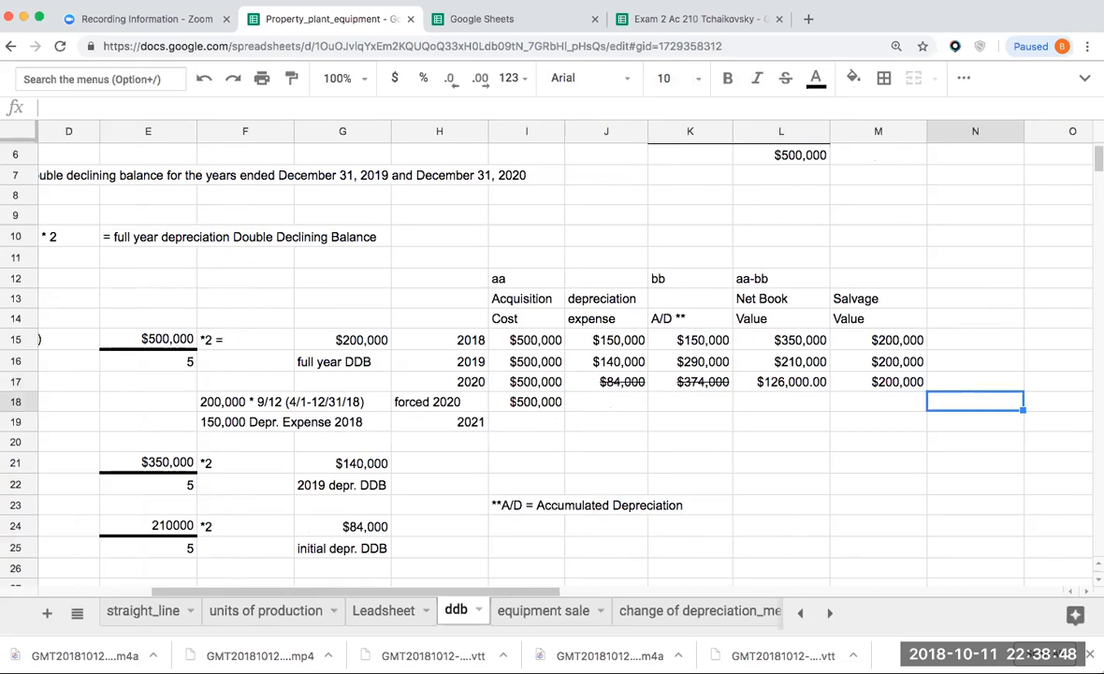
pyautogui.click(782, 381)
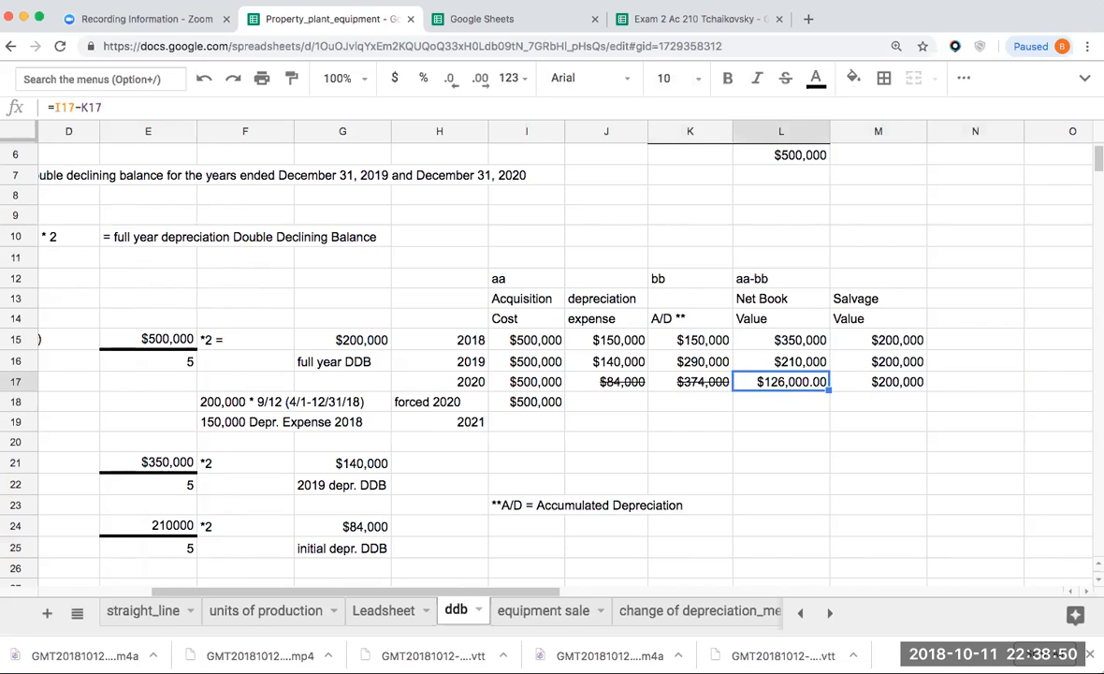
pyautogui.click(973, 318)
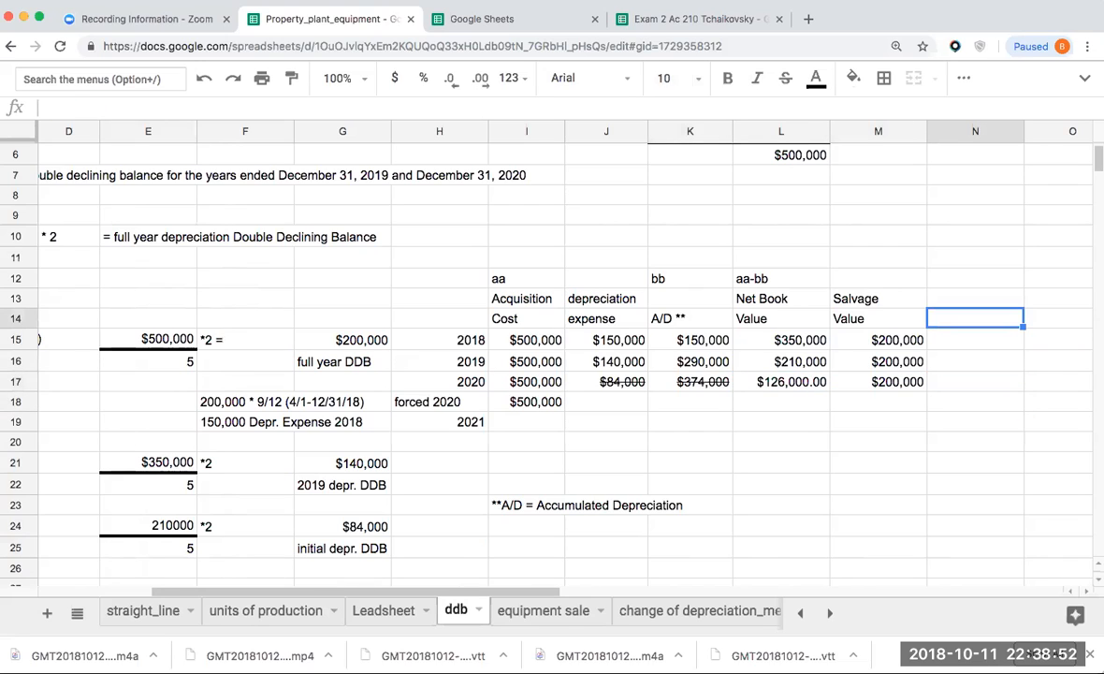
pyautogui.write('forced depr.')
pyautogui.click(975, 278)
pyautogui.write('cc-dd')
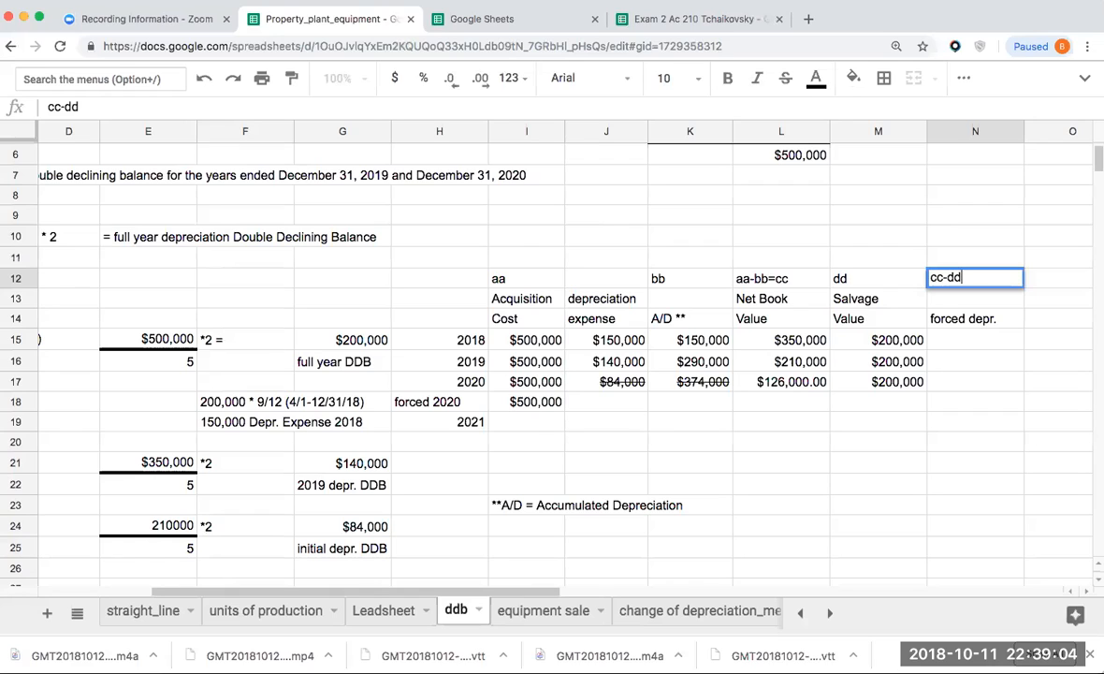
pyautogui.press('enter')
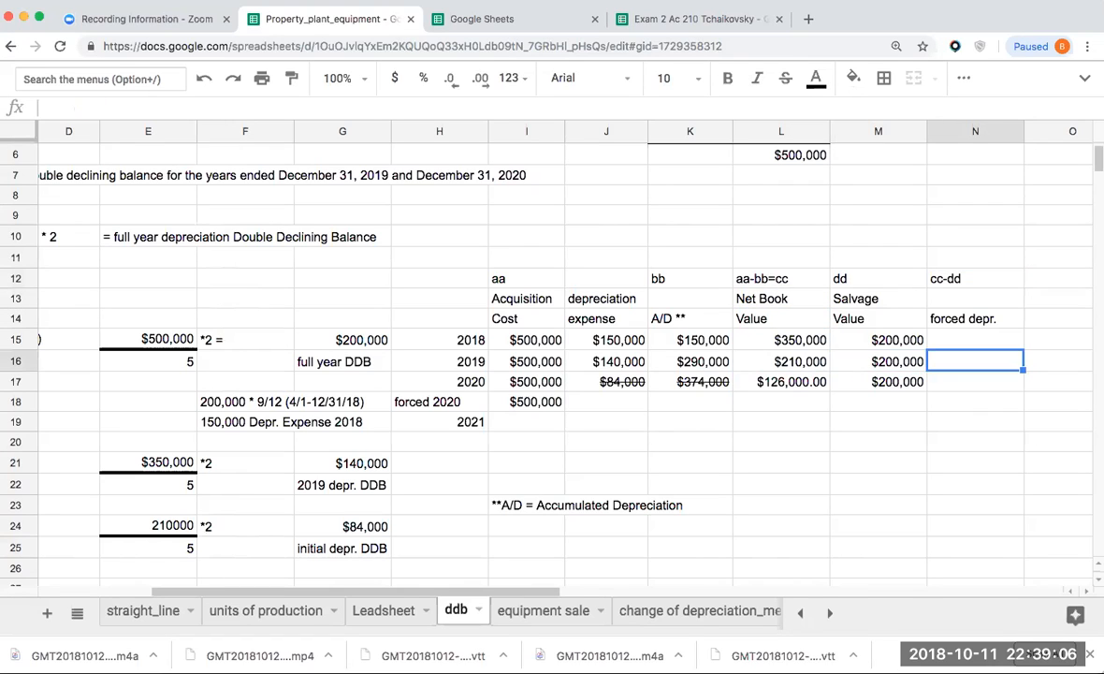
# Show $10,000 forced depreciation for 2019 and carry it into the forced 2020 expense cell
pyautogui.write('$10,000')
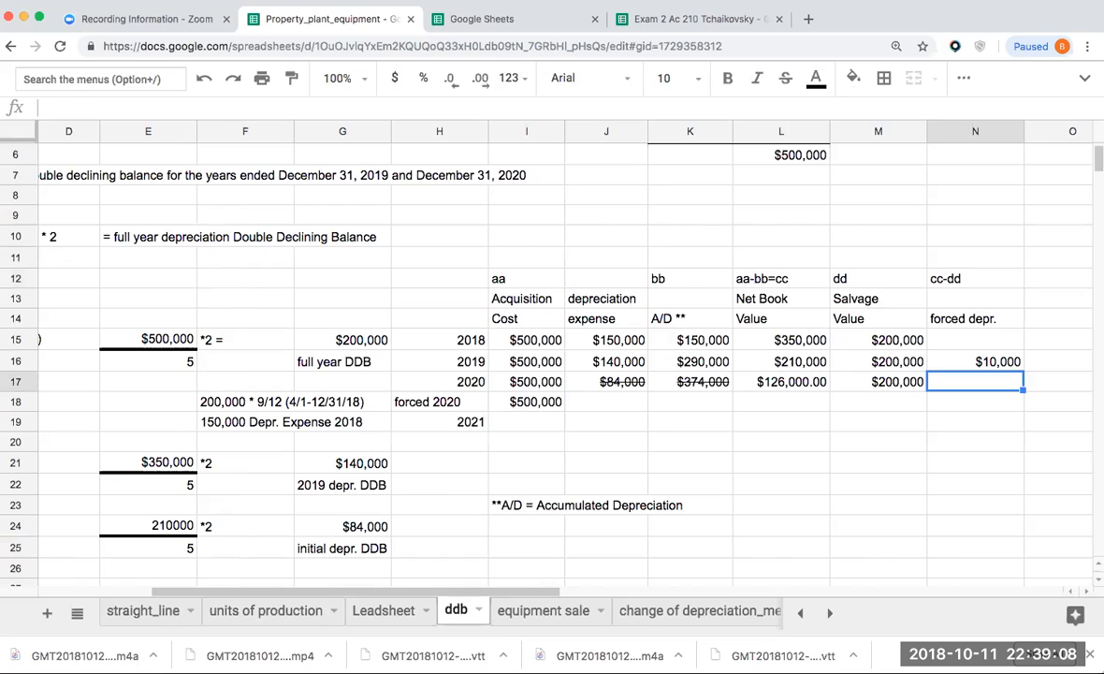
pyautogui.click(782, 382)
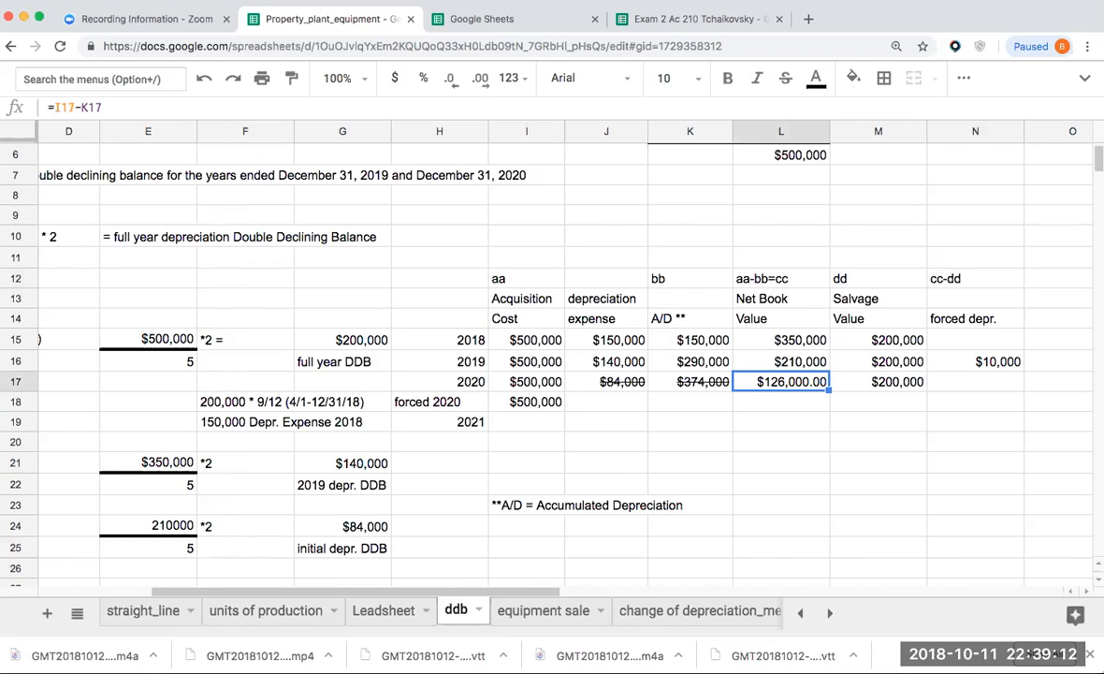
pyautogui.click(780, 361)
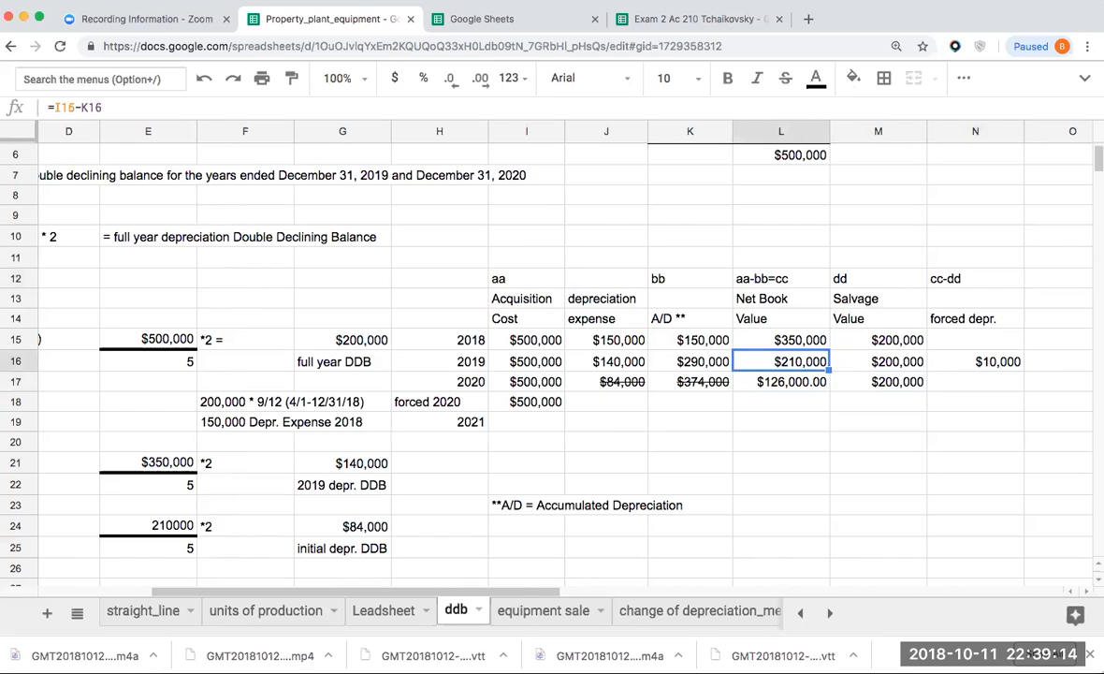
pyautogui.click(975, 361)
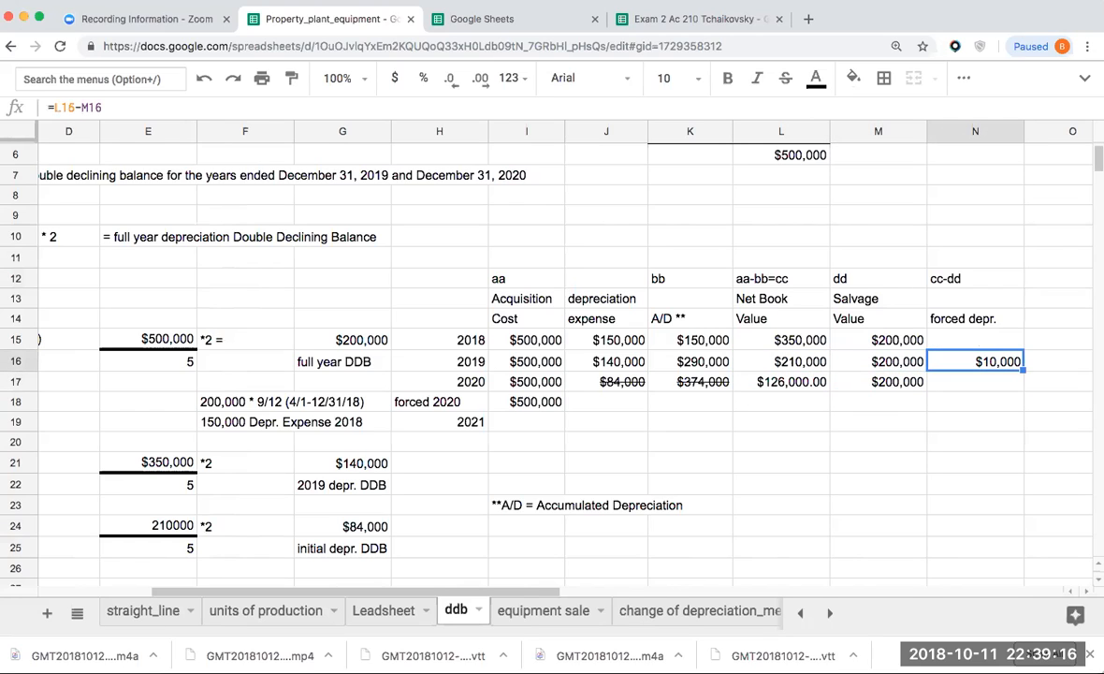
pyautogui.click(975, 401)
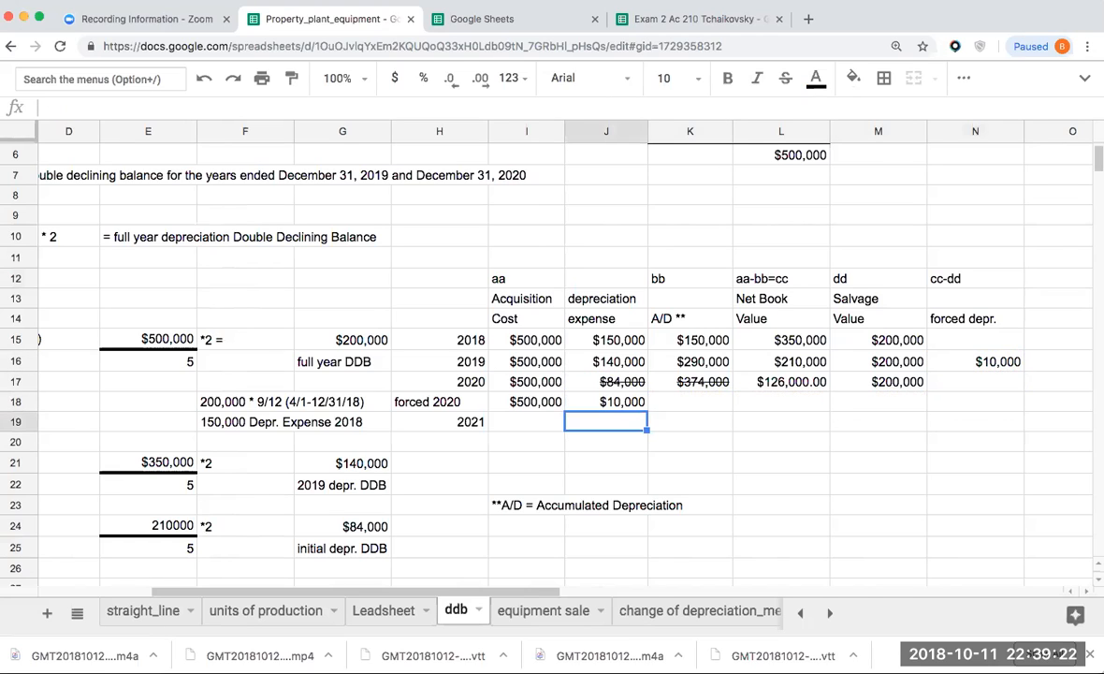
# Give the forced 2020 row $300,000 accumulated depreciation (+J18+K16) and $200,000 net book value (+I18-K18)
pyautogui.click(689, 401)
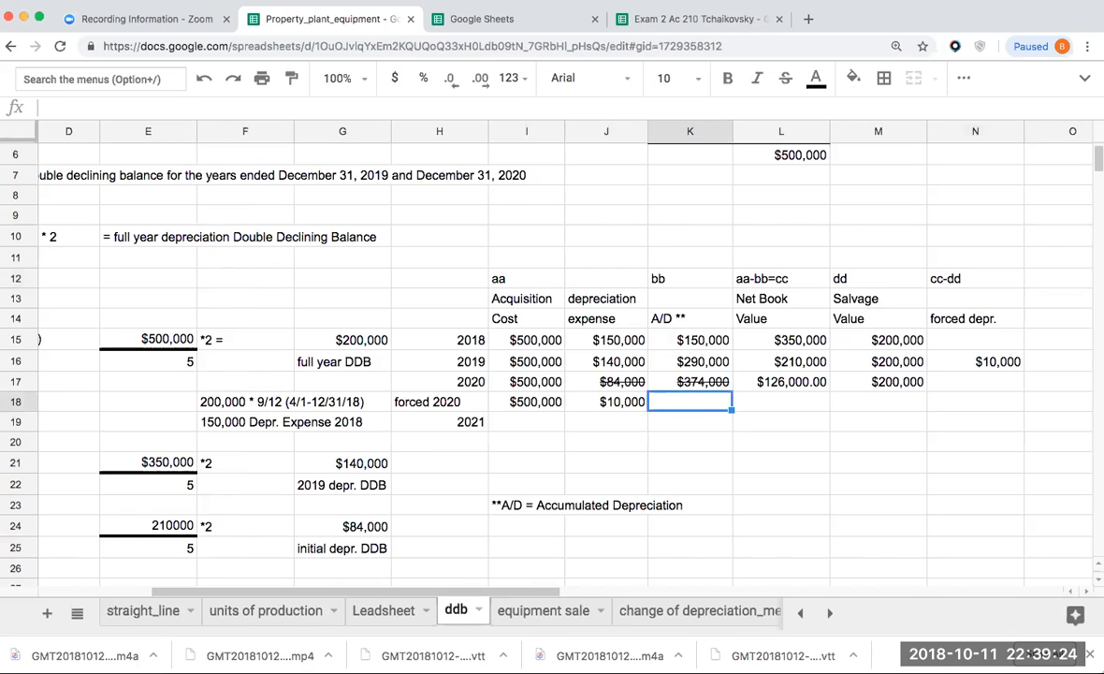
pyautogui.write('+K16')
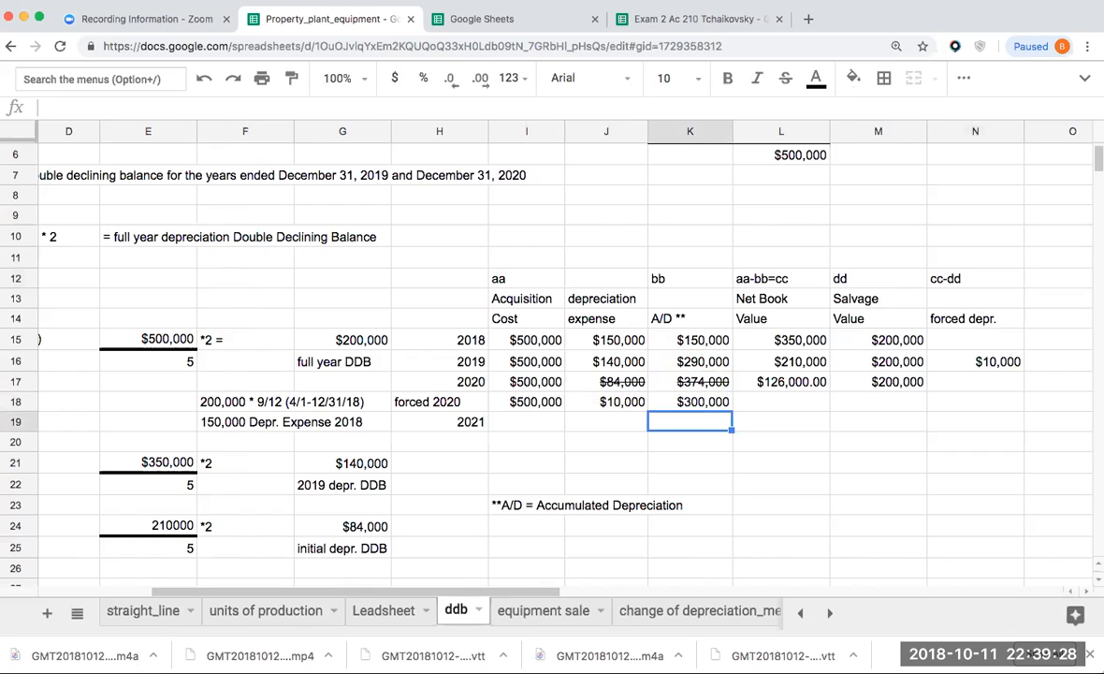
pyautogui.click(780, 400)
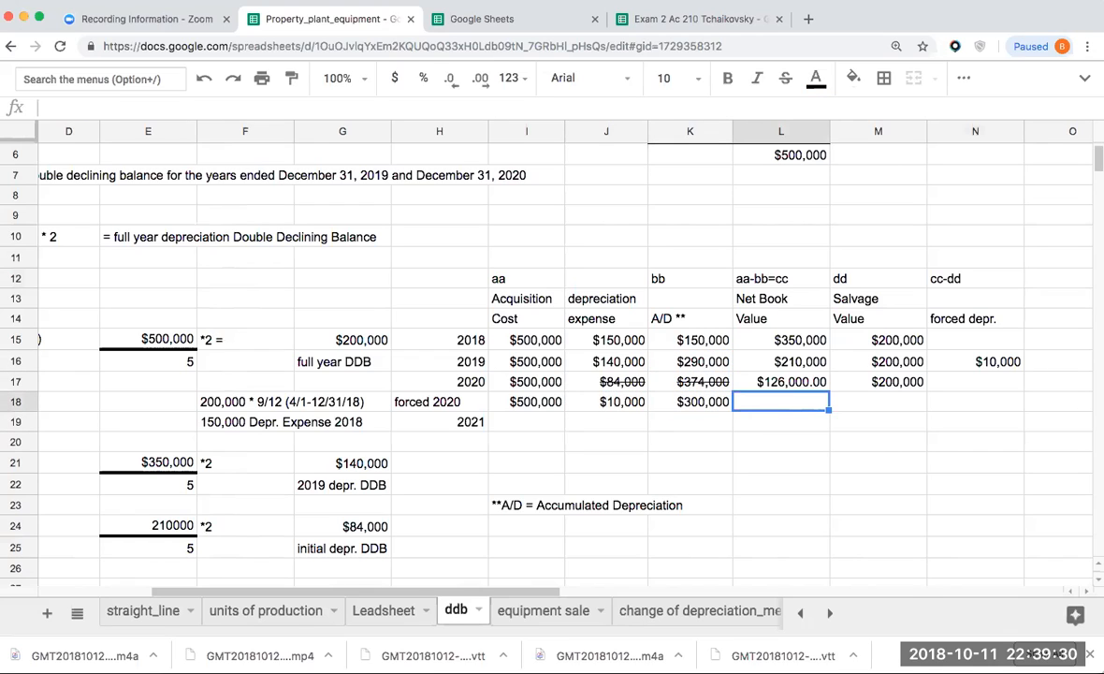
pyautogui.write('+I18+')
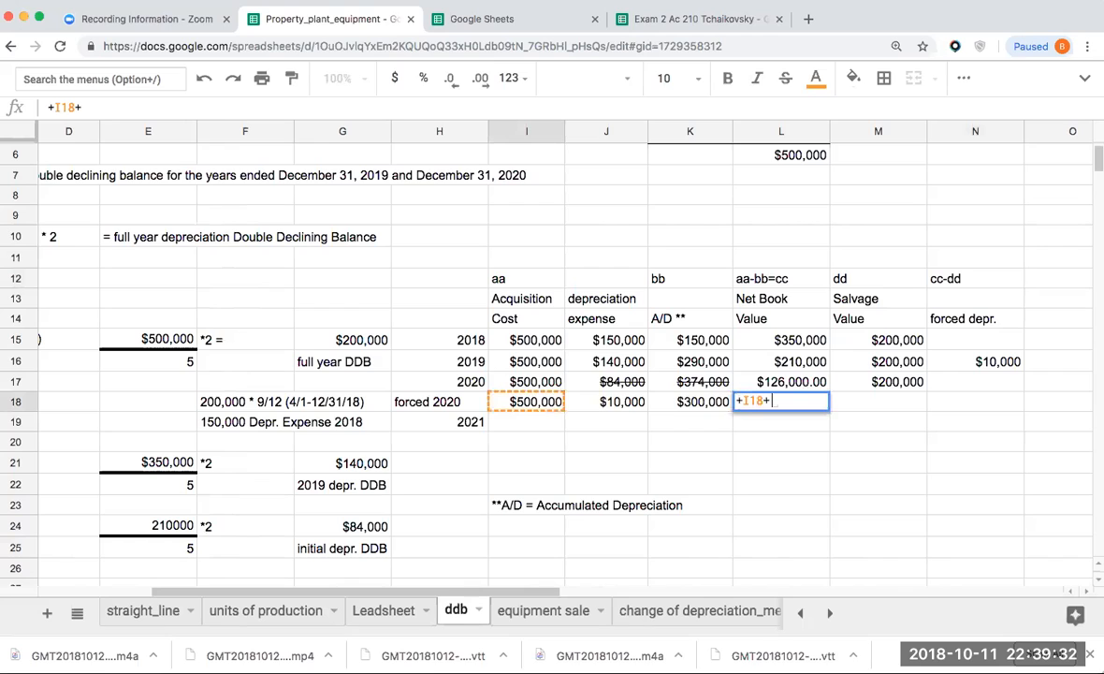
pyautogui.write('-')
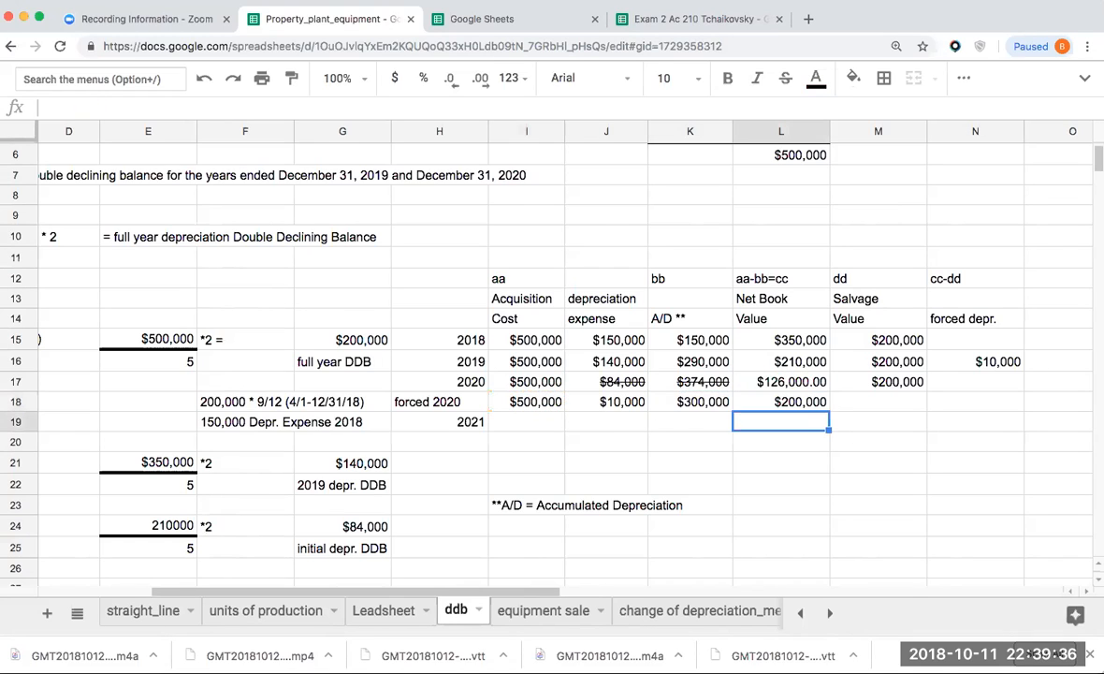
# Strike out the original $126,000 net book value and set the forced 2020 salvage to $200,000
pyautogui.click(782, 382)
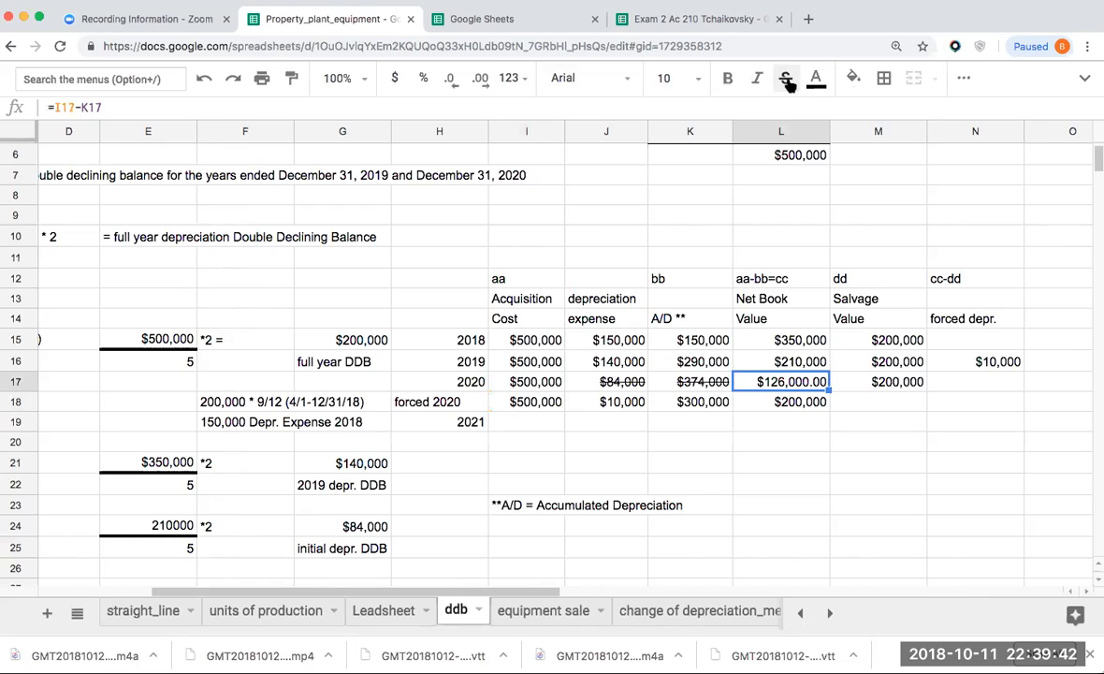
pyautogui.click(878, 400)
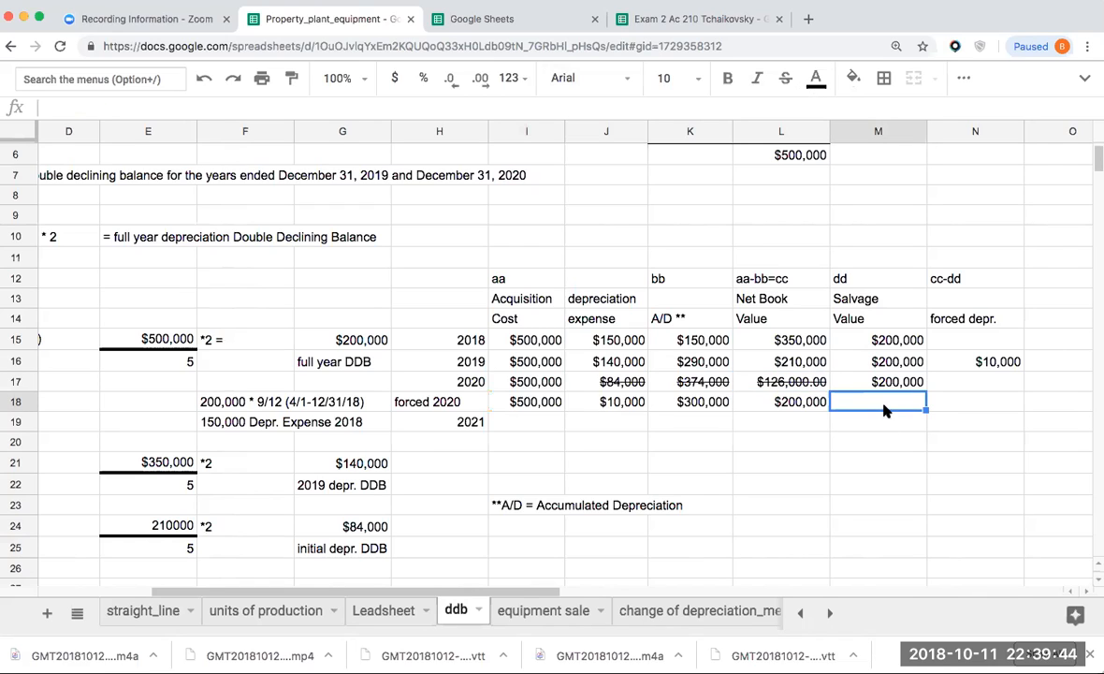
pyautogui.click(781, 401)
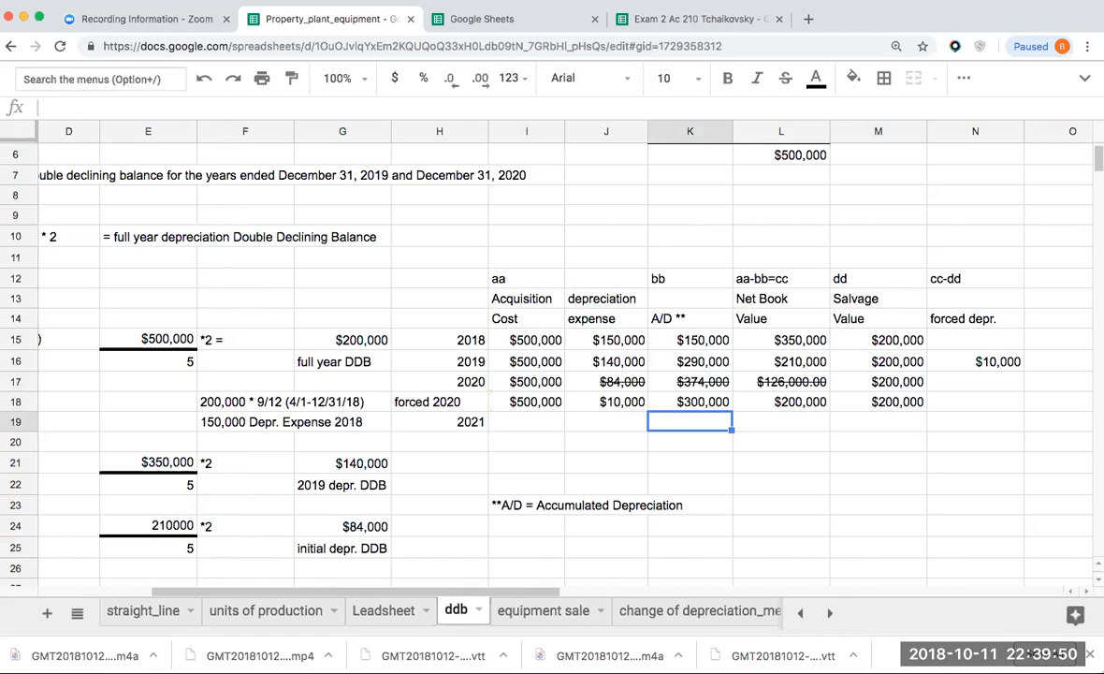
pyautogui.click(525, 421)
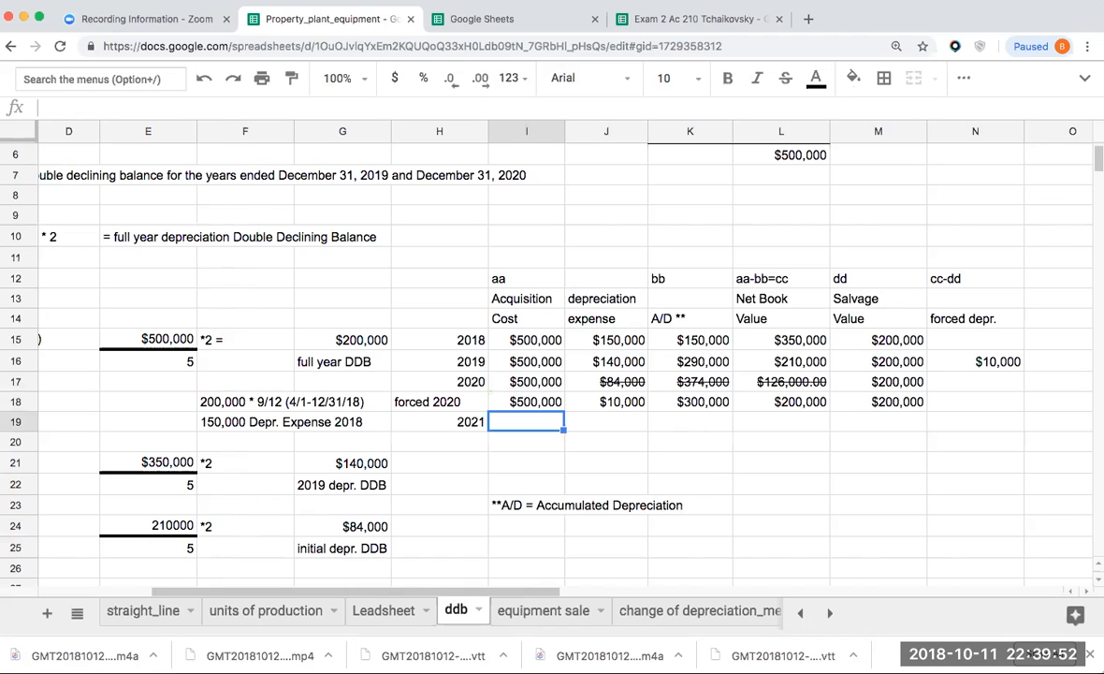
pyautogui.moveTo(599, 462)
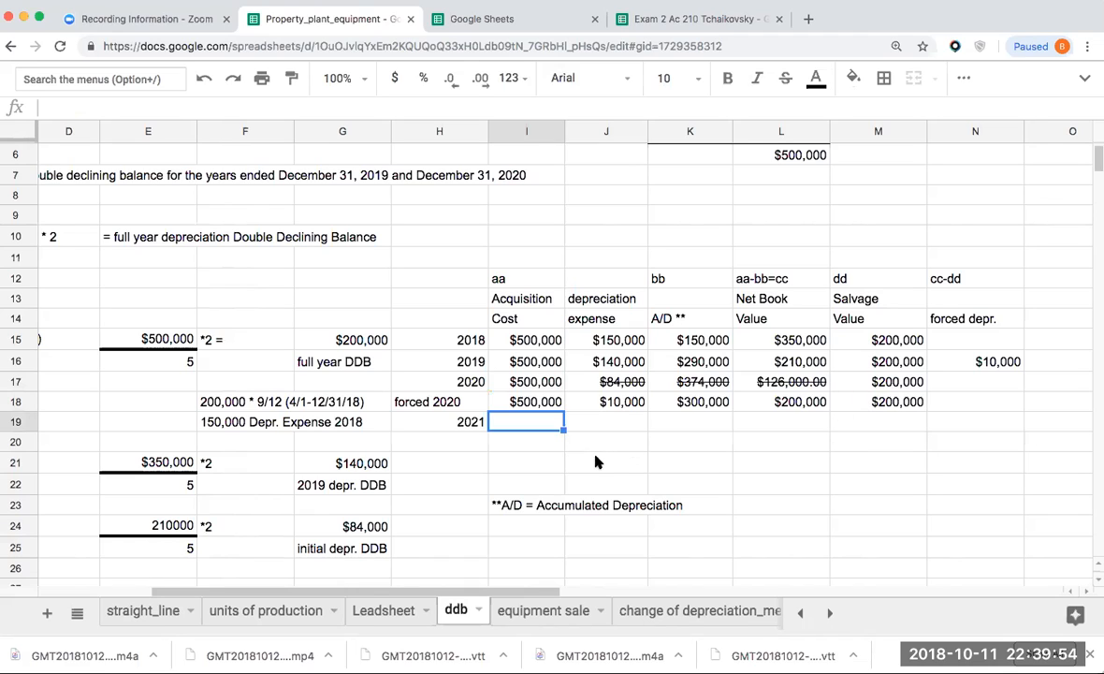
pyautogui.moveTo(571, 443)
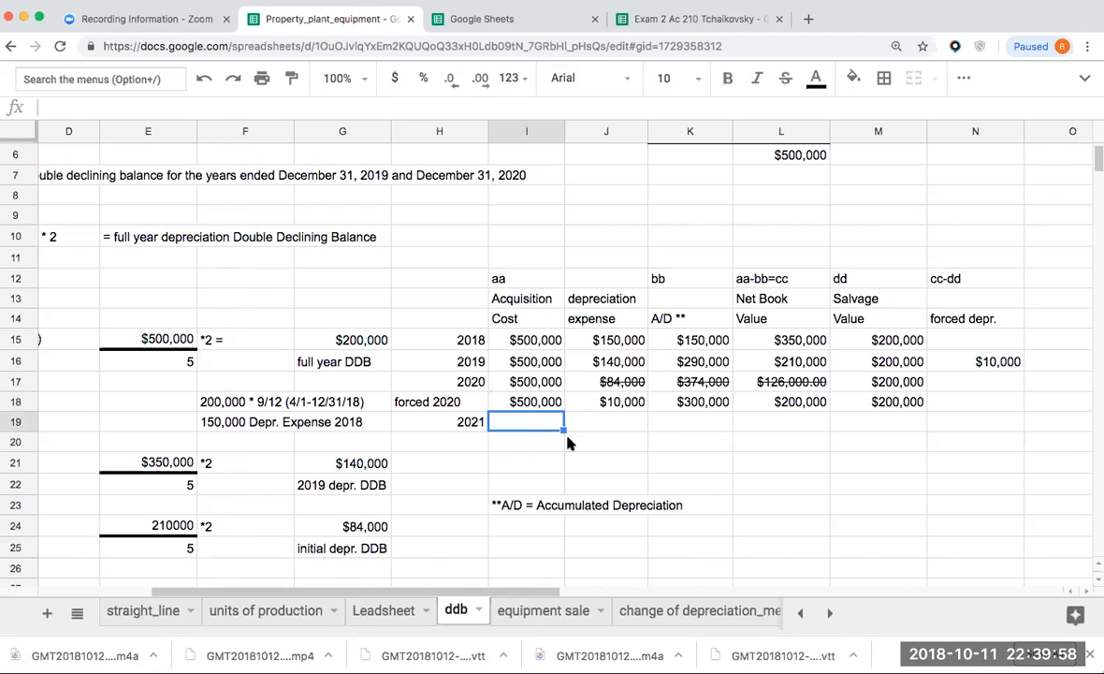
pyautogui.moveTo(601, 455)
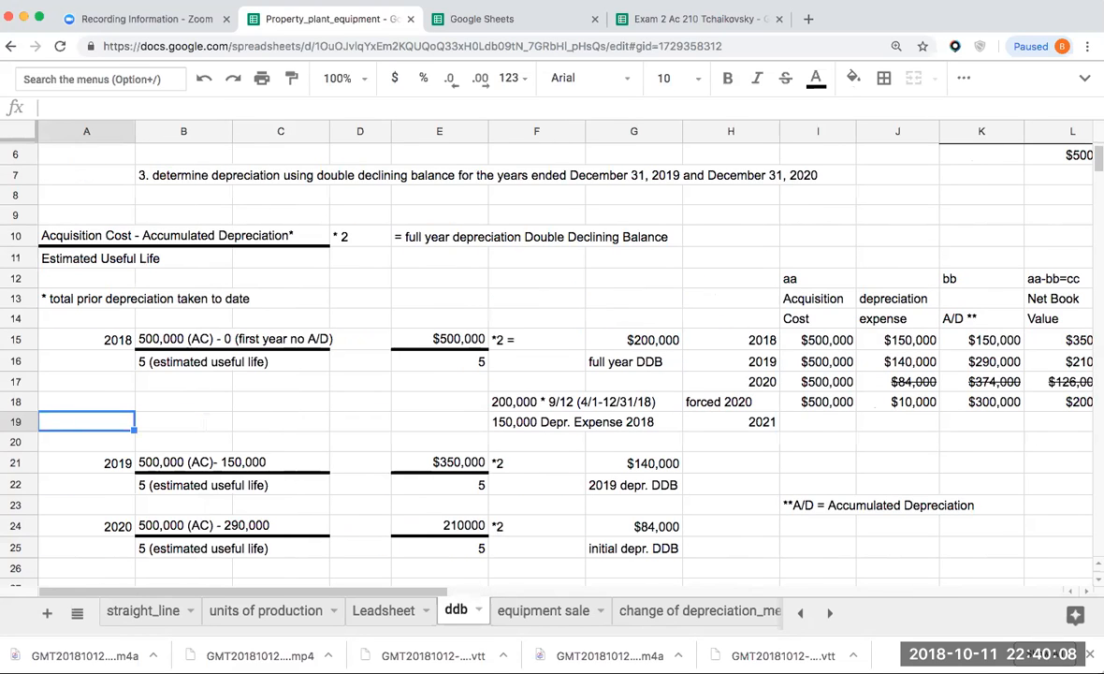
pyautogui.moveTo(954, 419)
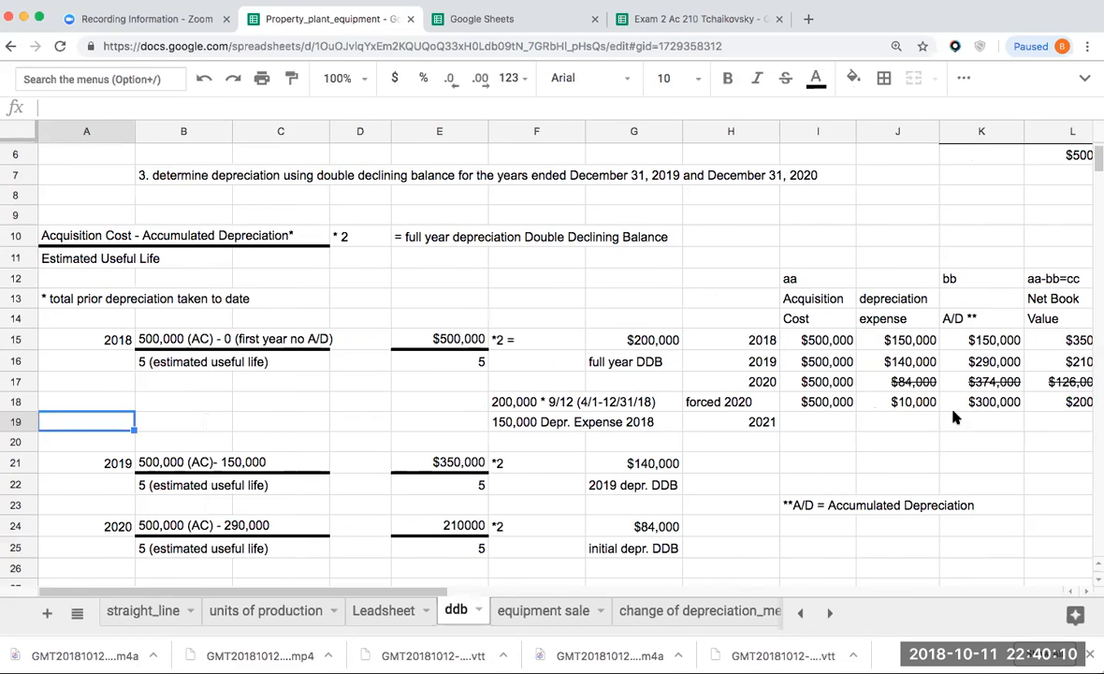
pyautogui.moveTo(902, 405)
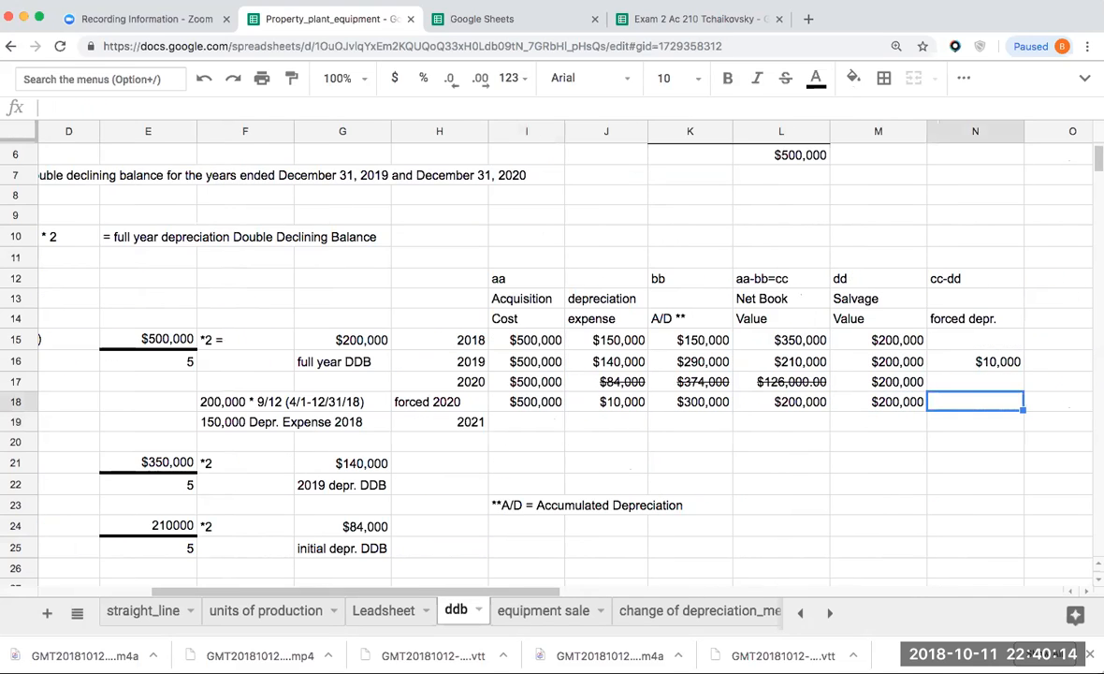
pyautogui.click(877, 382)
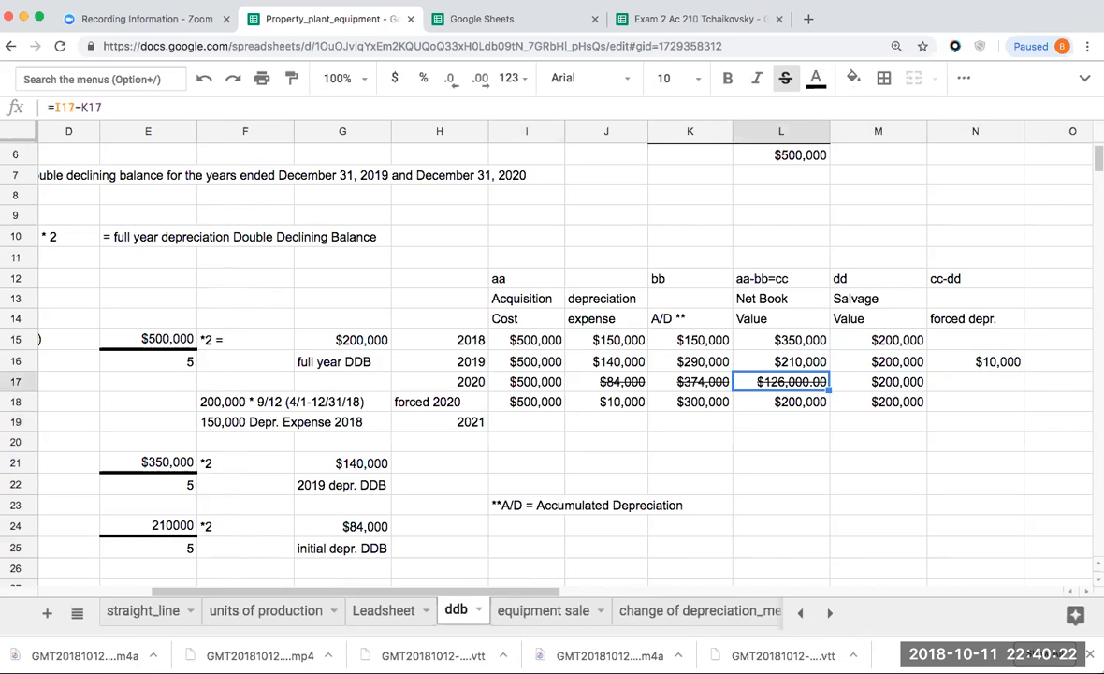
pyautogui.click(975, 361)
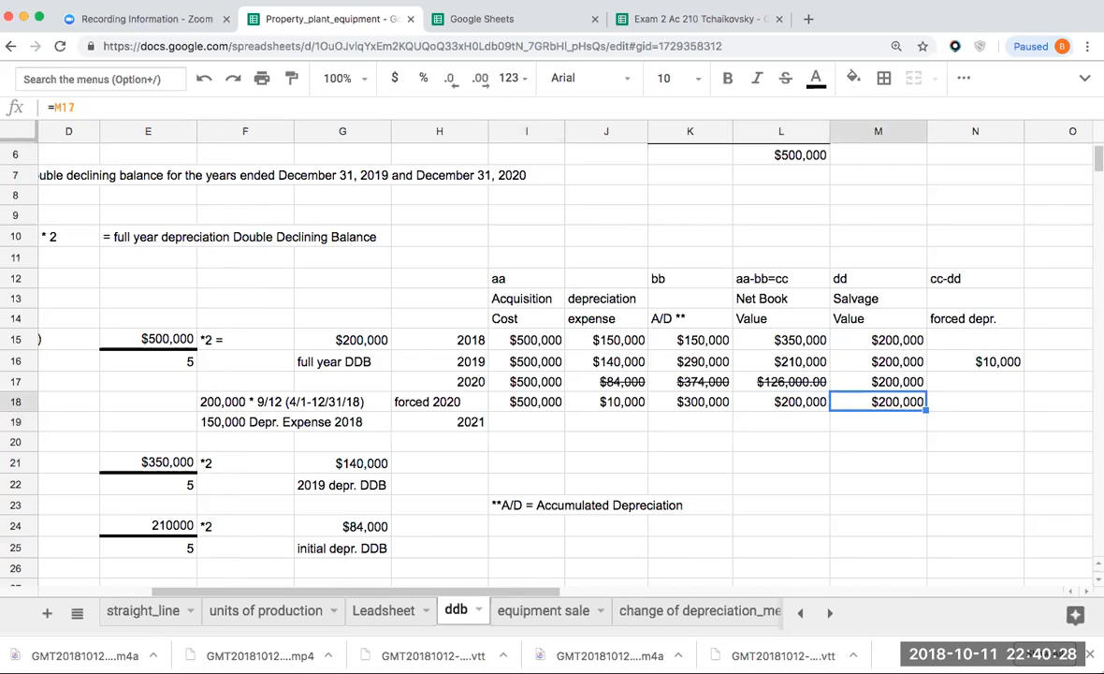
pyautogui.click(606, 400)
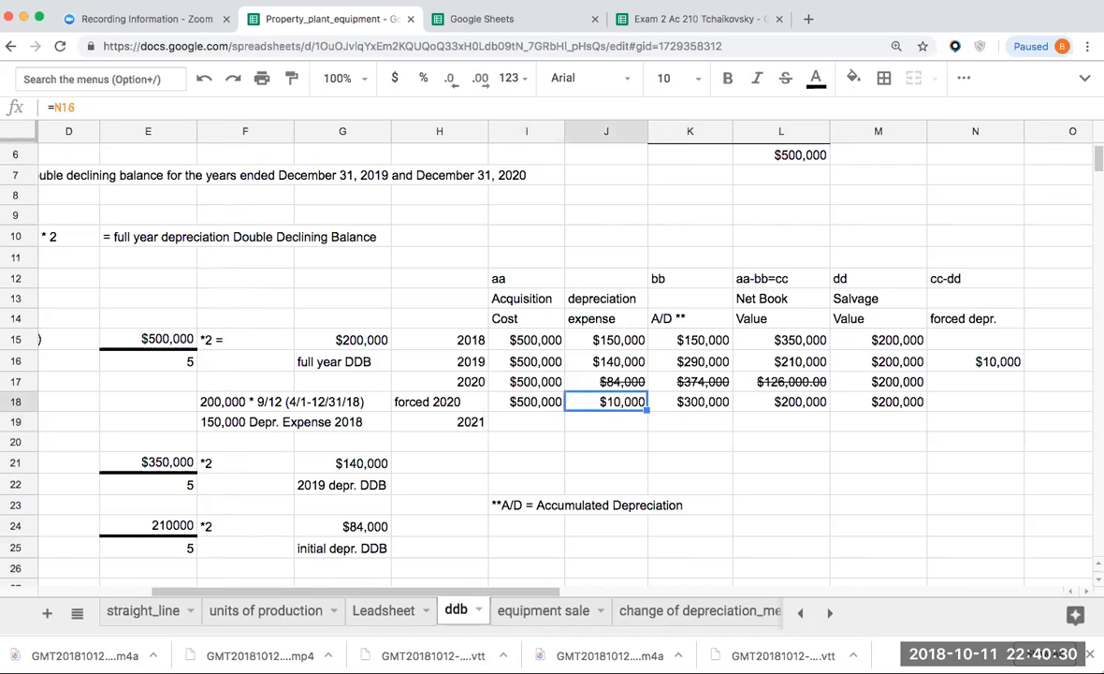